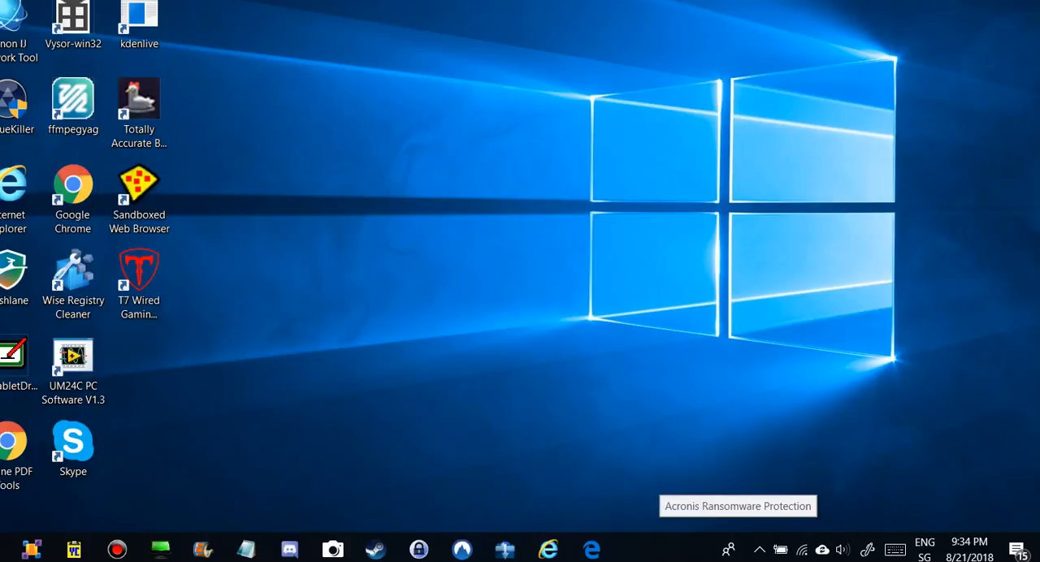
mouse_move(940, 254)
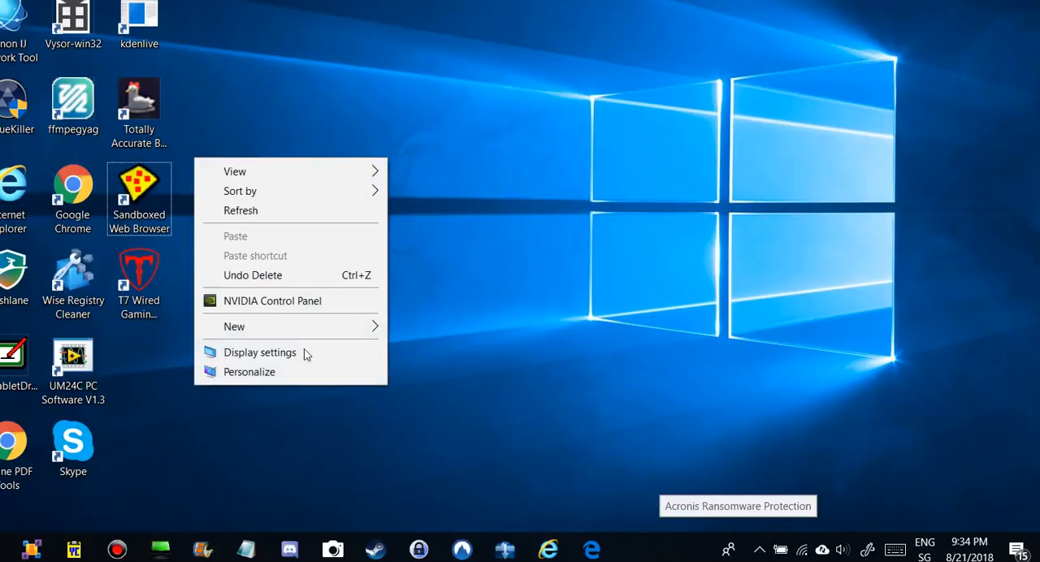
mouse_move(445, 186)
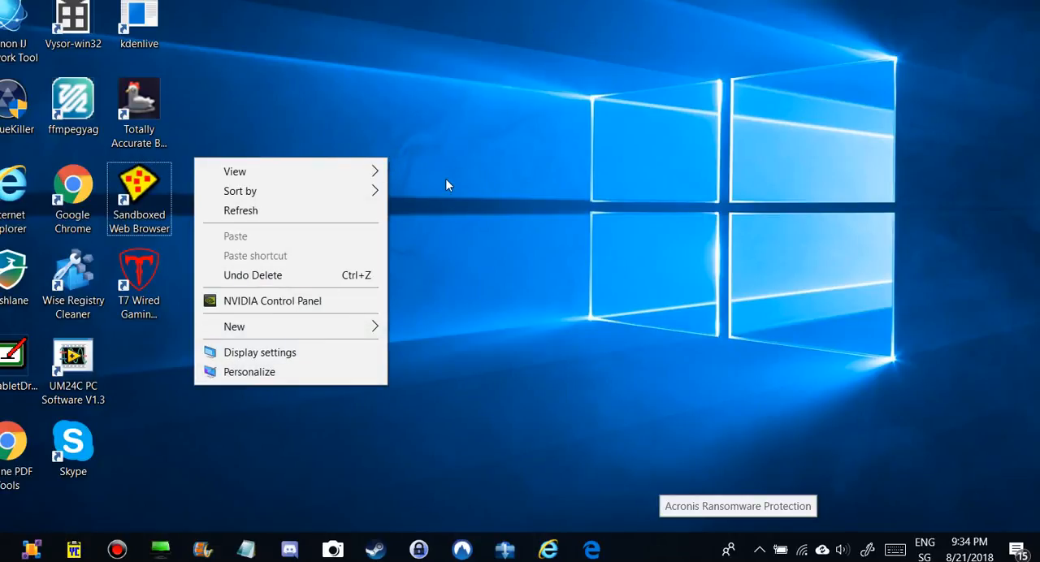
- Go to Personalization > Lock screen and scroll to the Screen timeout and screen saver links
left_click(260, 351)
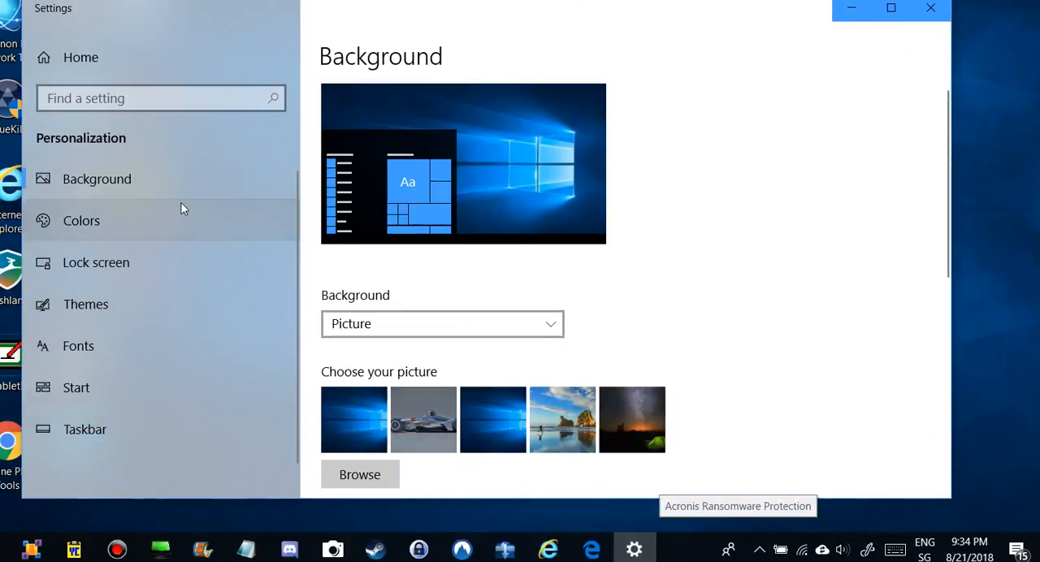
left_click(96, 263)
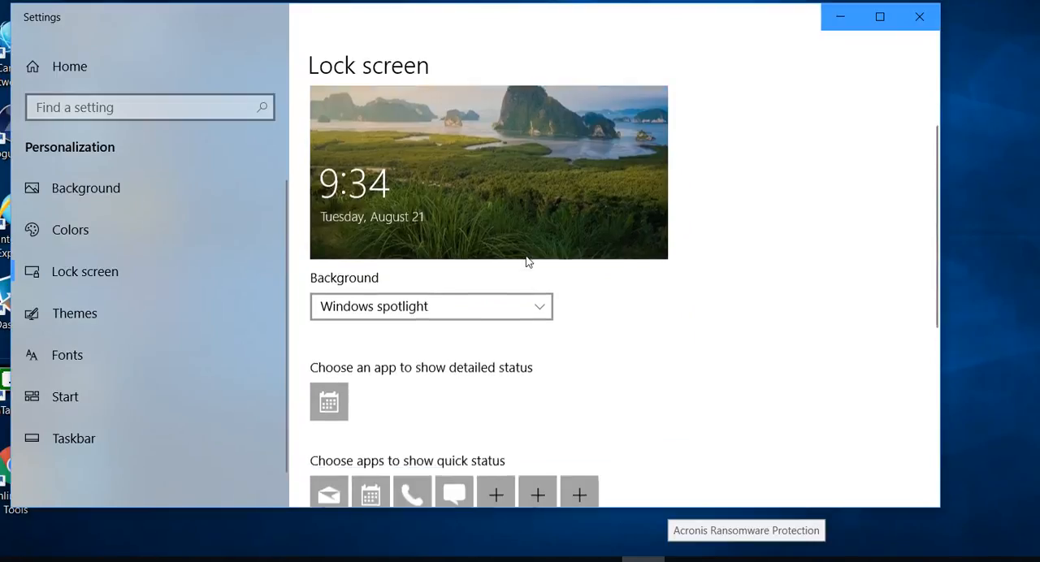
scroll("down", 3)
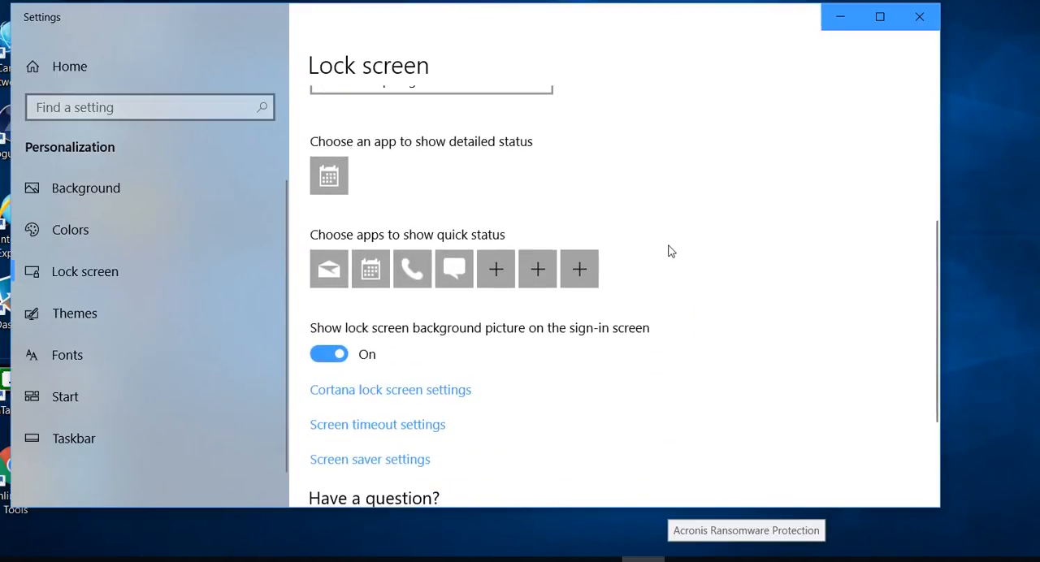
scroll("down", 3)
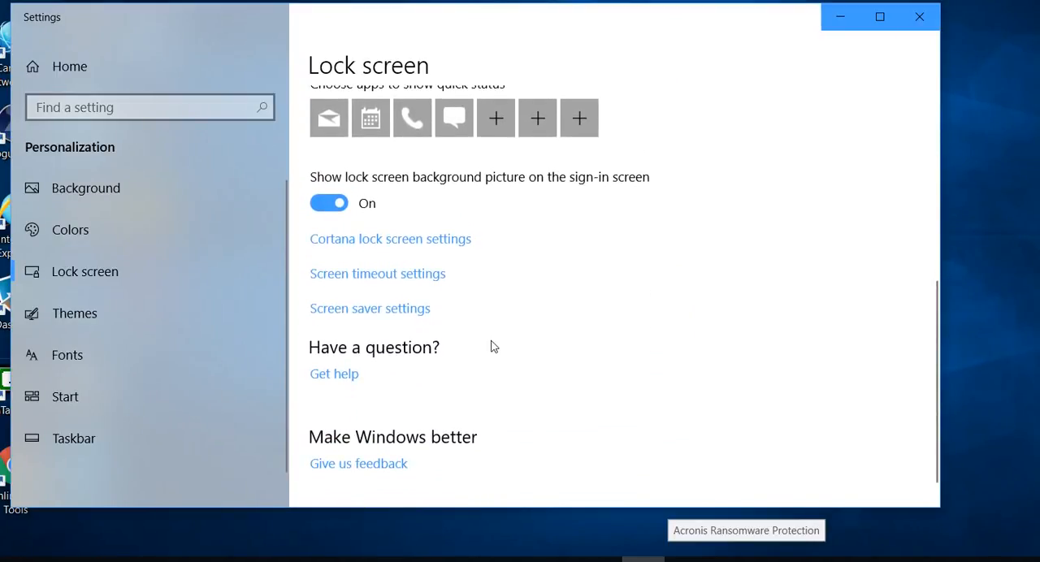
mouse_move(387, 280)
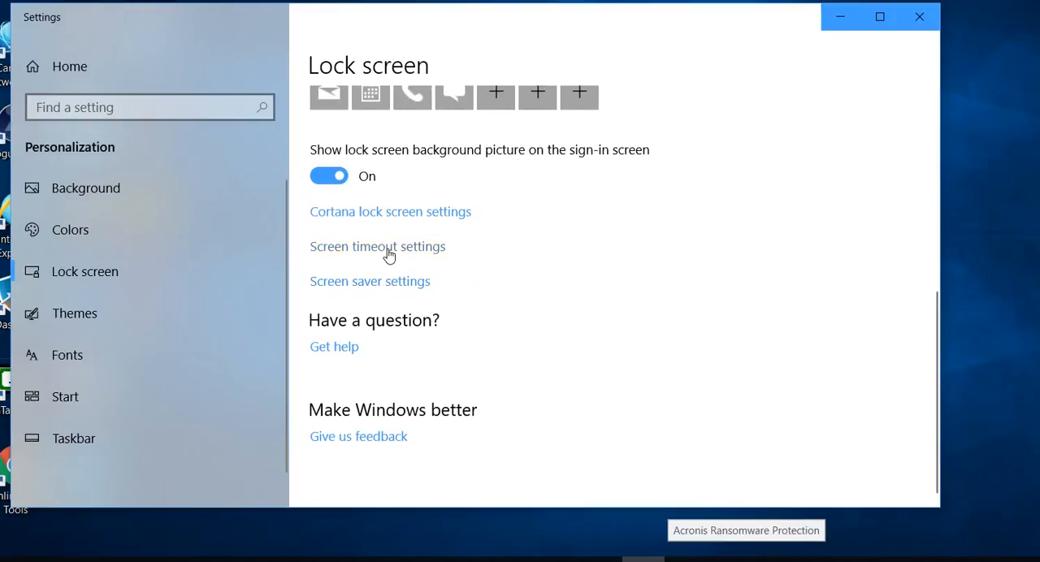
- Follow the Screen timeout settings link to the Power & sleep page
left_click(377, 247)
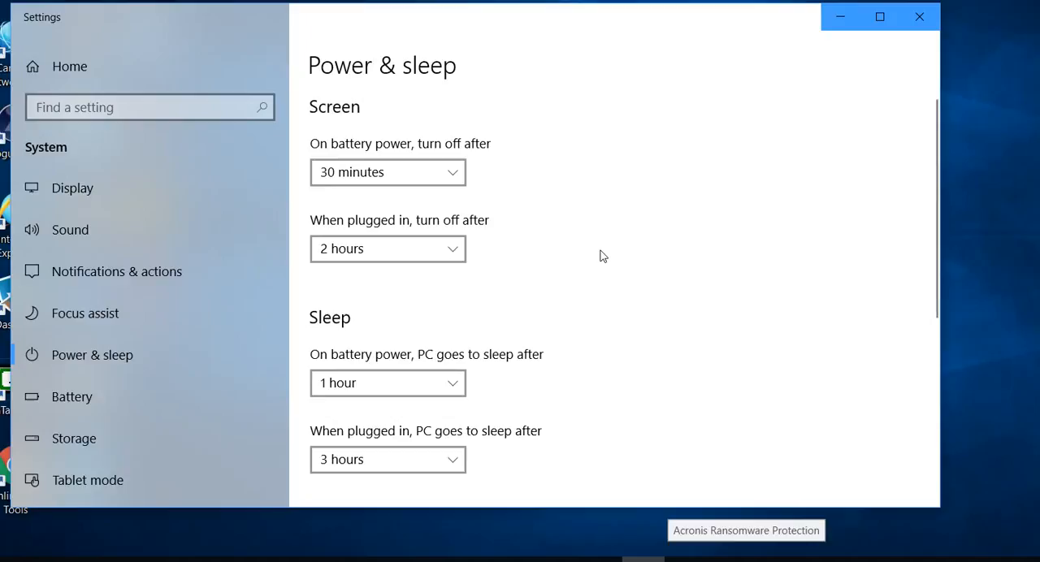
mouse_move(601, 249)
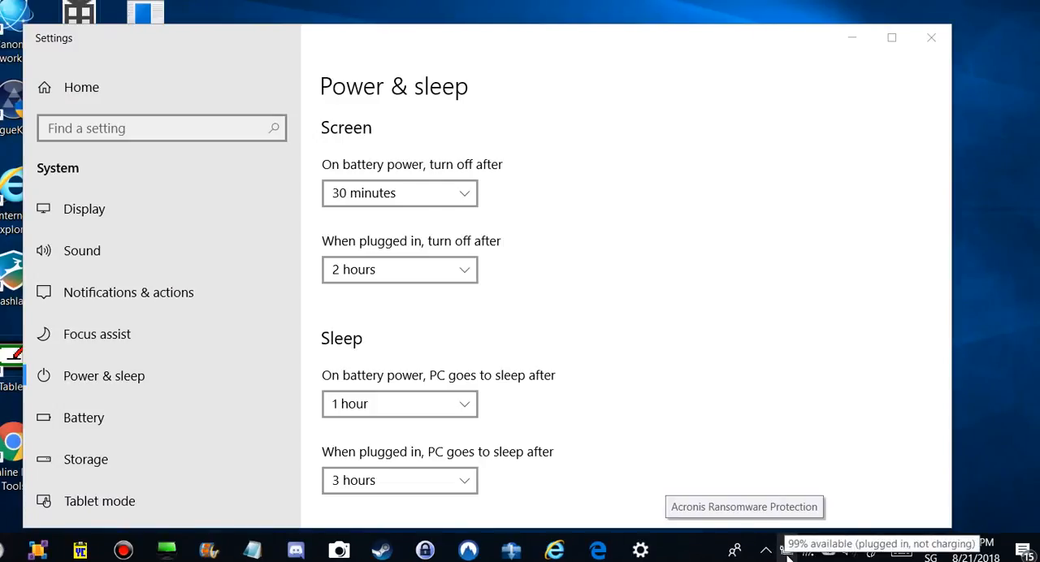
- From the battery icon's Power Options, reach 'Change when the computer sleeps' for the Balanced plan
right_click(787, 551)
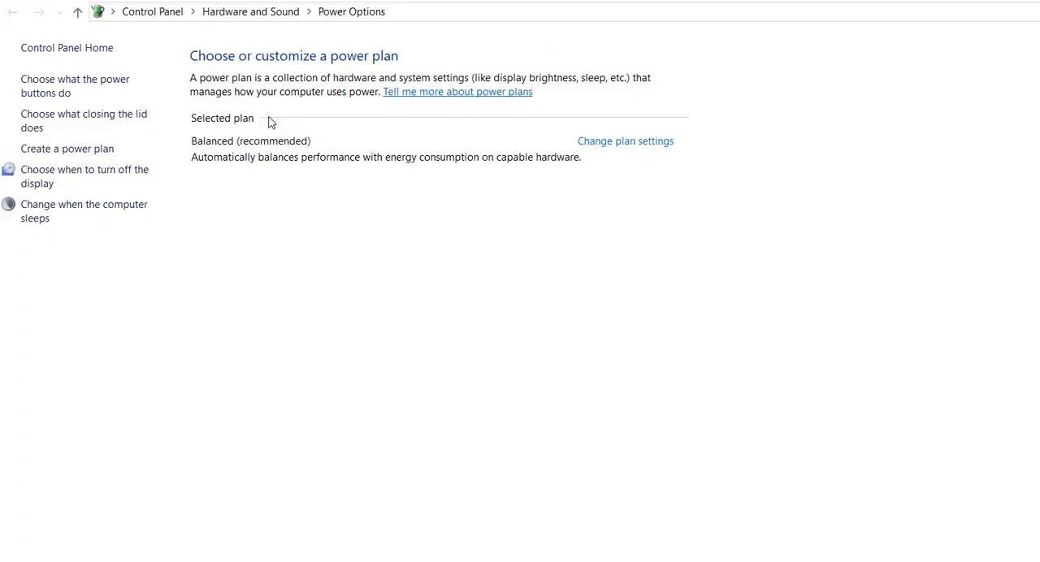
mouse_move(84, 177)
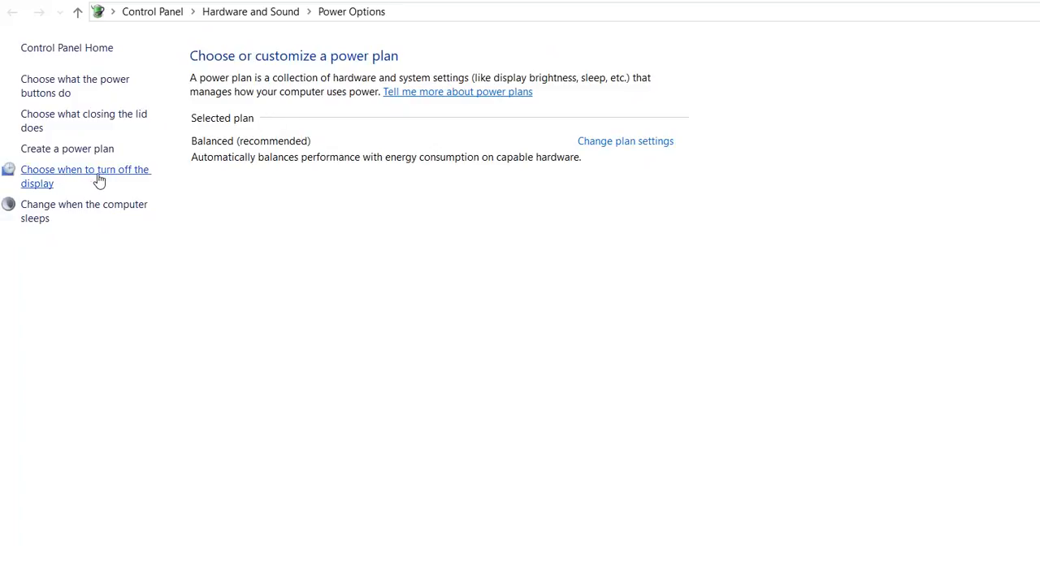
left_click(84, 175)
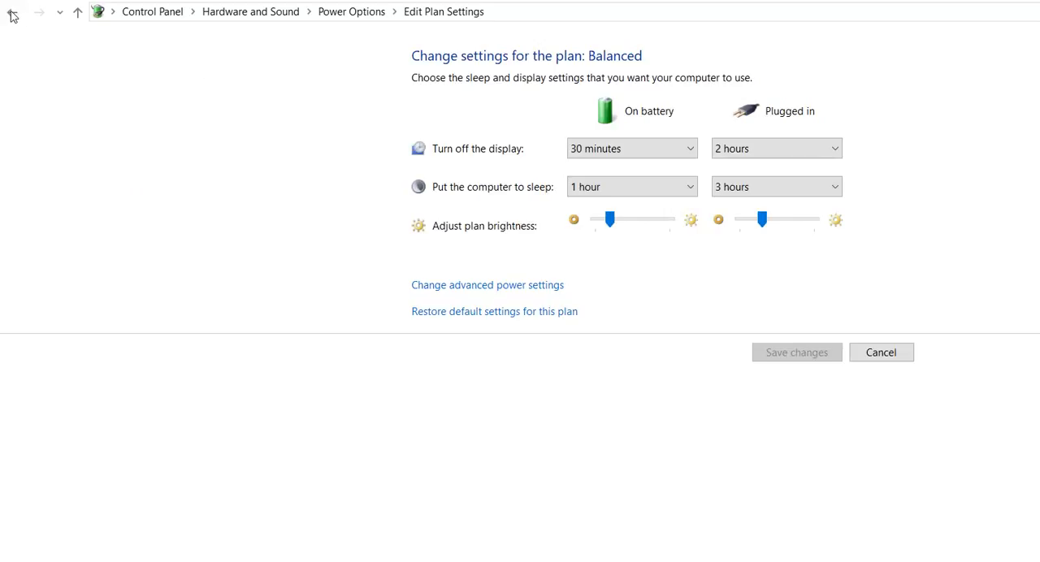
left_click(13, 11)
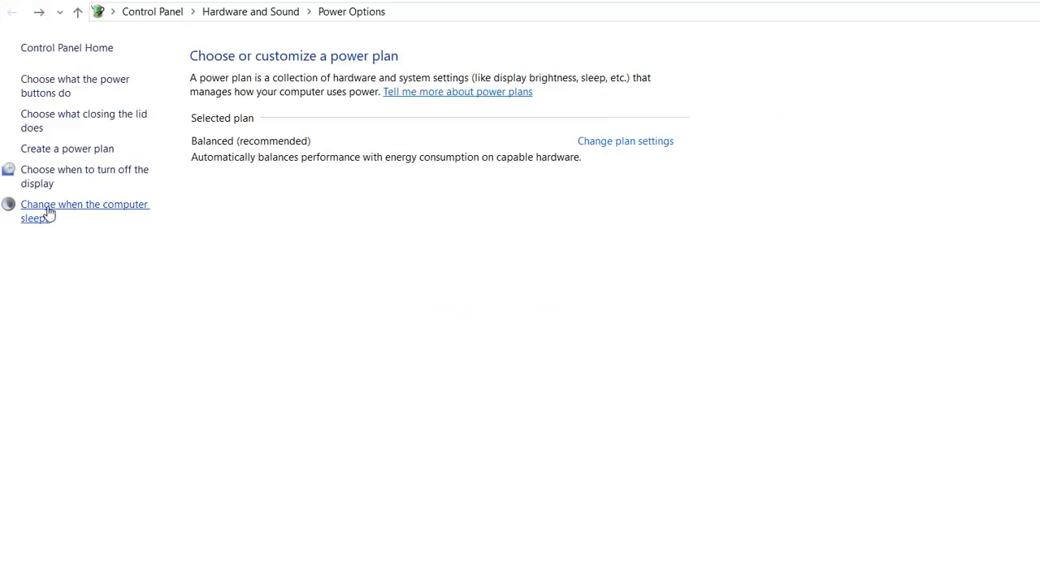
left_click(84, 205)
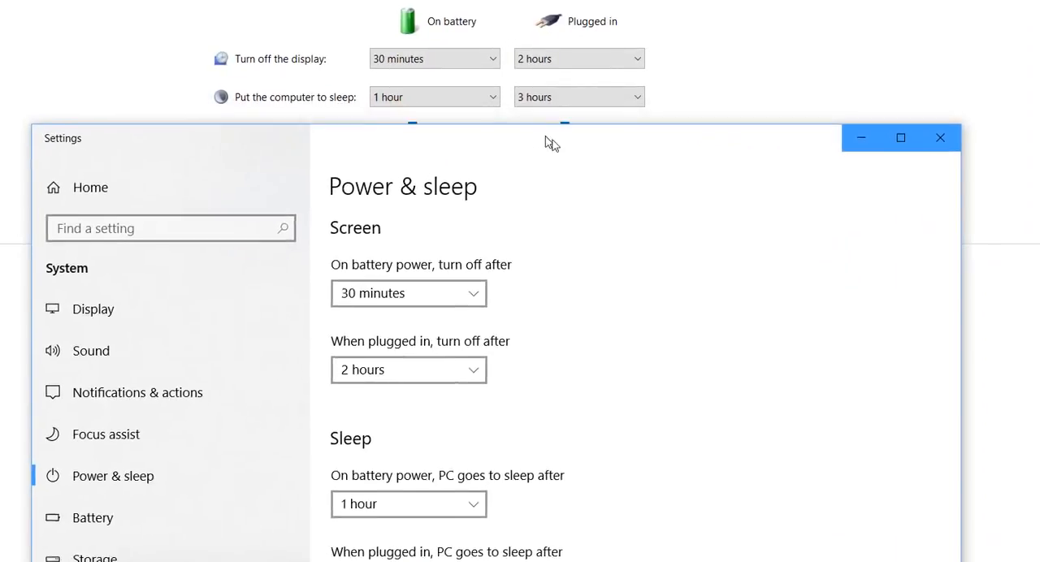
- Move Settings aside and inspect the plugged-in 'Put the computer to sleep' choices, leaving 3 hours
left_click_drag(553, 138, 504, 89)
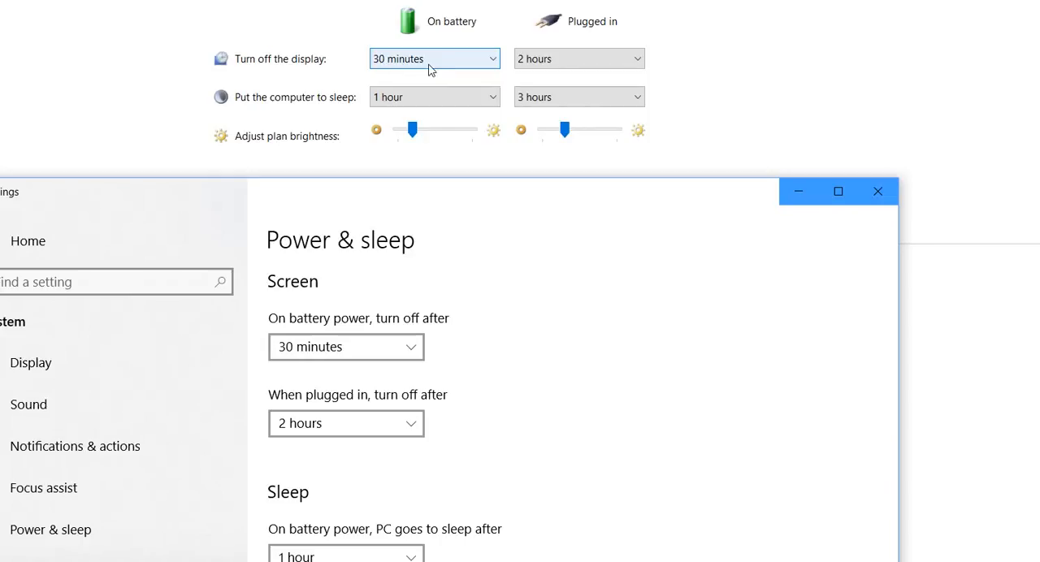
mouse_move(421, 62)
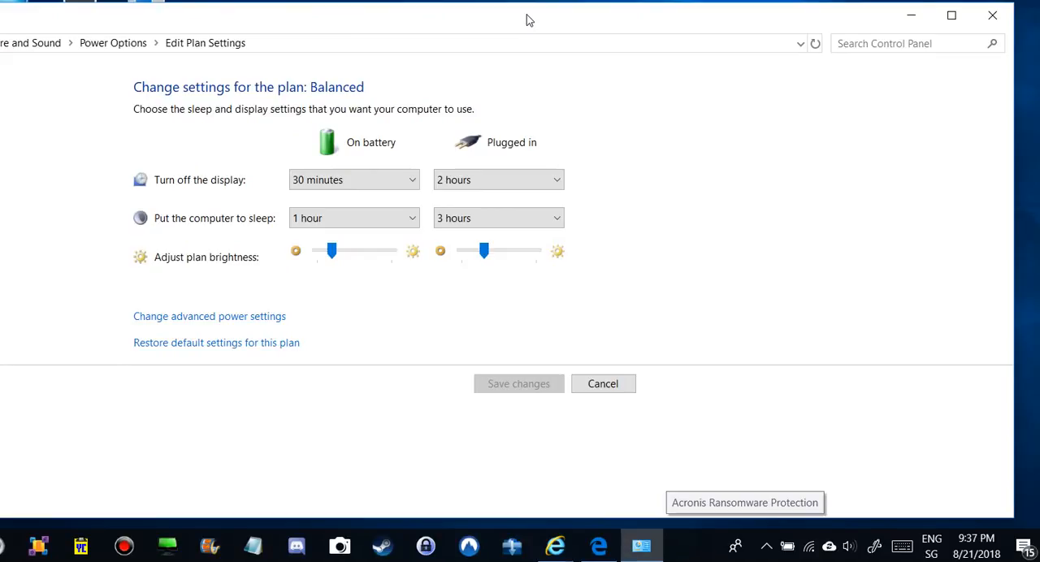
mouse_move(581, 39)
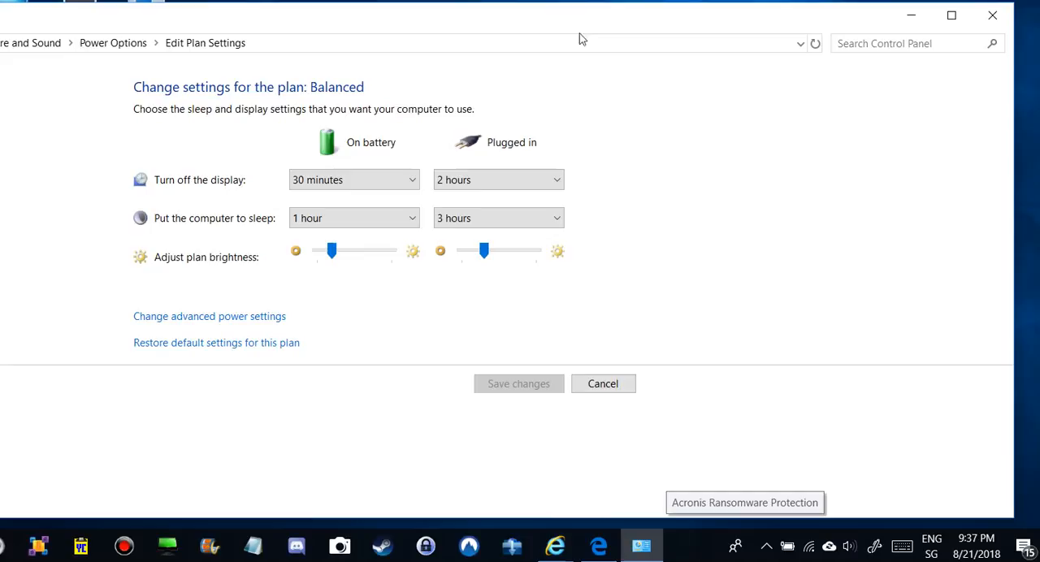
left_click(497, 218)
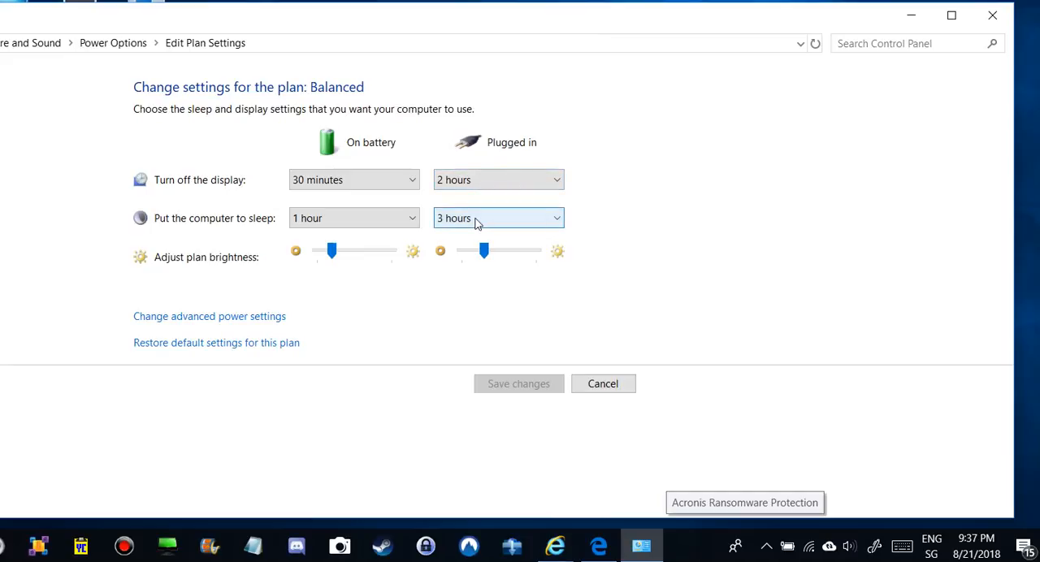
mouse_move(468, 198)
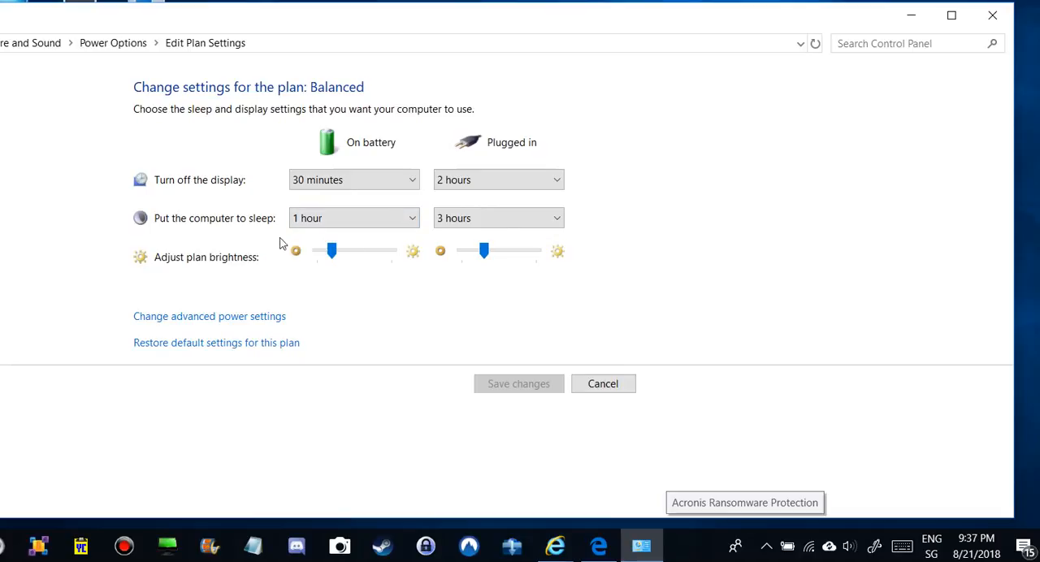
mouse_move(461, 245)
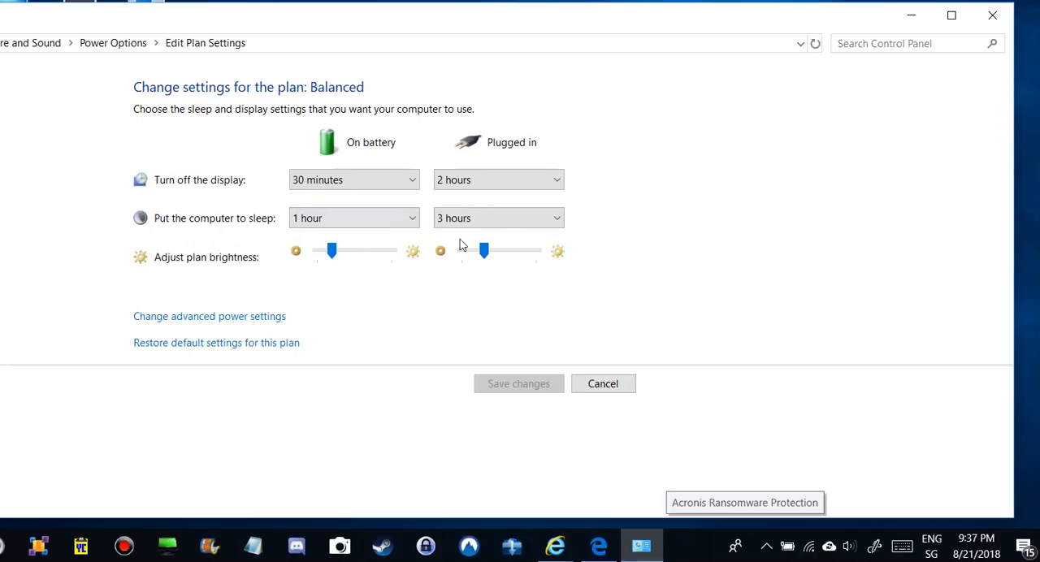
left_click(498, 217)
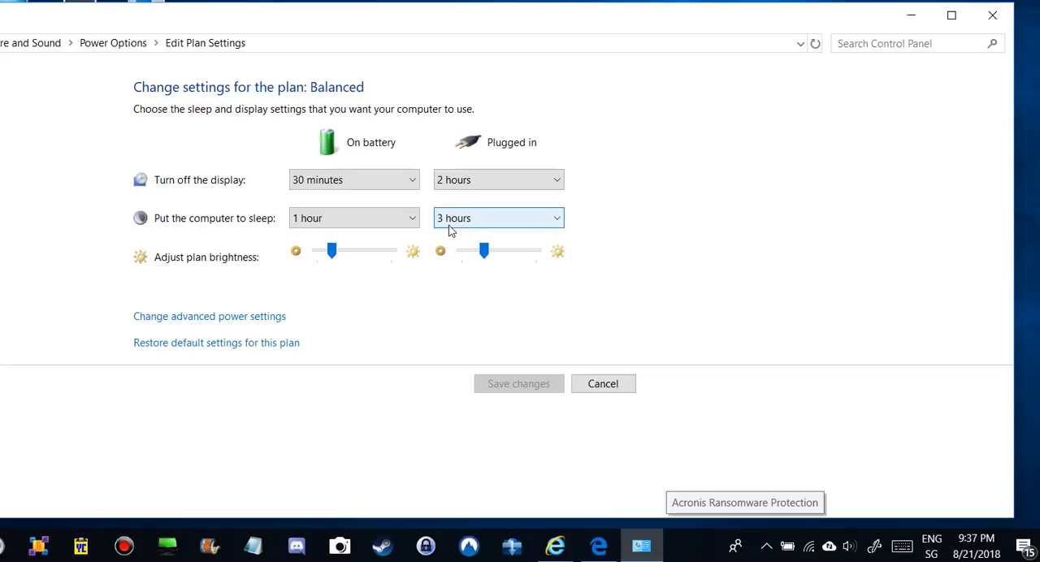
mouse_move(631, 251)
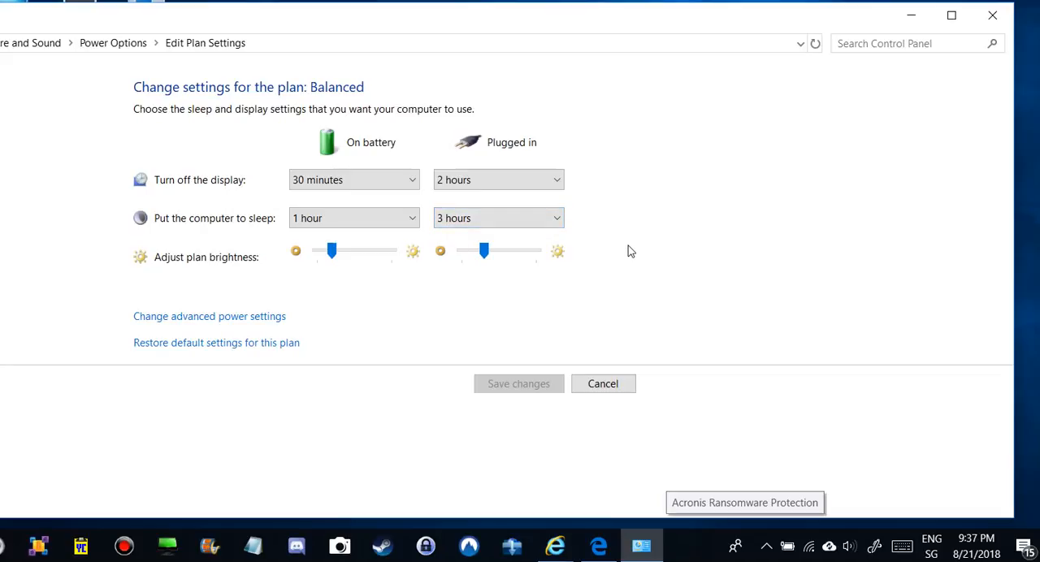
mouse_move(203, 315)
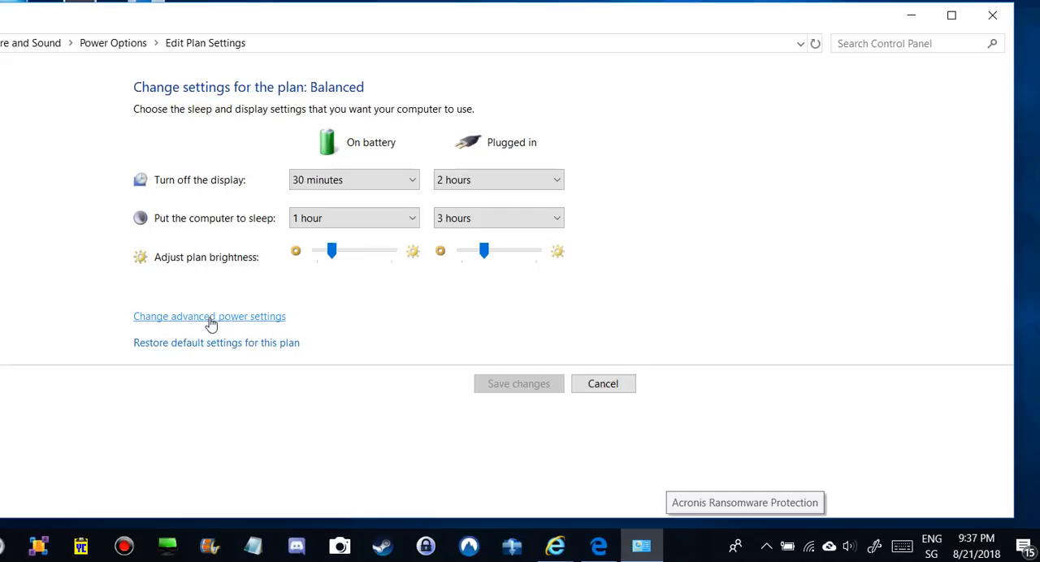
- In Advanced power settings, expand the Sleep category and view the Sleep after timeouts
left_click(208, 316)
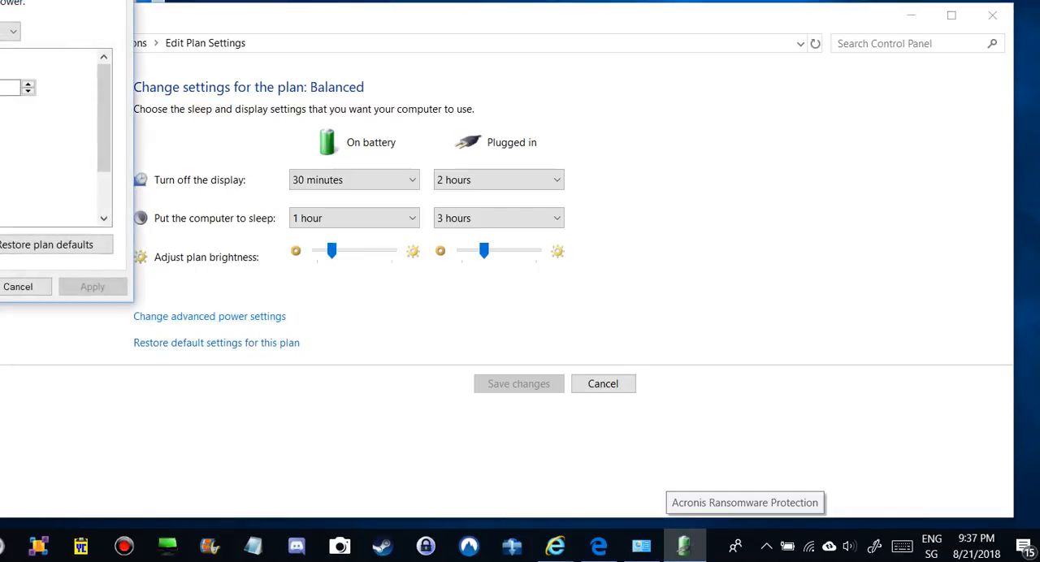
left_click(208, 316)
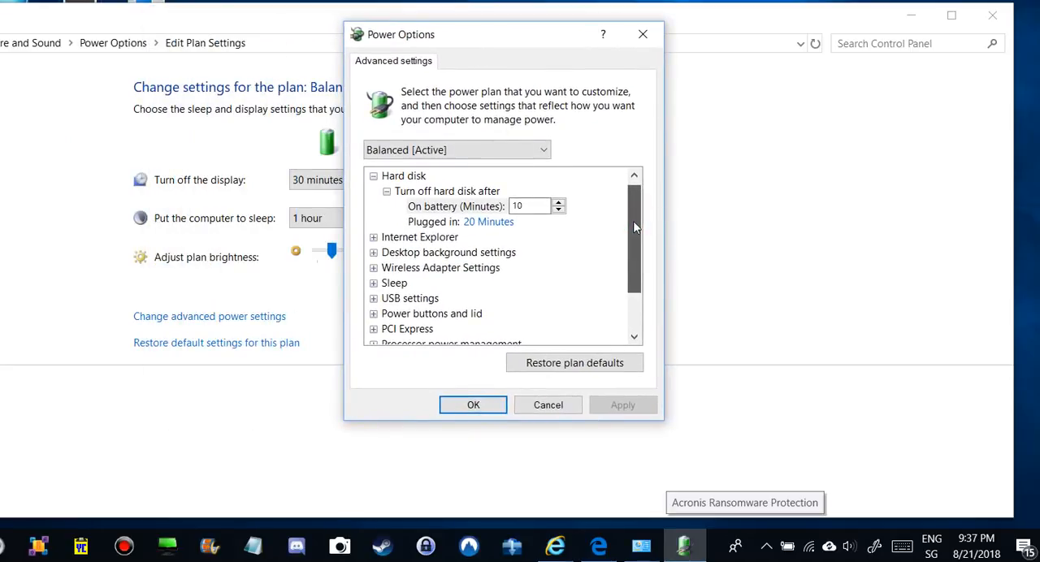
left_click(373, 283)
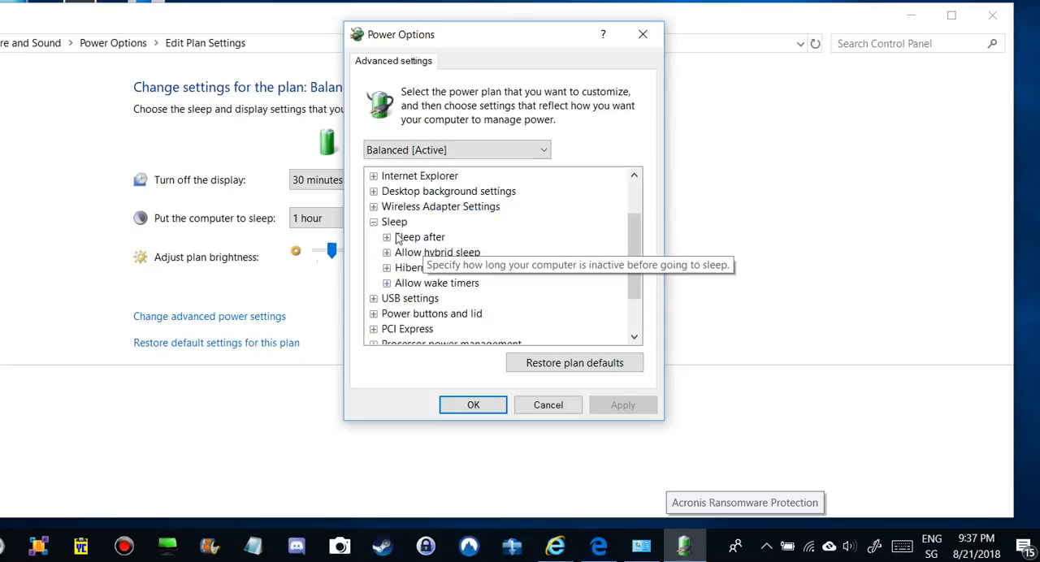
left_click(387, 237)
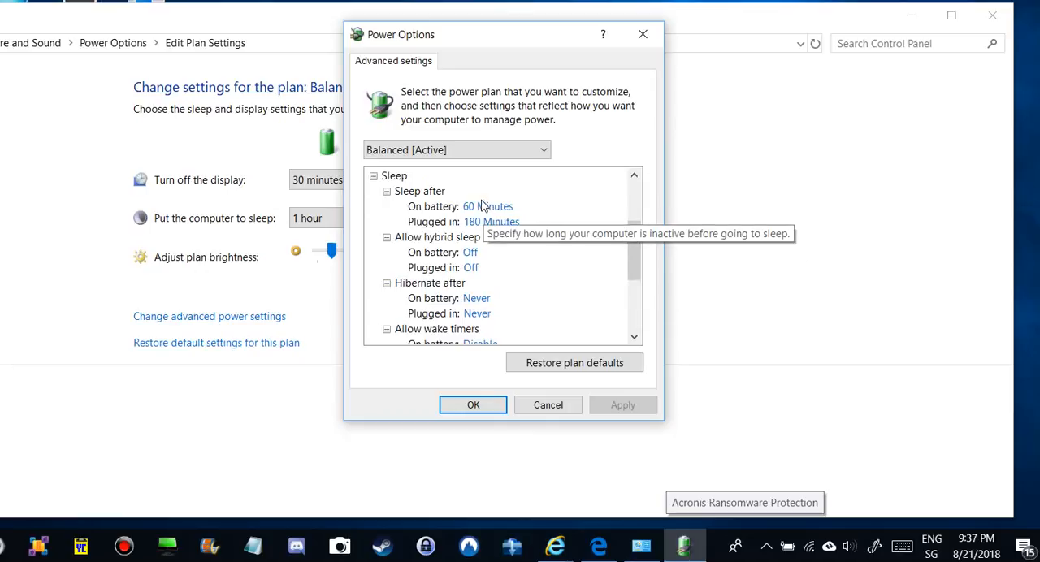
mouse_move(484, 236)
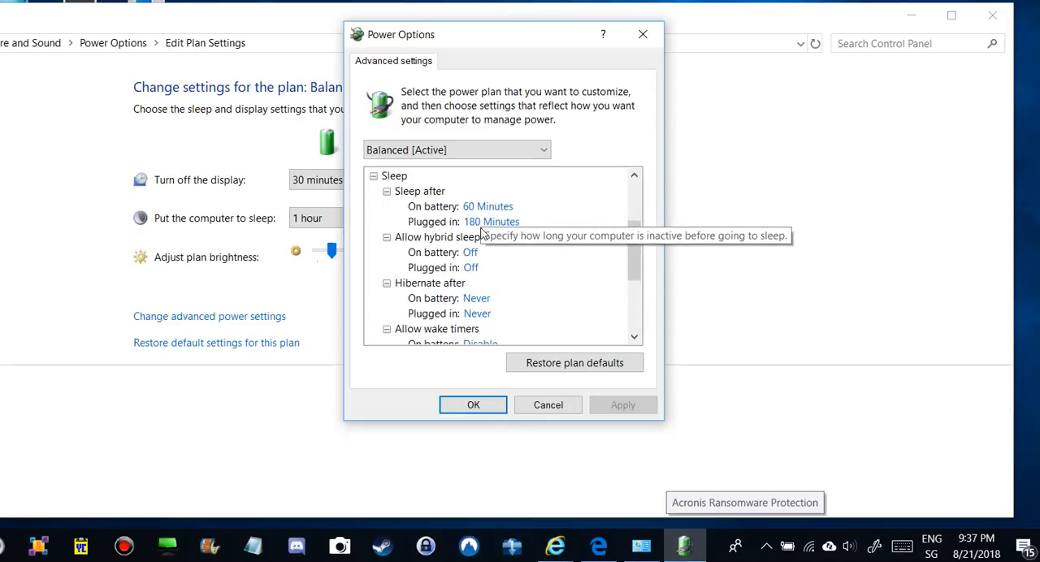
mouse_move(469, 247)
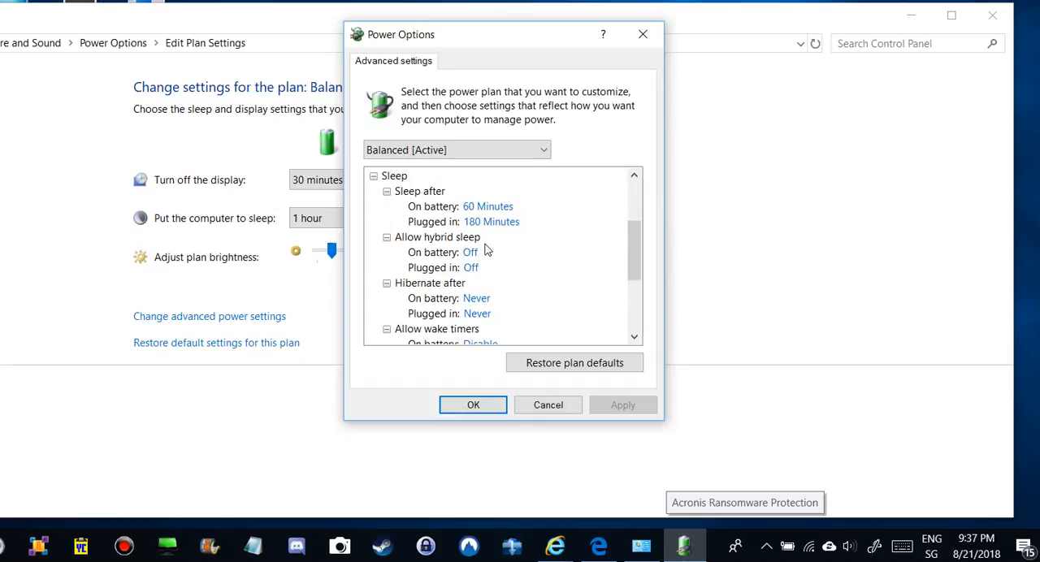
scroll("down", 3)
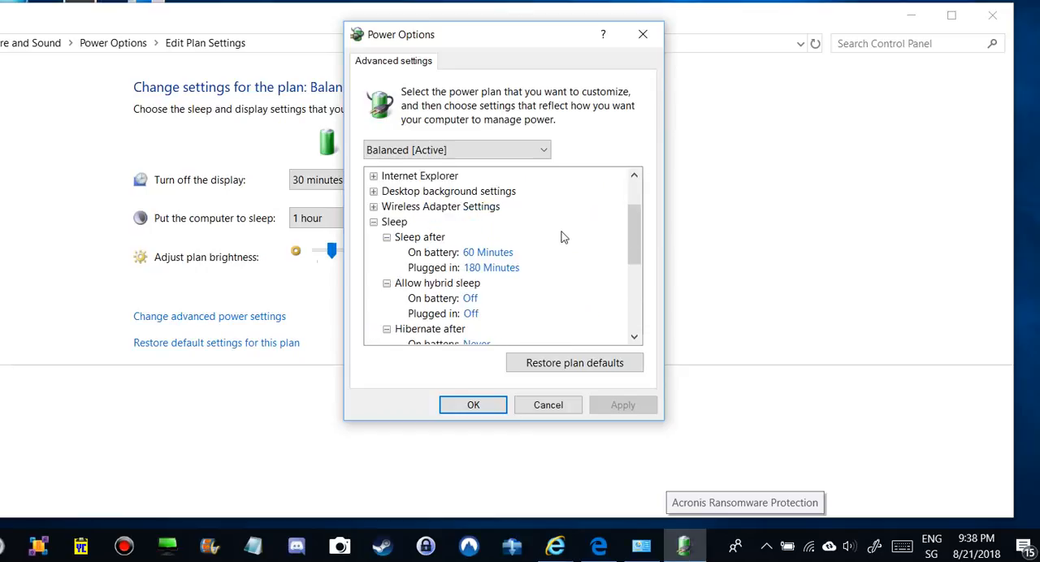
mouse_move(569, 202)
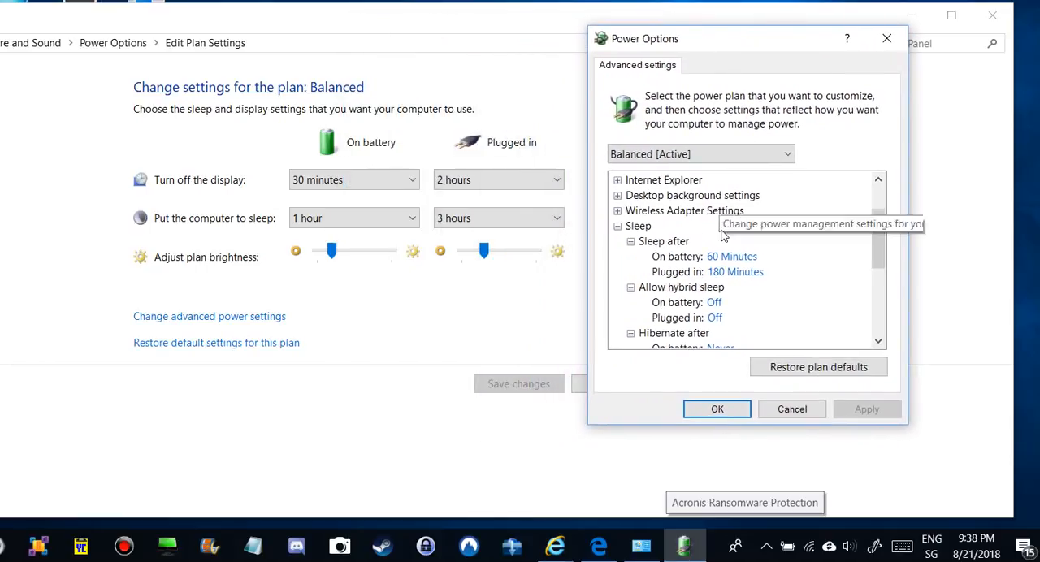
mouse_move(637, 250)
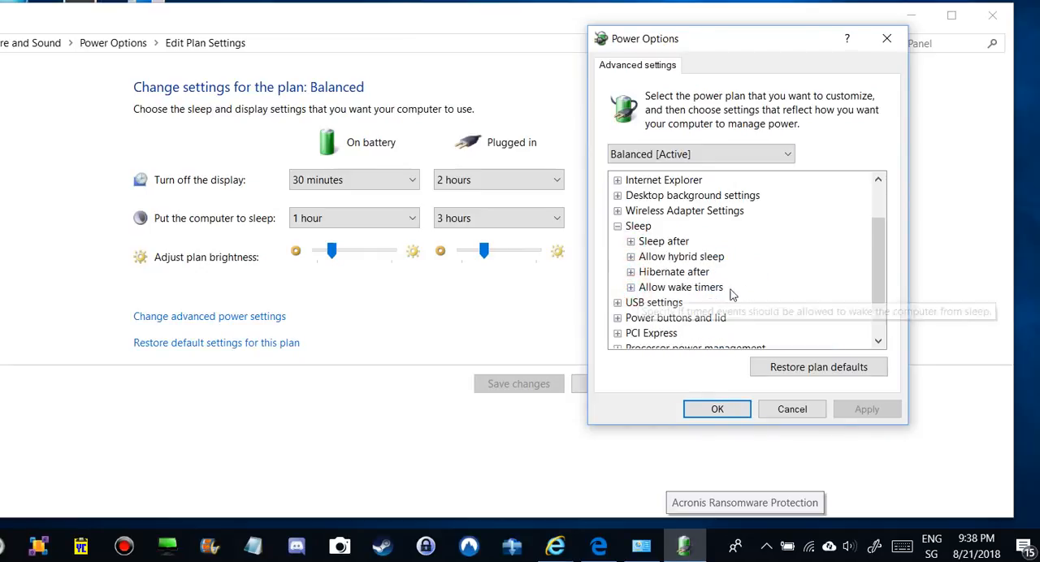
mouse_move(761, 286)
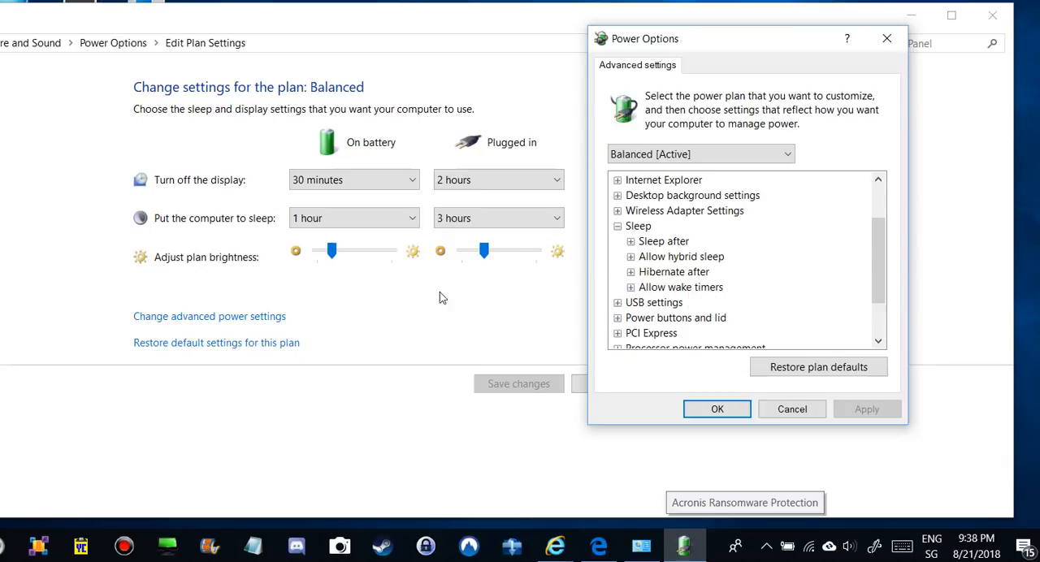
mouse_move(431, 322)
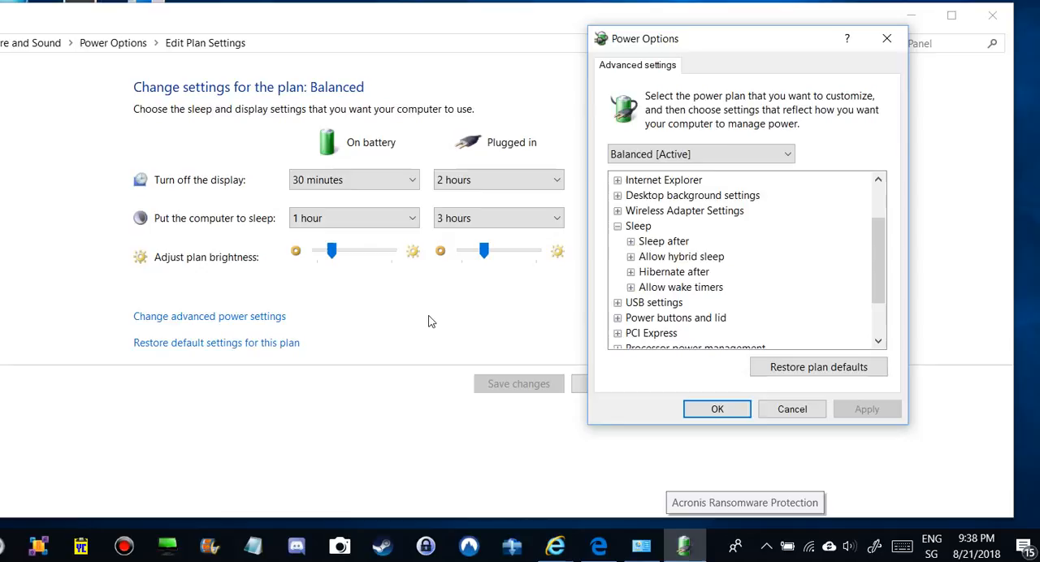
mouse_move(410, 391)
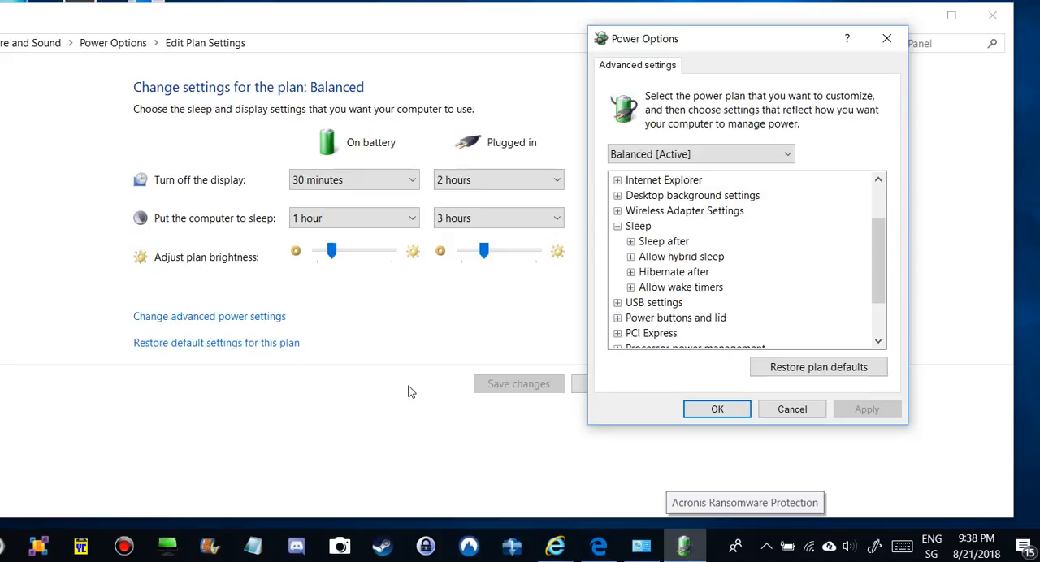
mouse_move(439, 344)
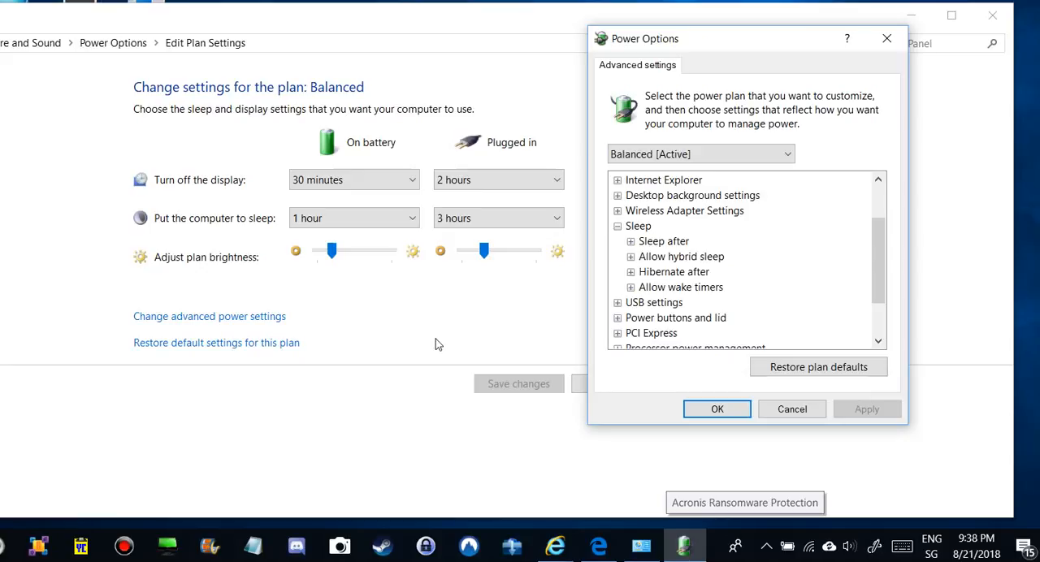
mouse_move(478, 280)
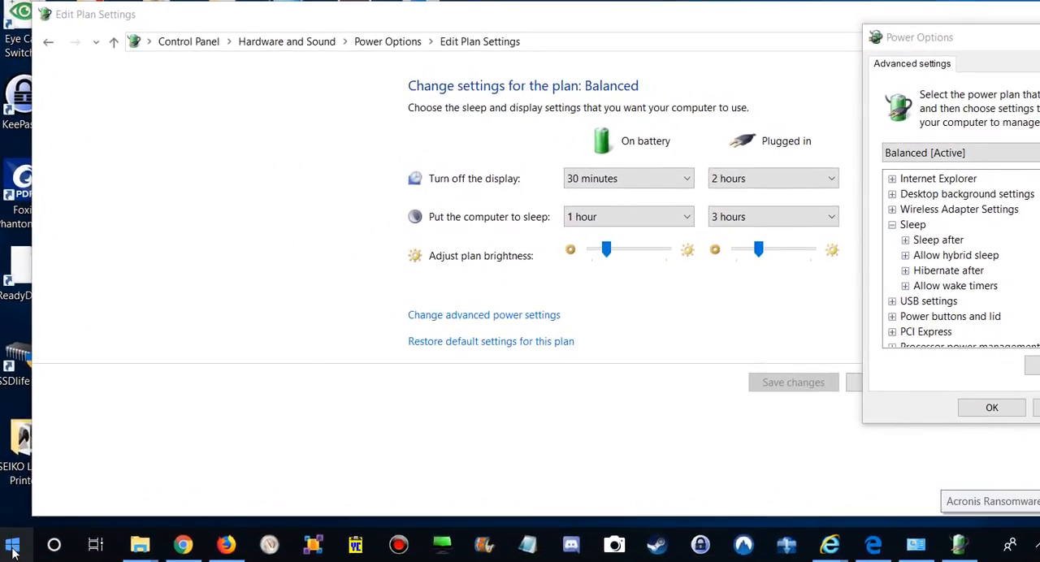
mouse_move(452, 411)
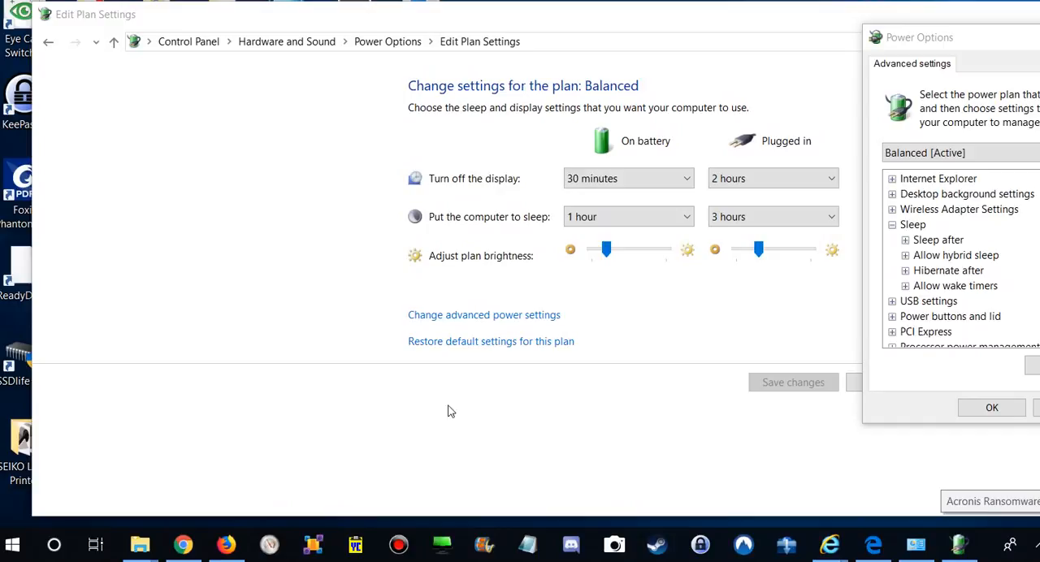
mouse_move(459, 407)
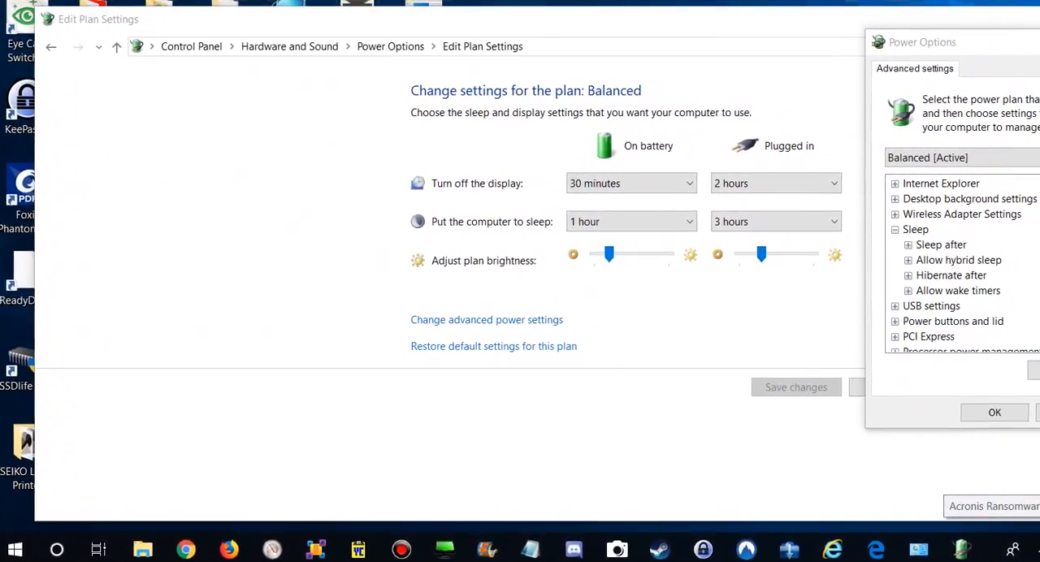
- Bring up the Start menu and dismiss it again
left_click(15, 549)
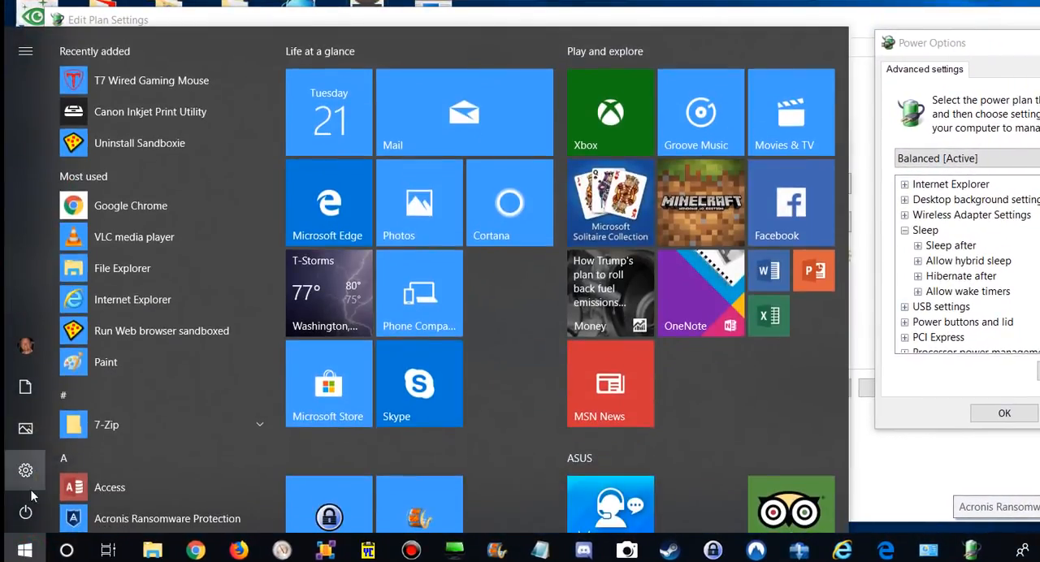
left_click(26, 512)
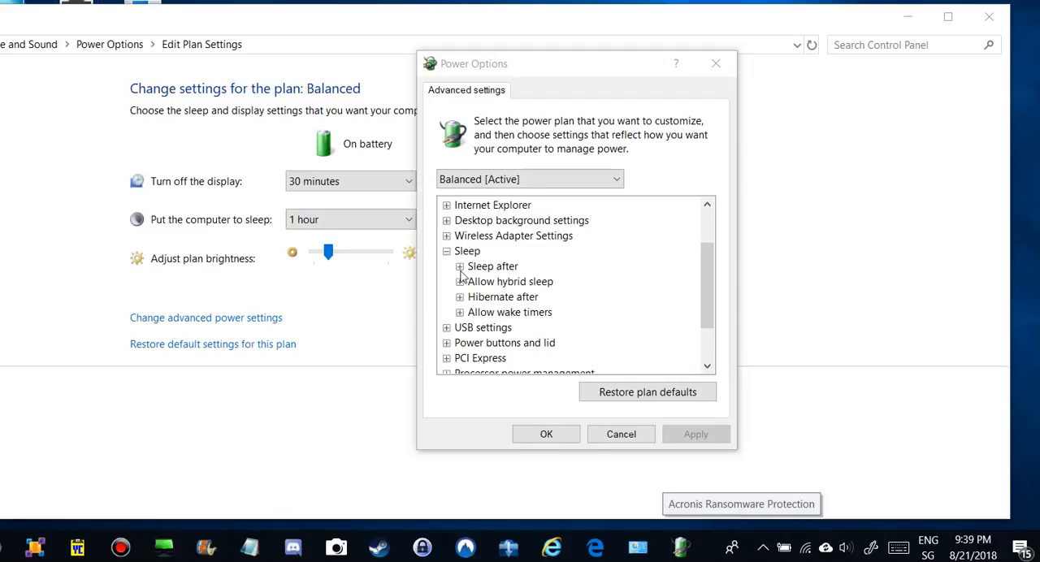
mouse_move(499, 280)
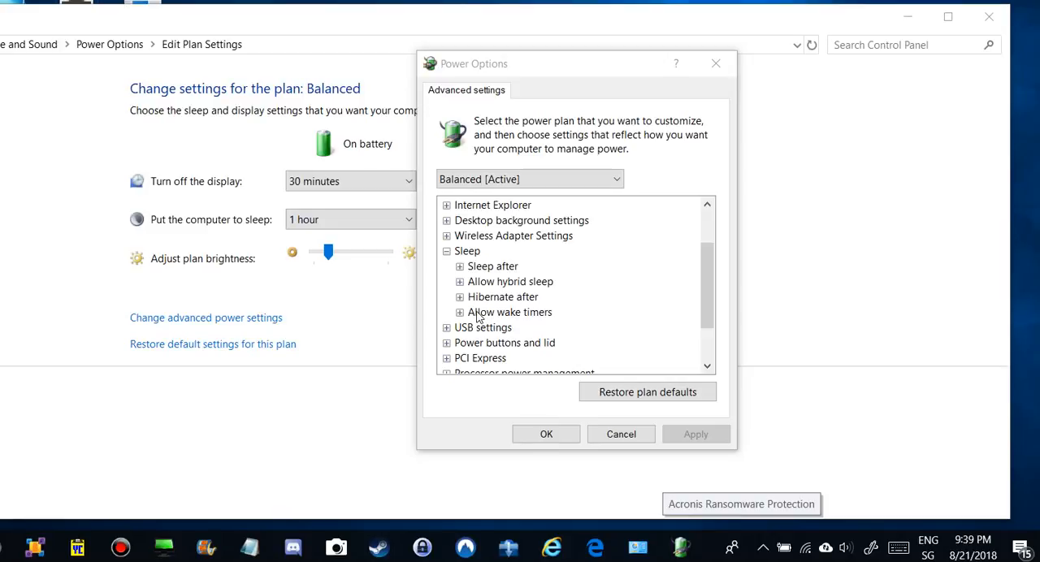
mouse_move(475, 317)
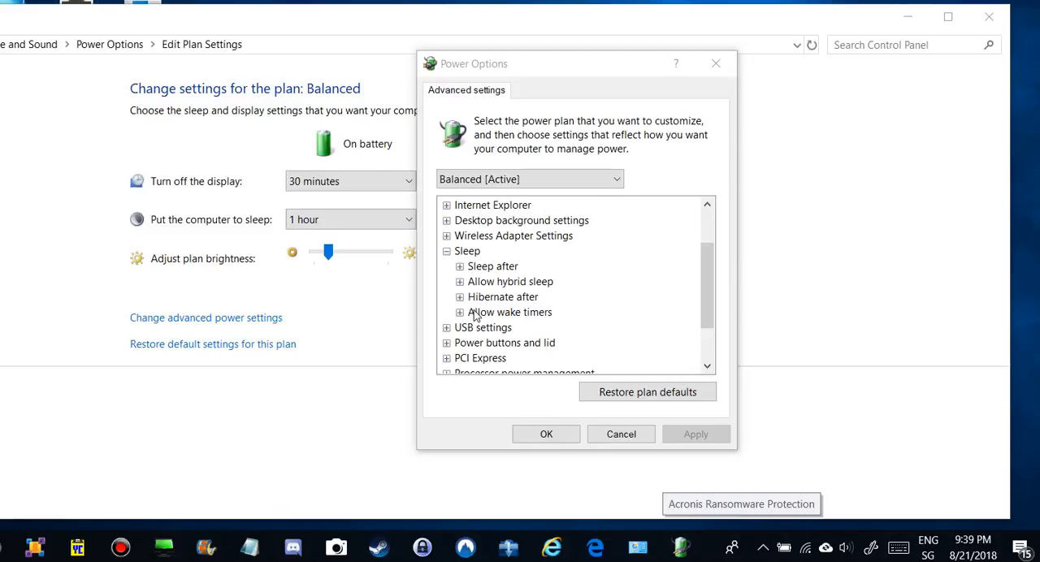
mouse_move(500, 315)
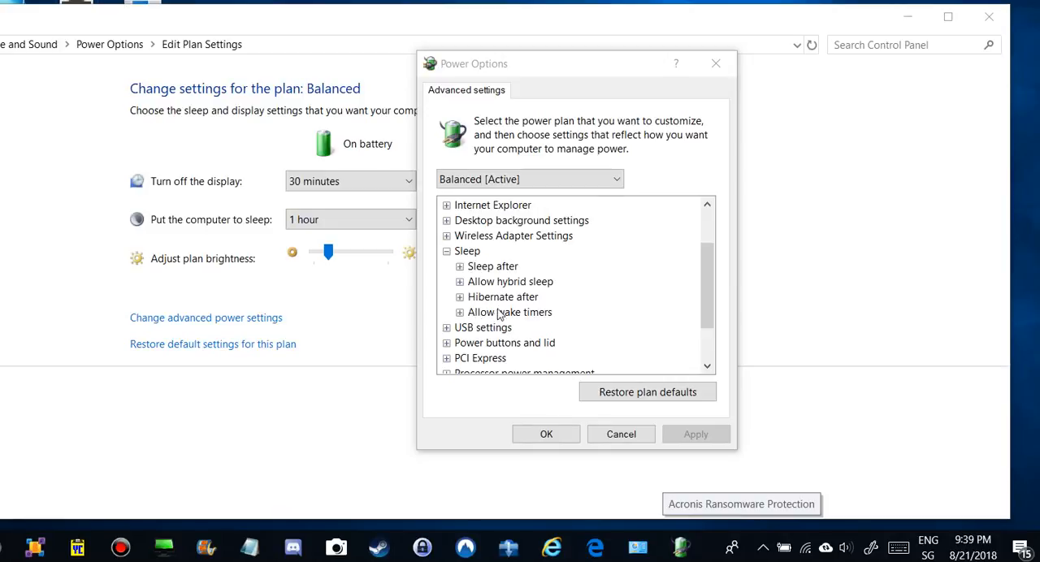
mouse_move(465, 259)
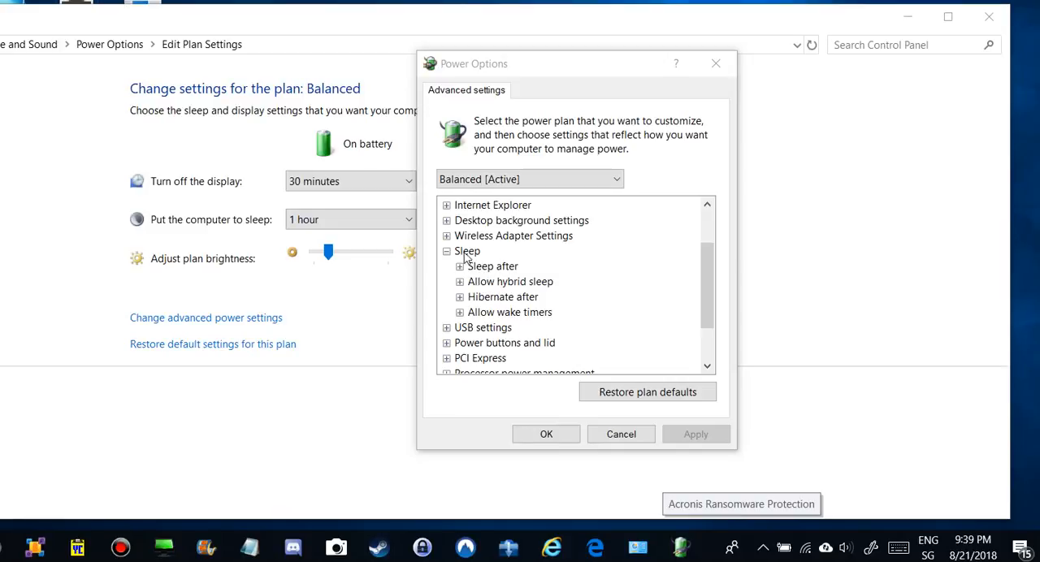
mouse_move(468, 260)
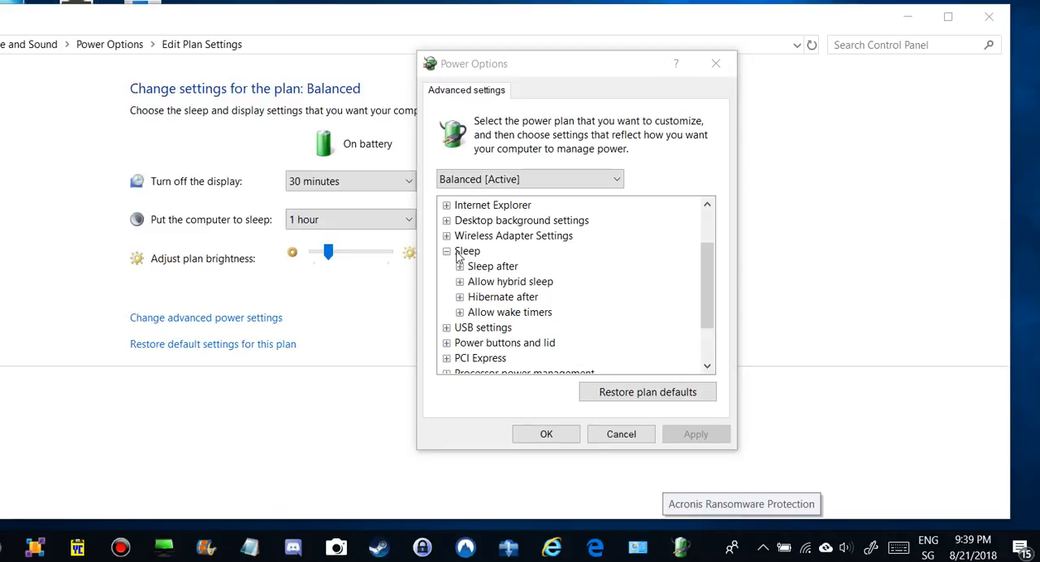
mouse_move(484, 260)
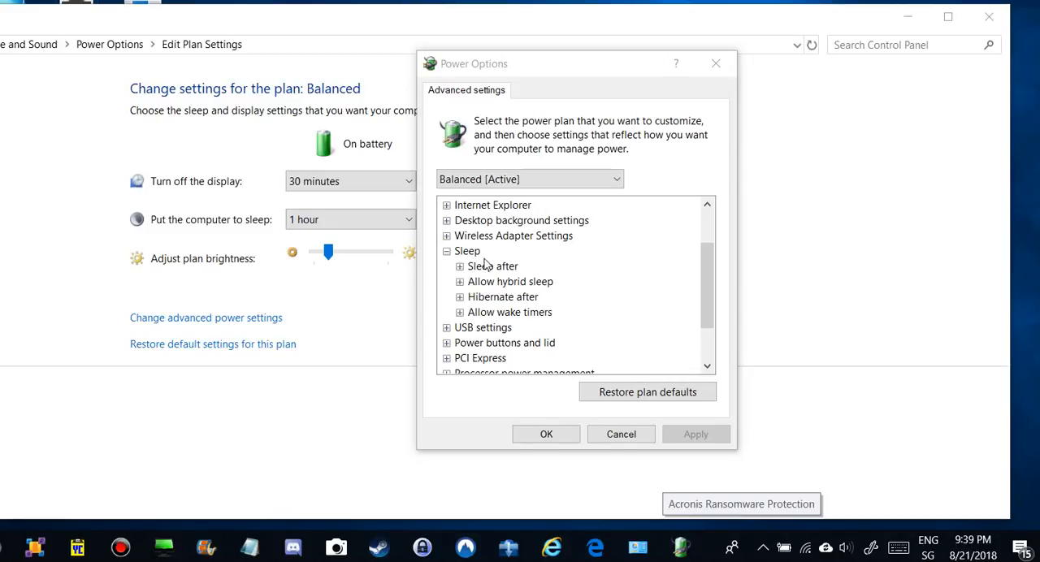
mouse_move(496, 275)
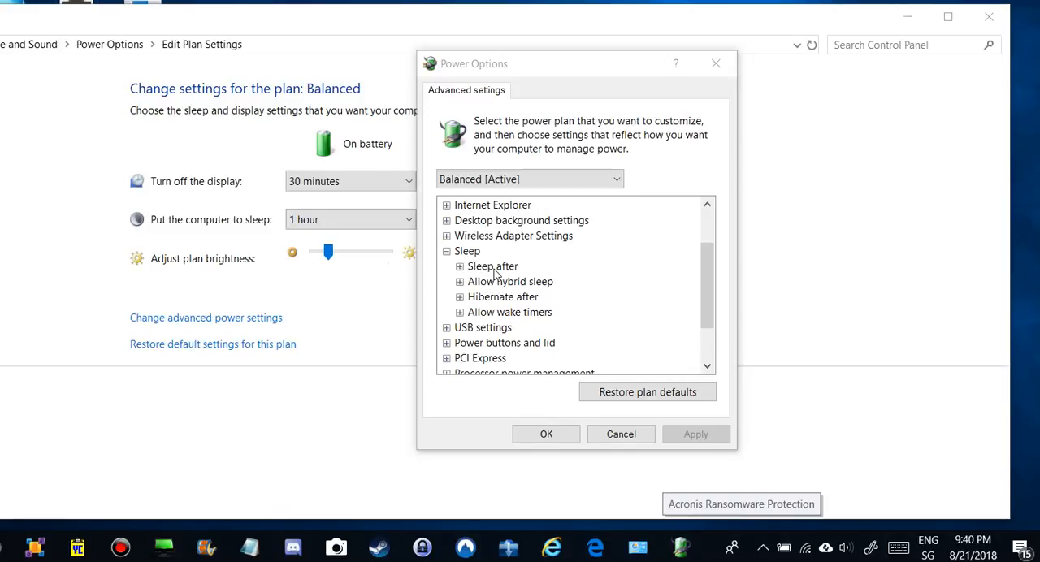
mouse_move(504, 254)
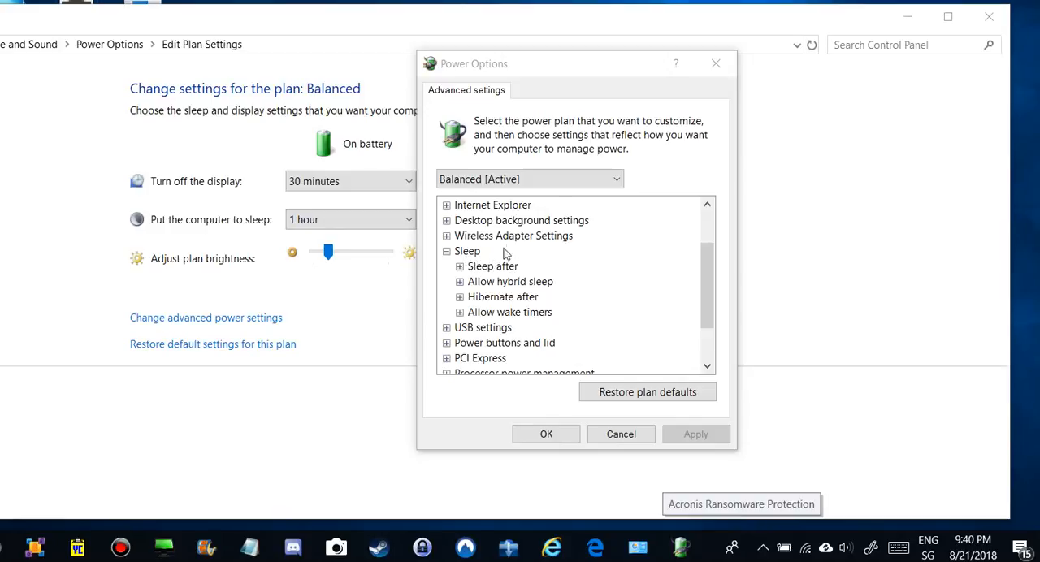
mouse_move(474, 280)
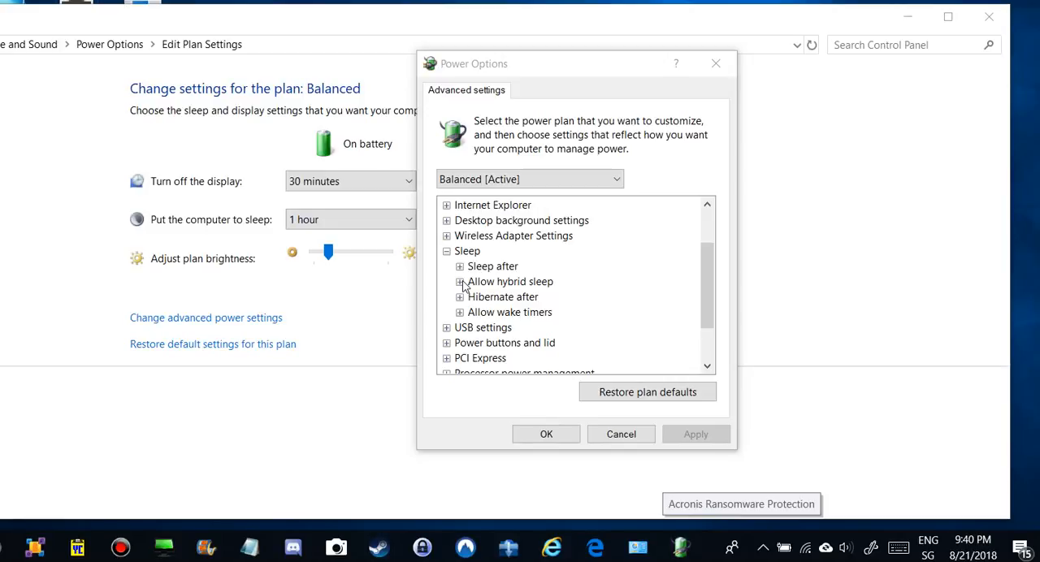
mouse_move(475, 284)
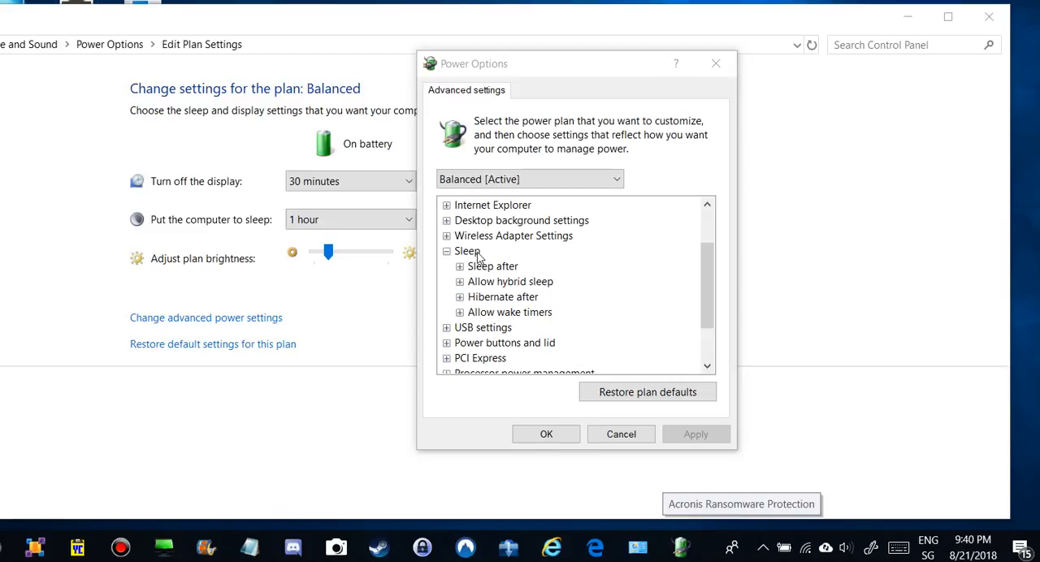
mouse_move(478, 259)
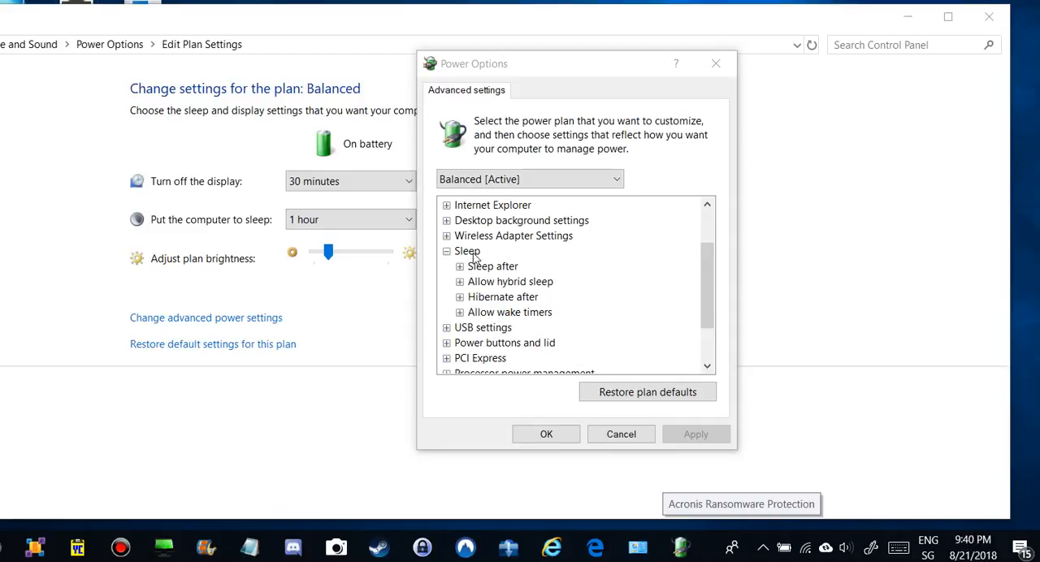
mouse_move(478, 257)
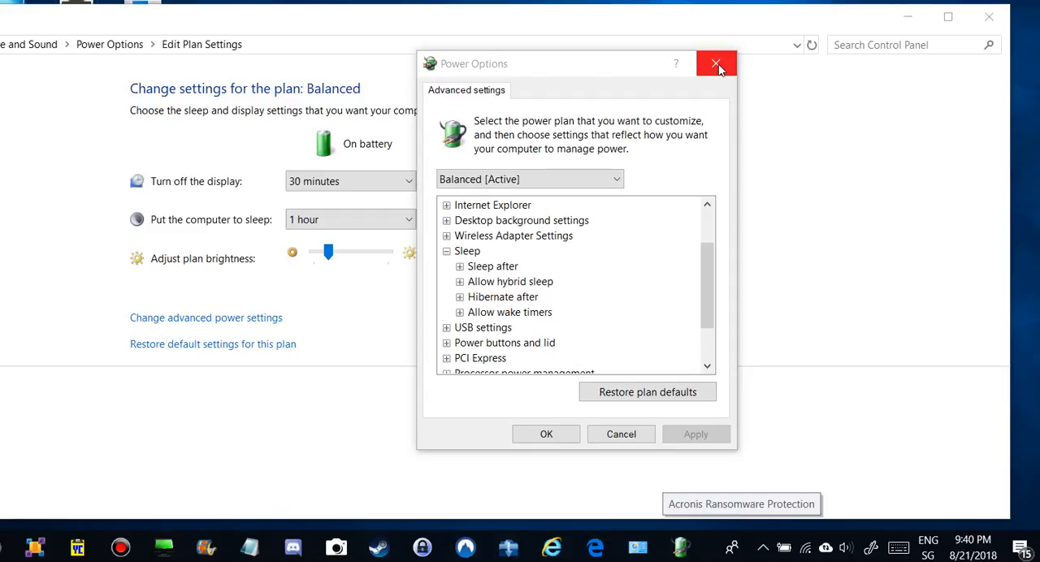
- Close the Advanced power settings window to return to the desktop
left_click(716, 63)
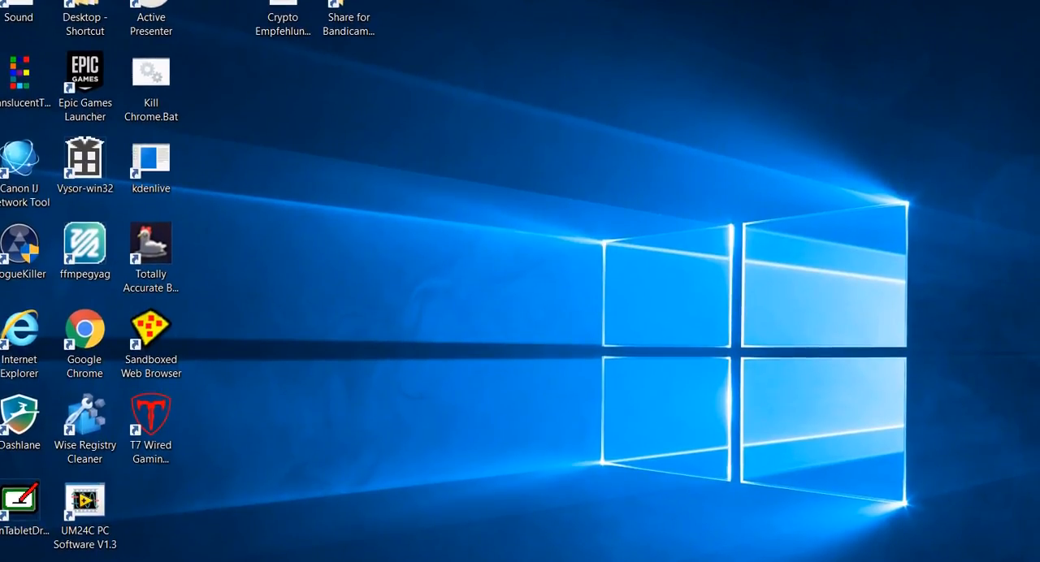
mouse_move(734, 127)
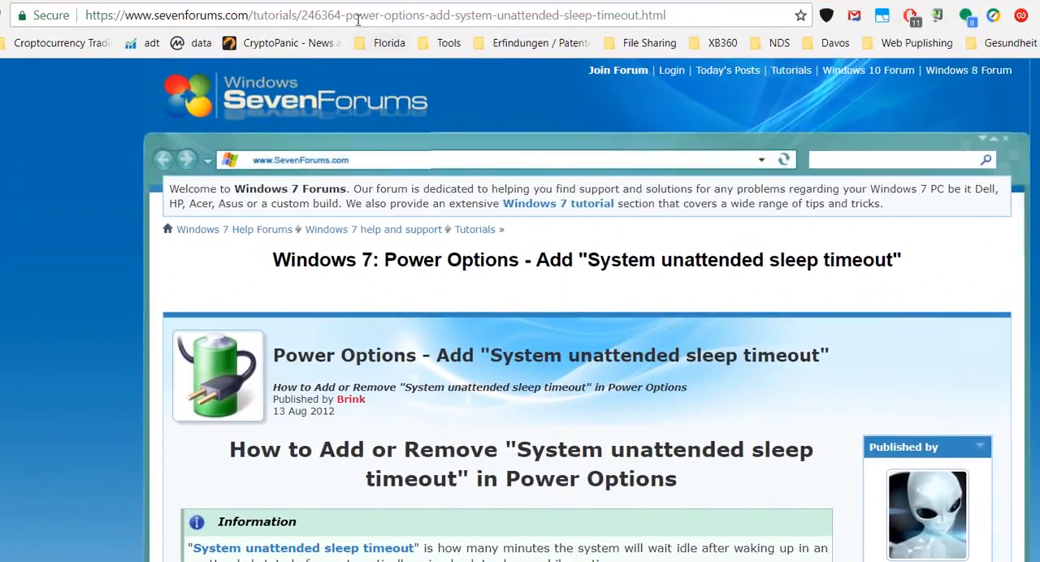
- Scroll the SevenForums tutorial down past the Information box to the Here's How steps
left_click(366, 15)
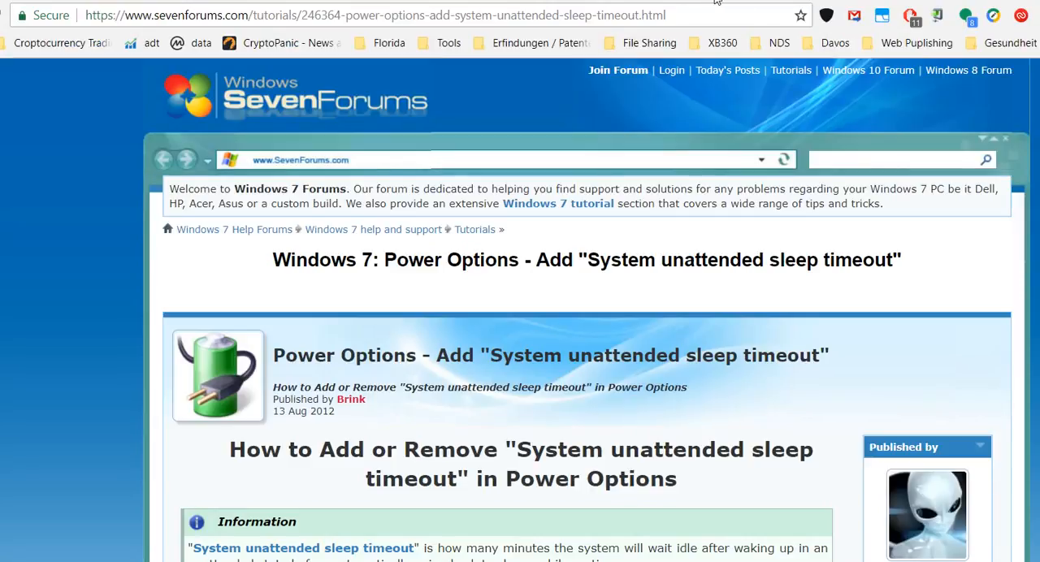
mouse_move(485, 76)
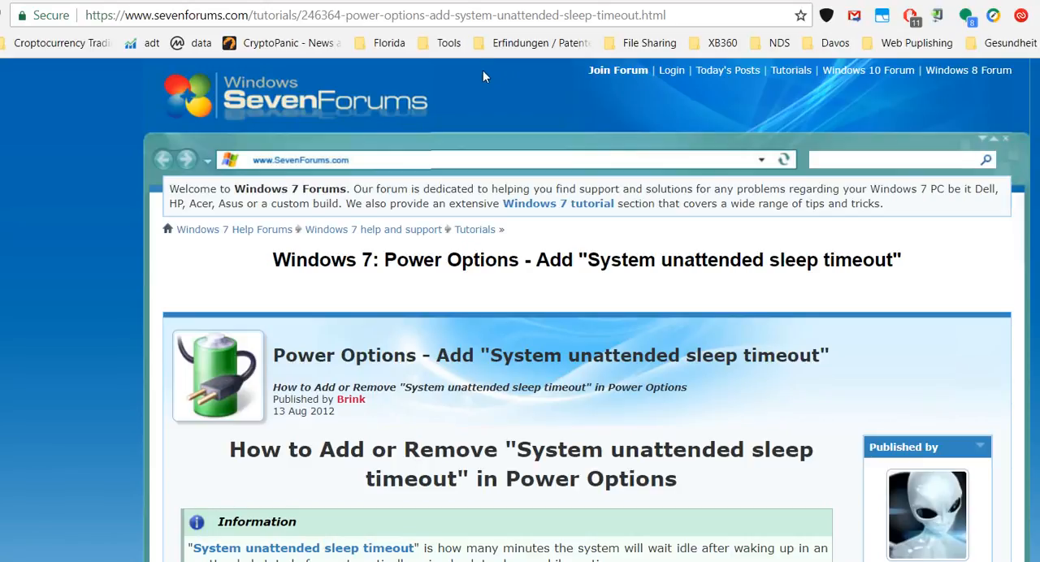
scroll("down", 3)
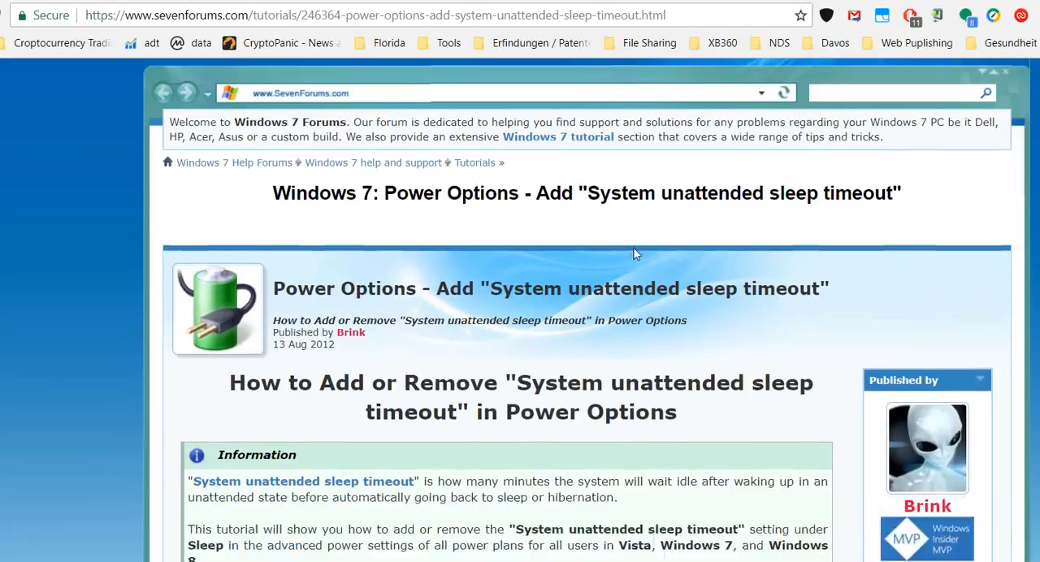
scroll("down", 3)
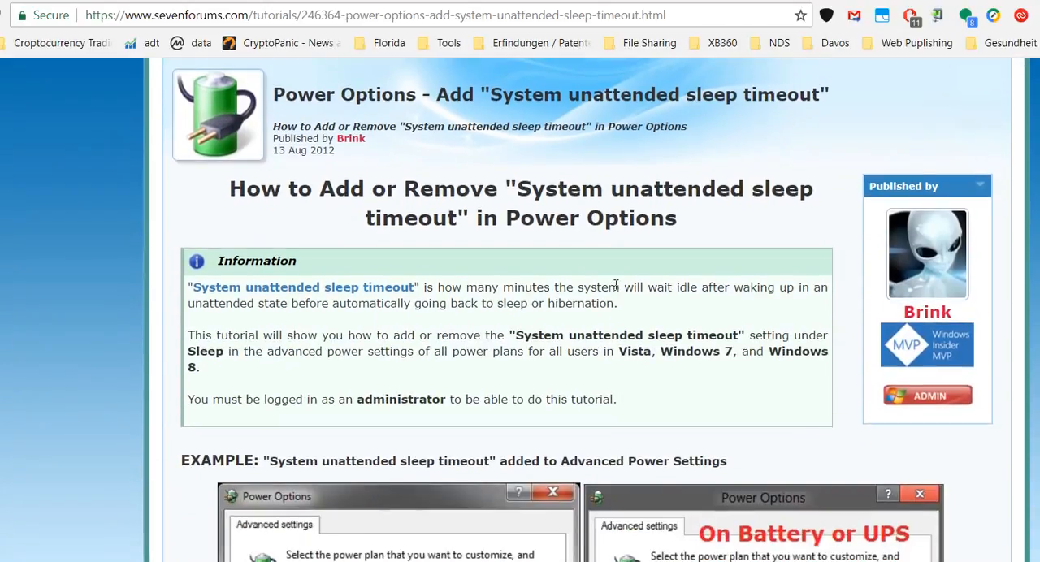
scroll("down", 3)
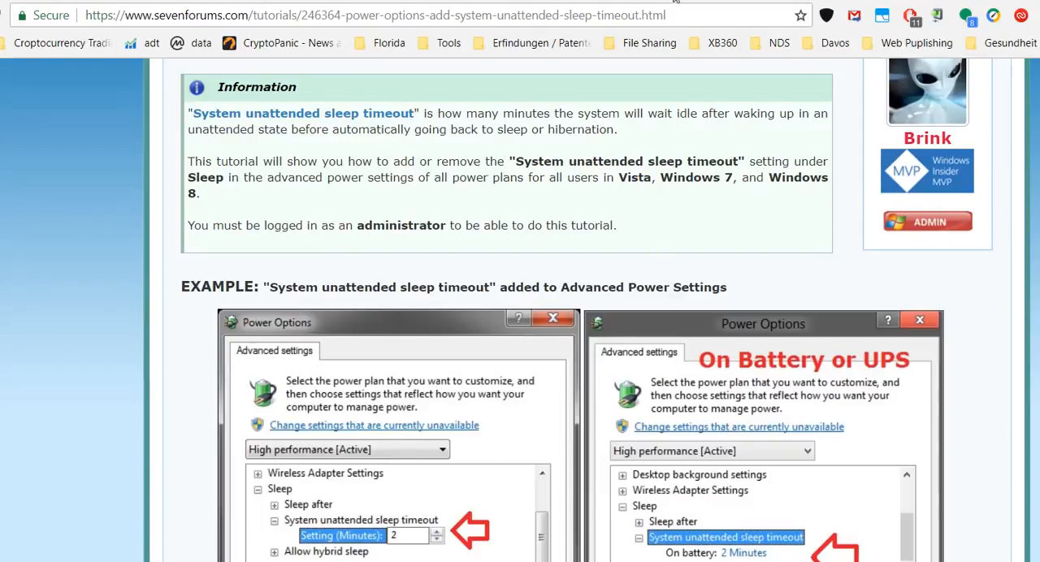
scroll("down", 3)
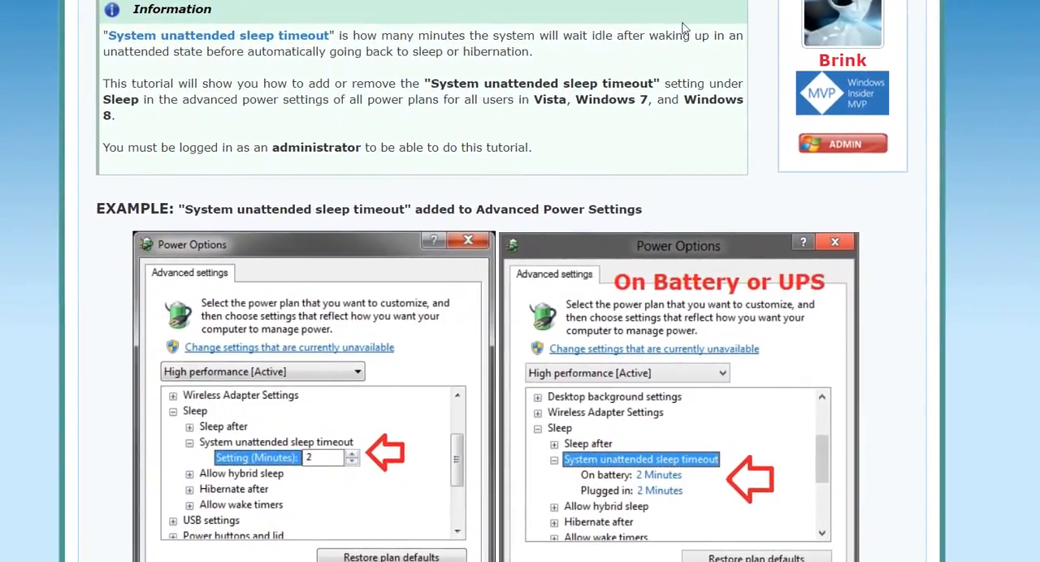
scroll("down", 3)
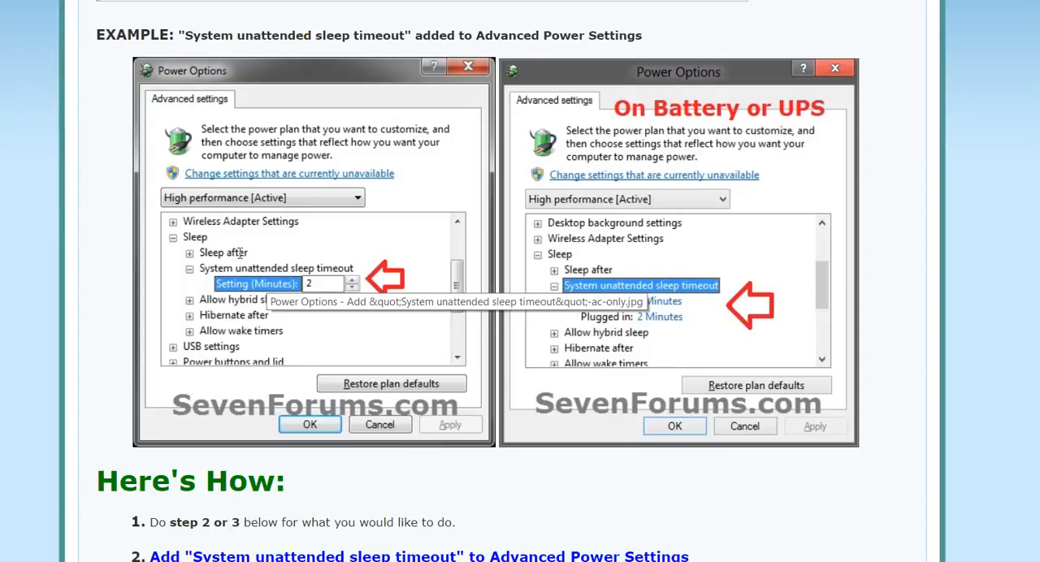
mouse_move(214, 254)
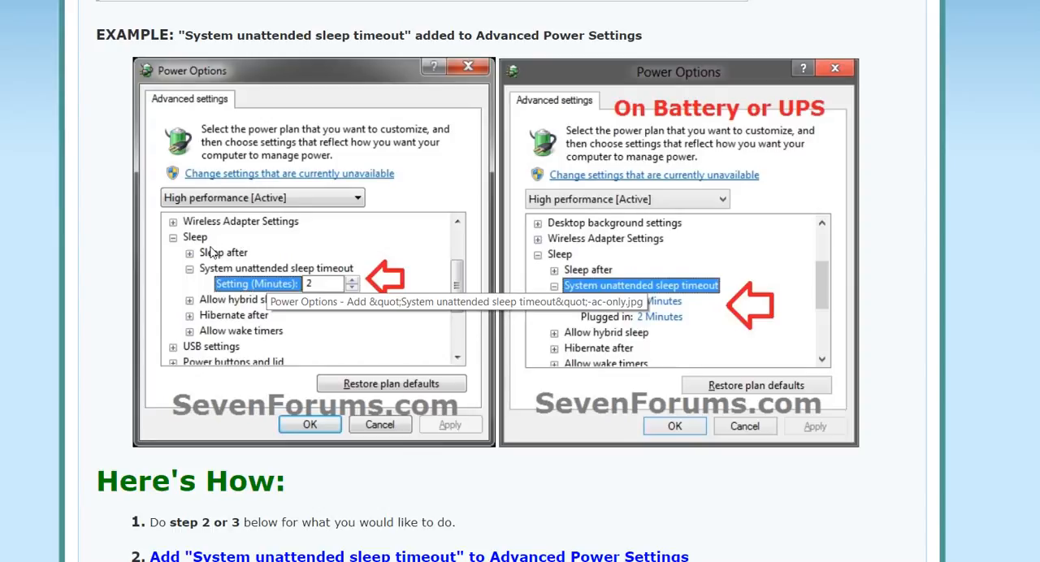
mouse_move(219, 289)
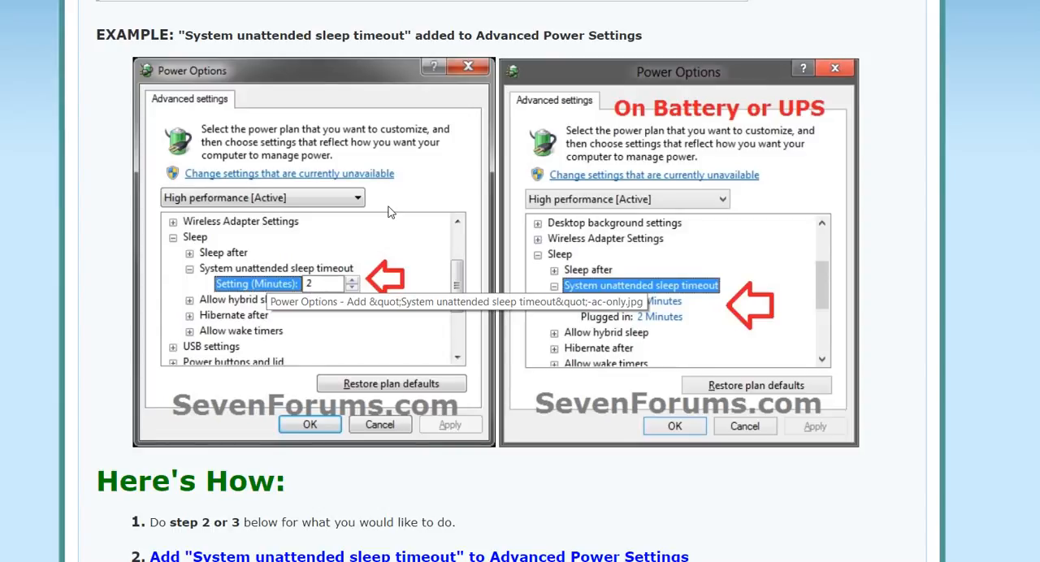
mouse_move(413, 137)
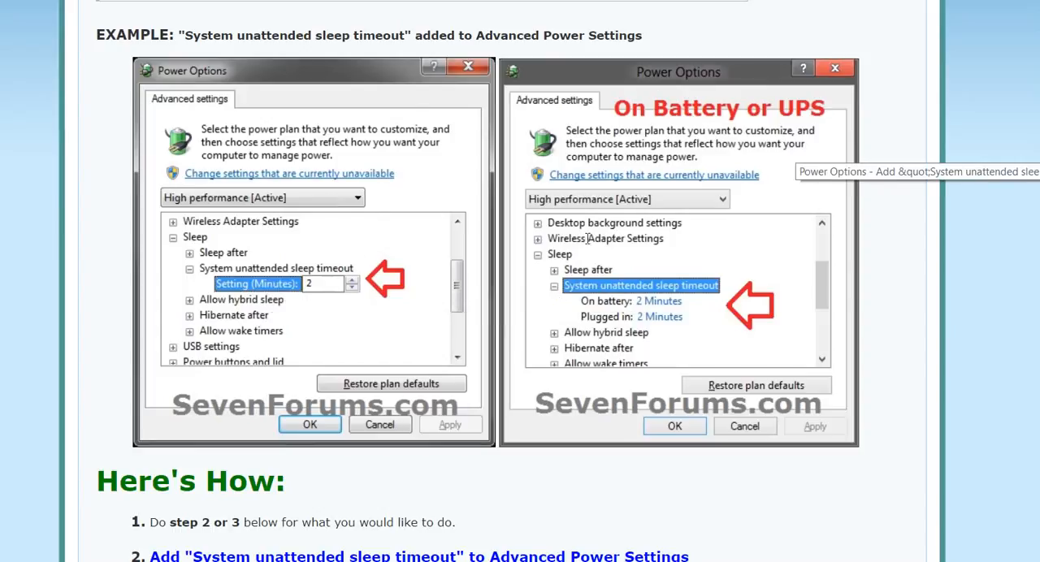
mouse_move(587, 299)
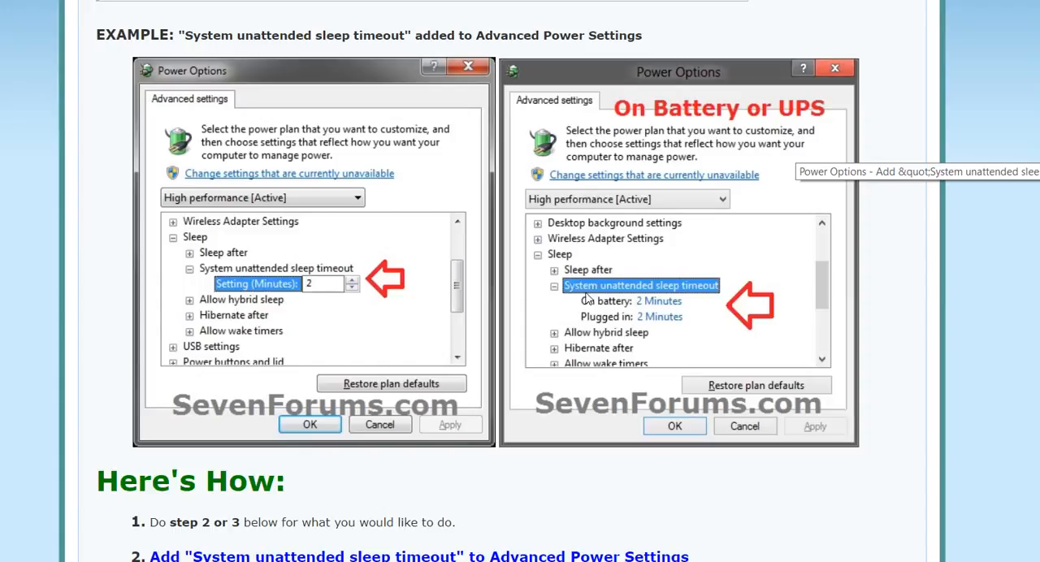
scroll("down", 3)
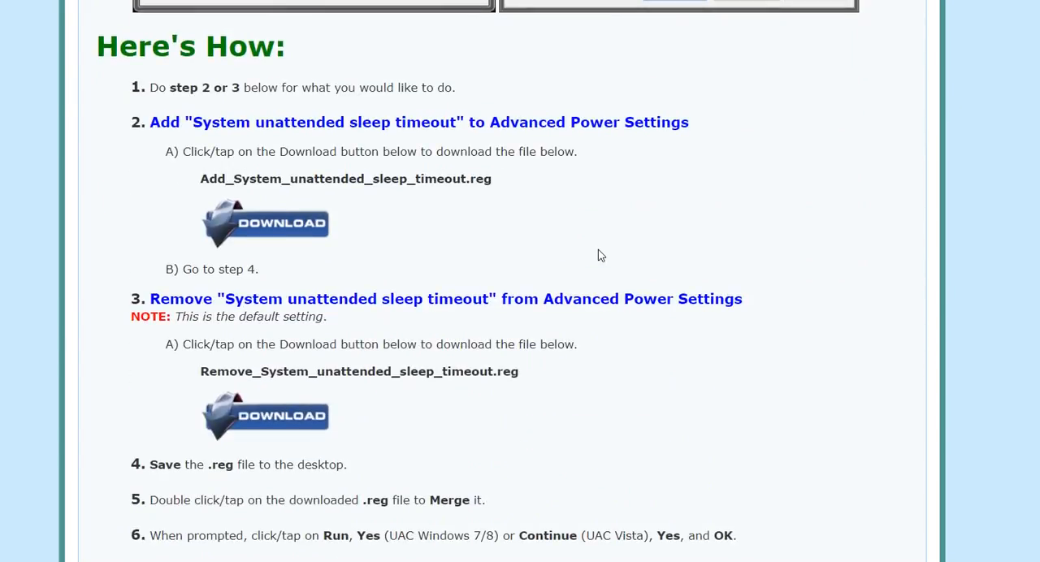
mouse_move(533, 156)
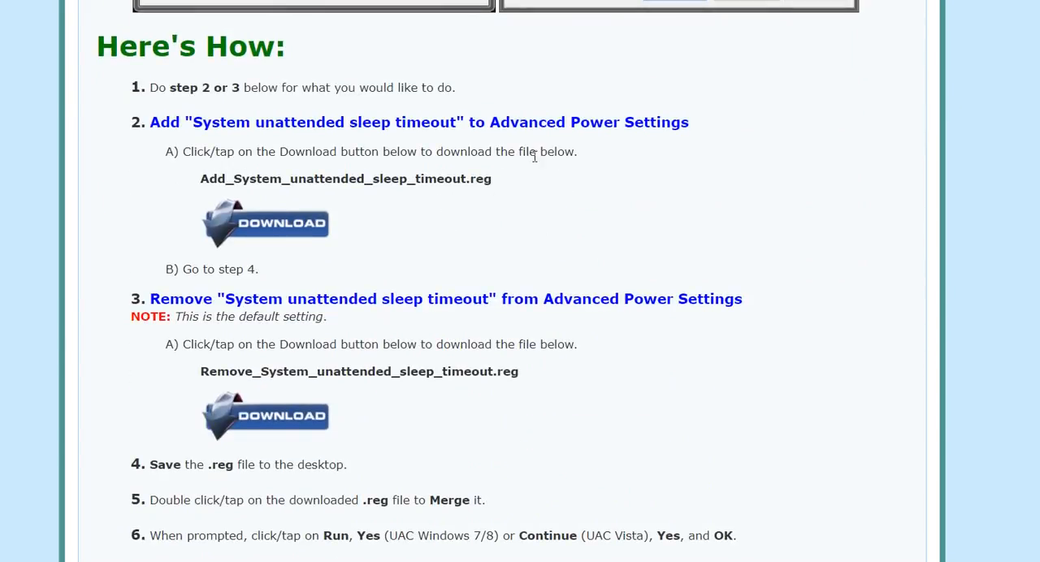
mouse_move(237, 174)
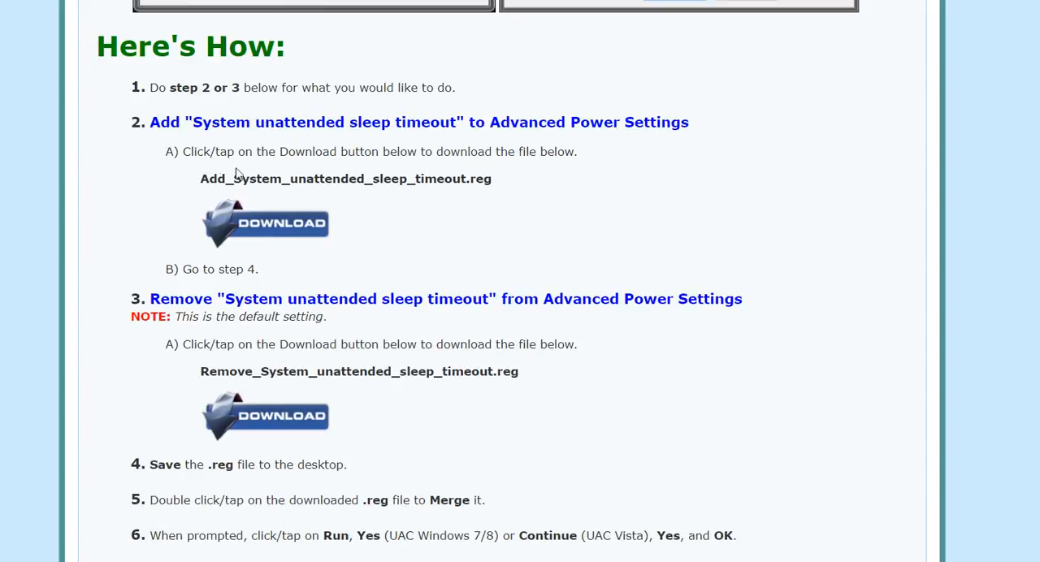
mouse_move(442, 289)
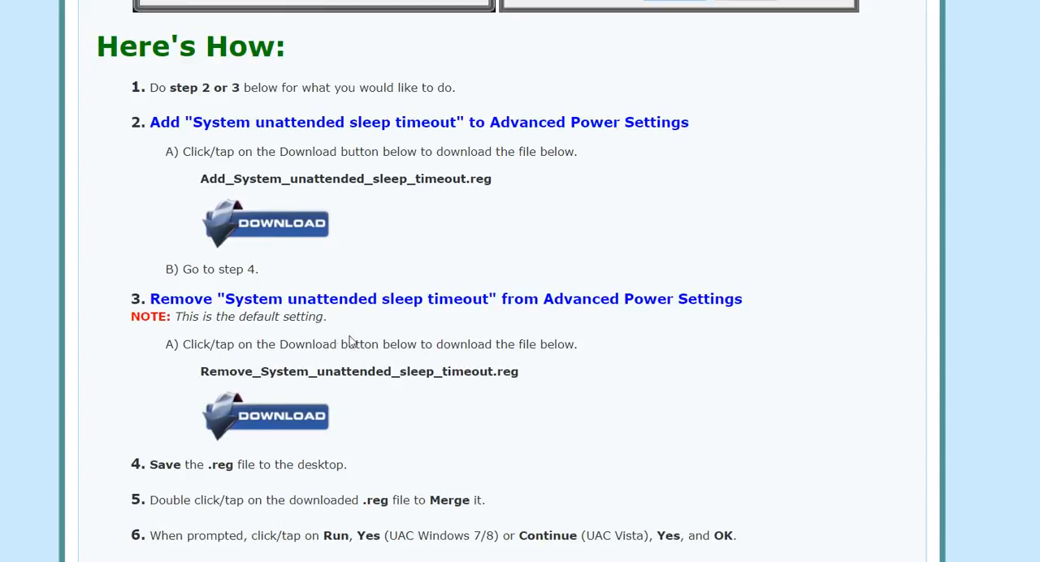
mouse_move(445, 387)
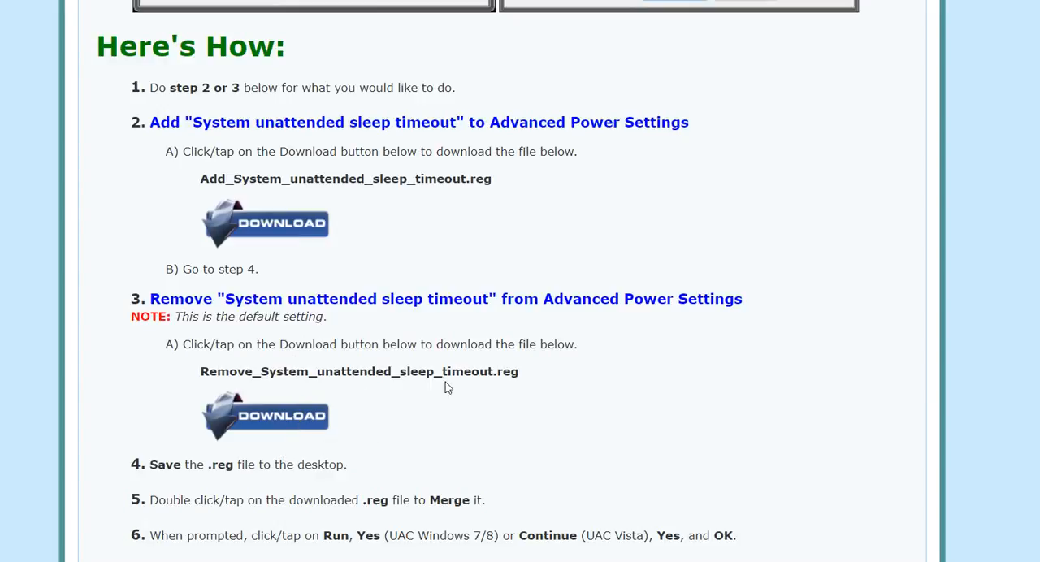
mouse_move(432, 396)
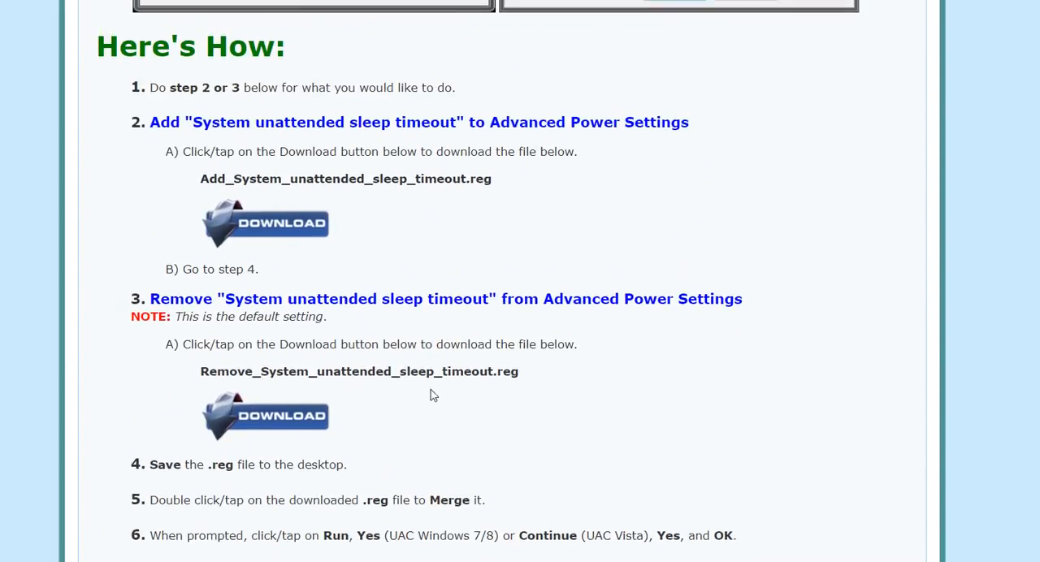
- Download Add_System_unattended_sleep_timeout.reg from step 2A and show it in the Downloads folder
left_click(265, 223)
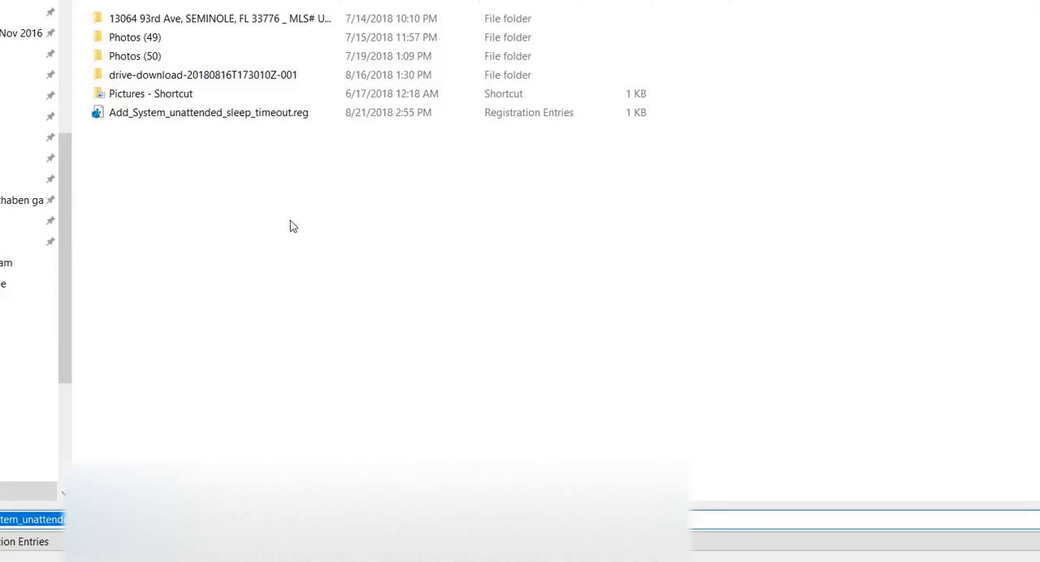
left_click(218, 18)
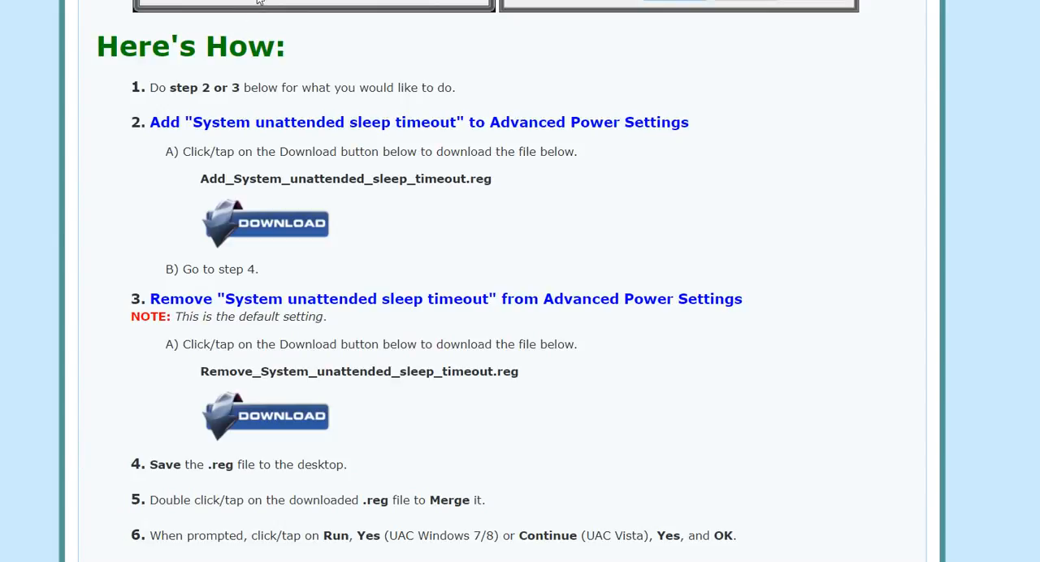
left_click(265, 223)
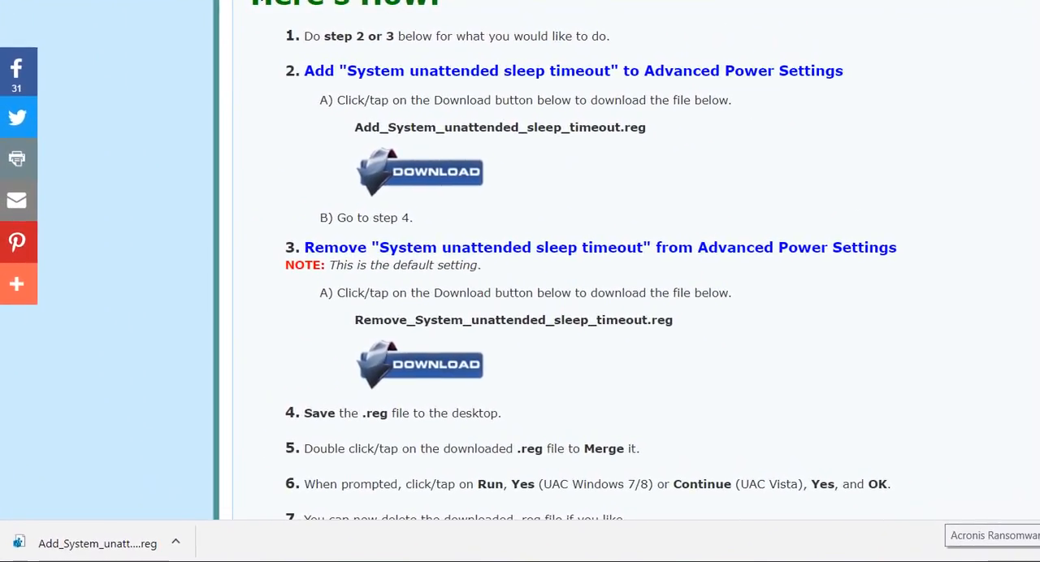
left_click(176, 543)
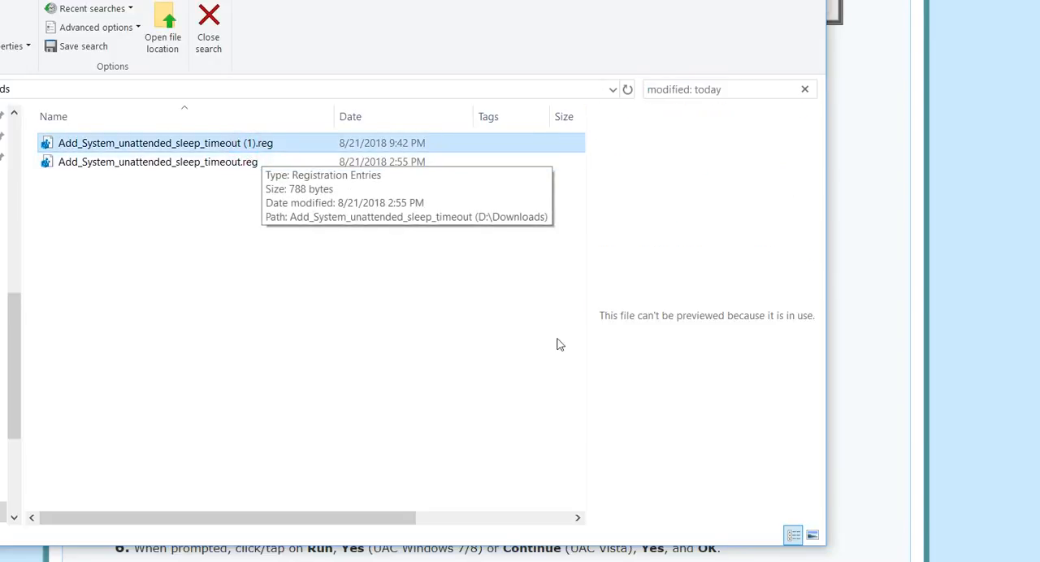
- Remove the duplicate '(1)' copy, keeping the original Add_System_unattended_sleep_timeout.reg
left_click(182, 163)
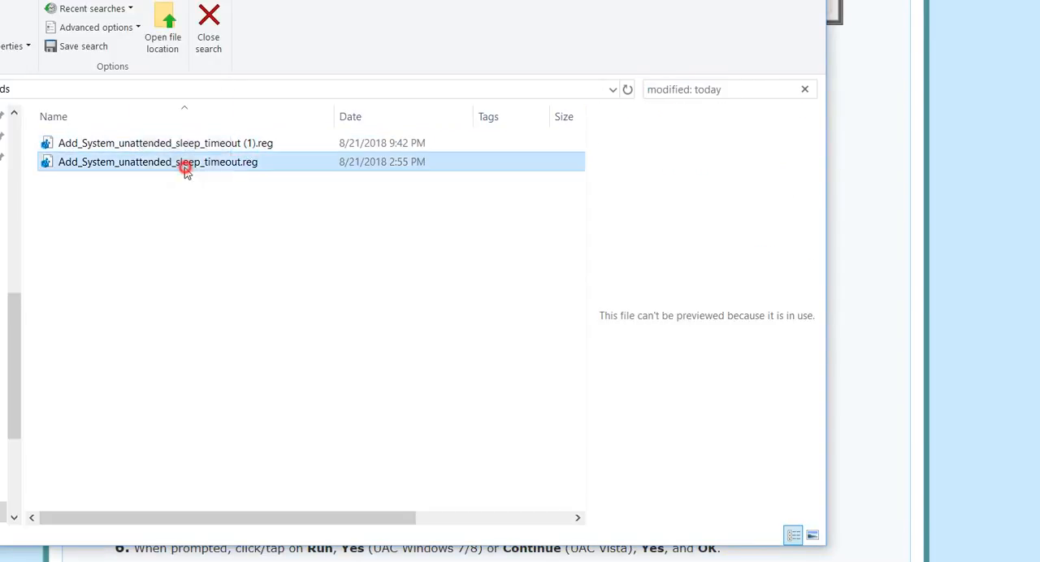
left_click(156, 163)
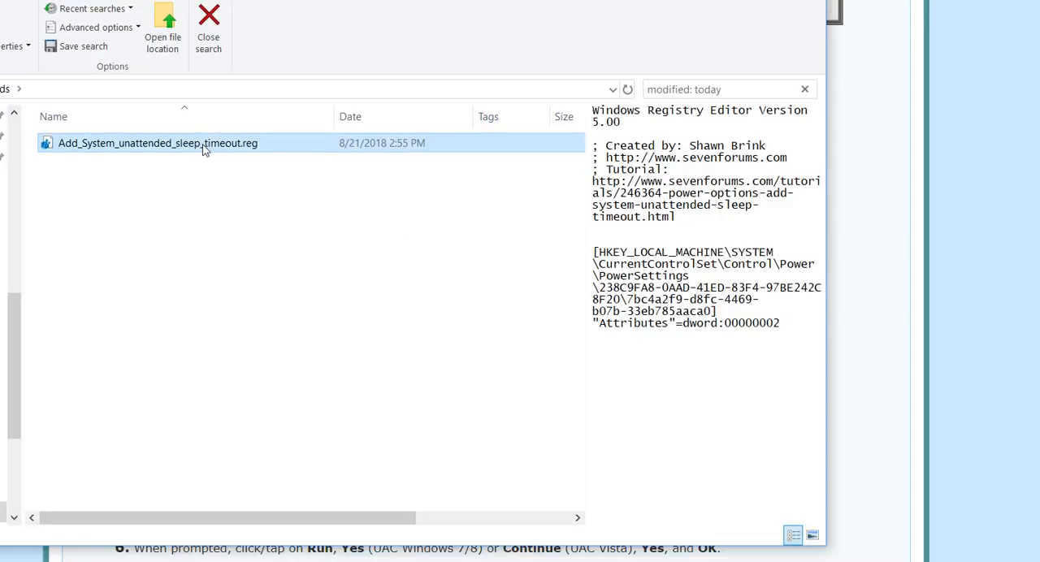
mouse_move(673, 267)
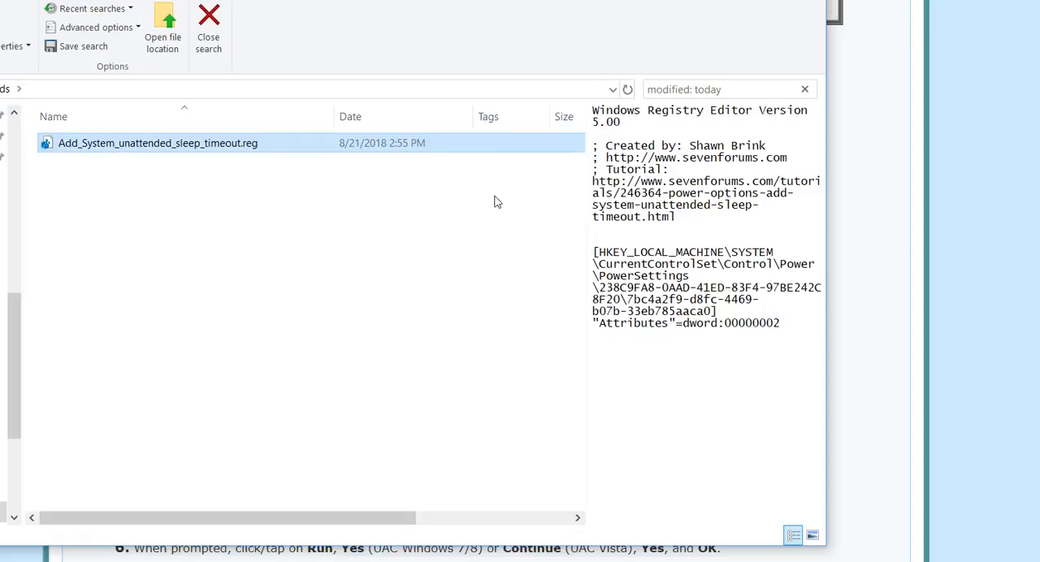
mouse_move(210, 150)
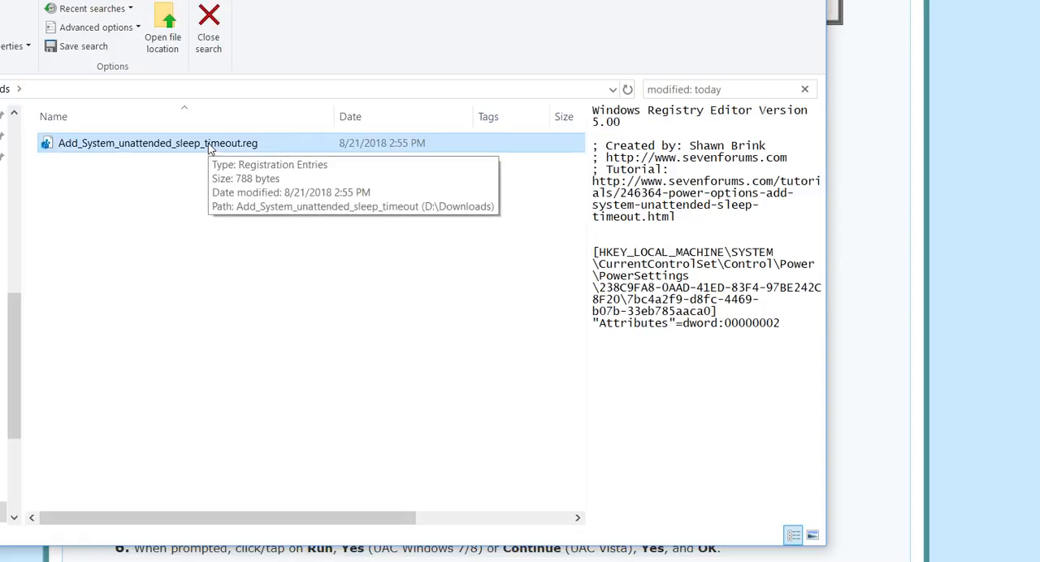
- Launch Add_System_unattended_sleep_timeout.reg twice, dismissing the unverified-publisher security prompt each time
double_click(158, 143)
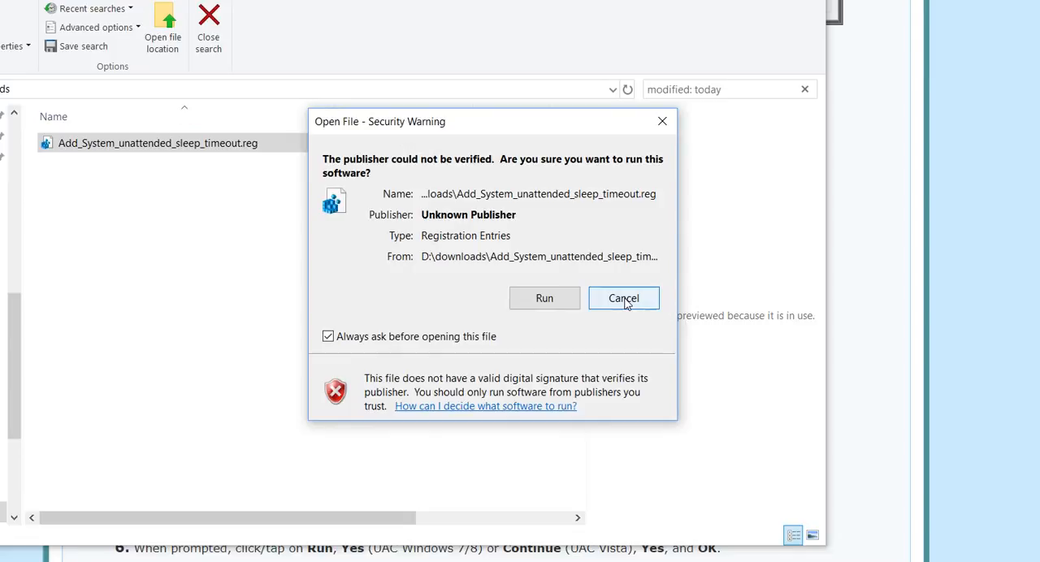
mouse_move(626, 306)
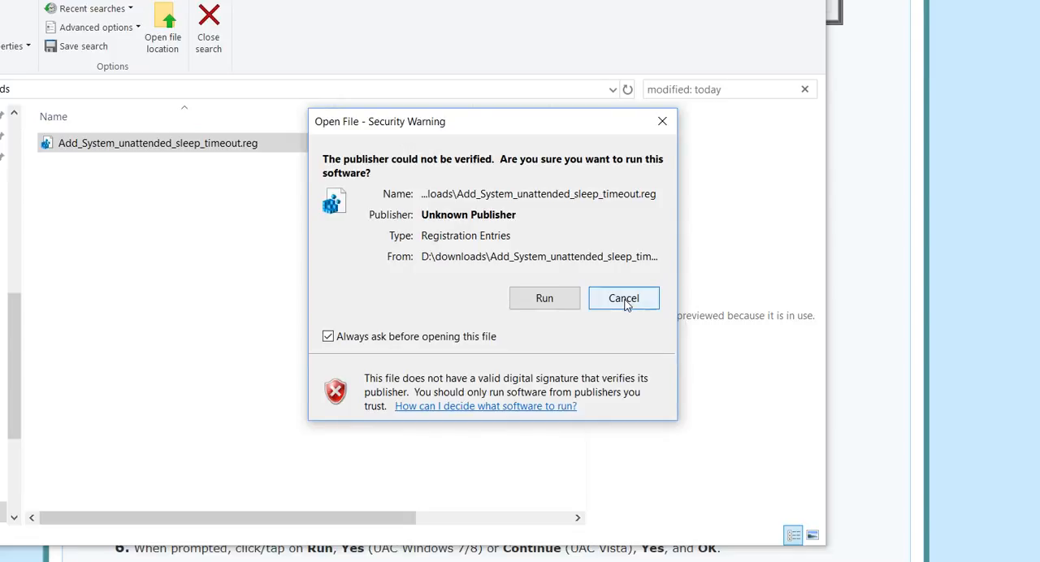
mouse_move(796, 350)
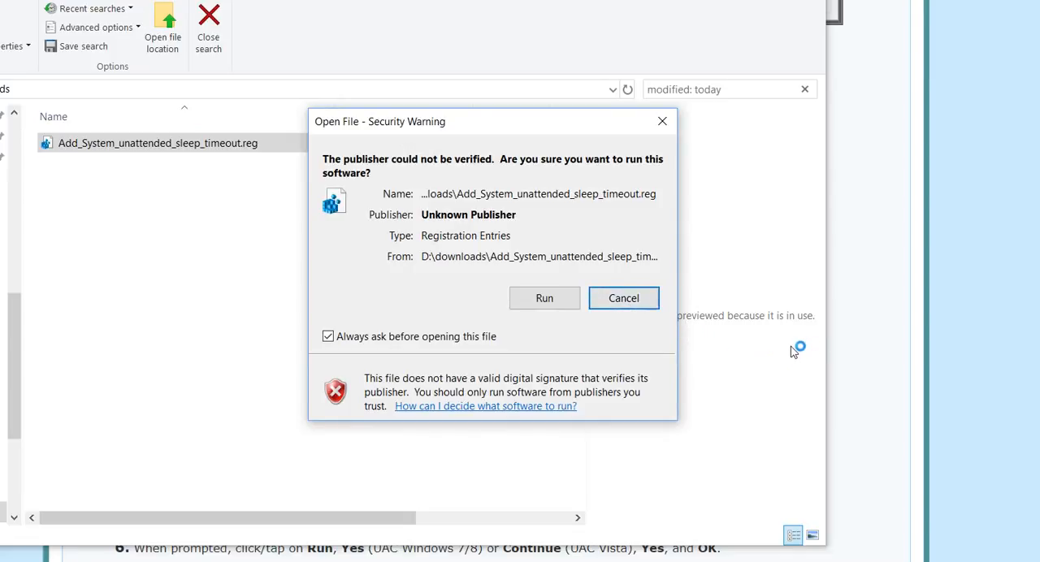
mouse_move(778, 343)
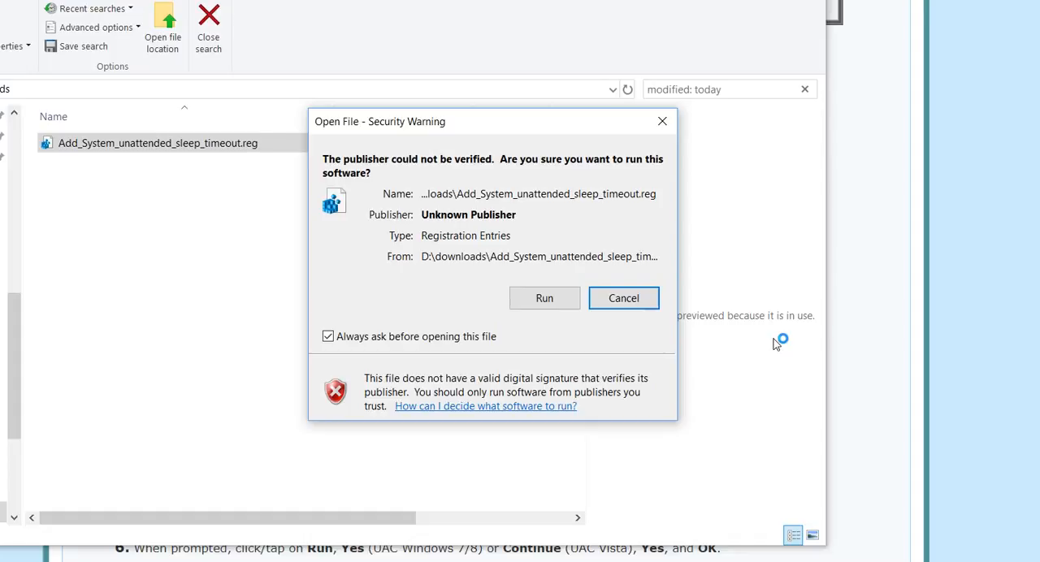
left_click(625, 299)
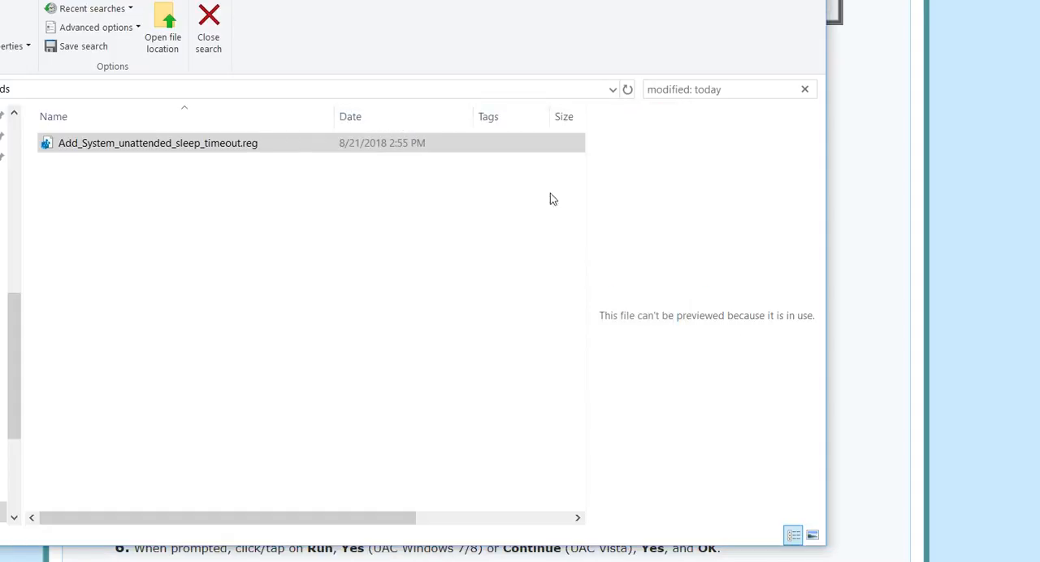
right_click(158, 143)
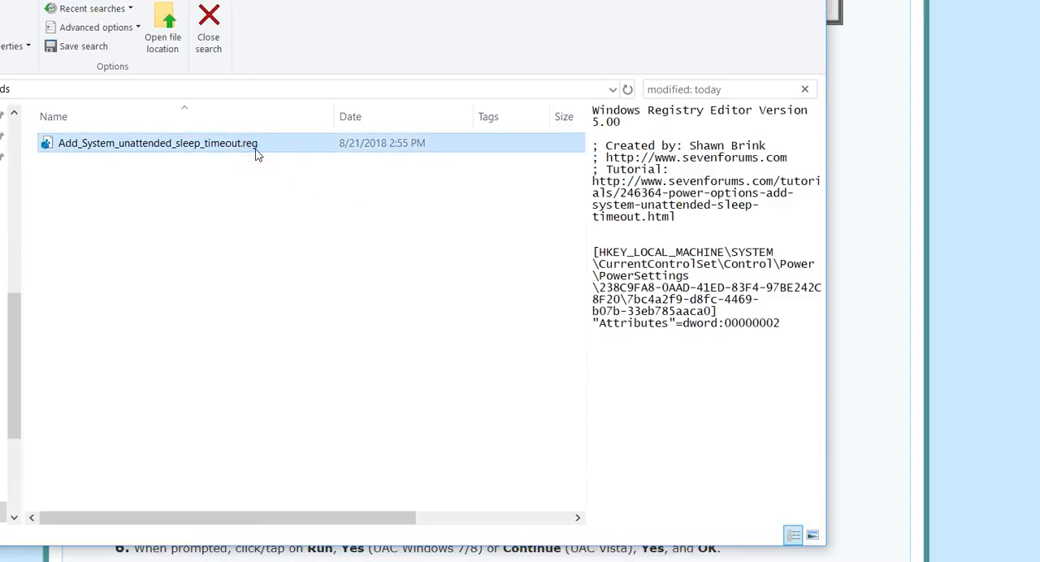
double_click(158, 143)
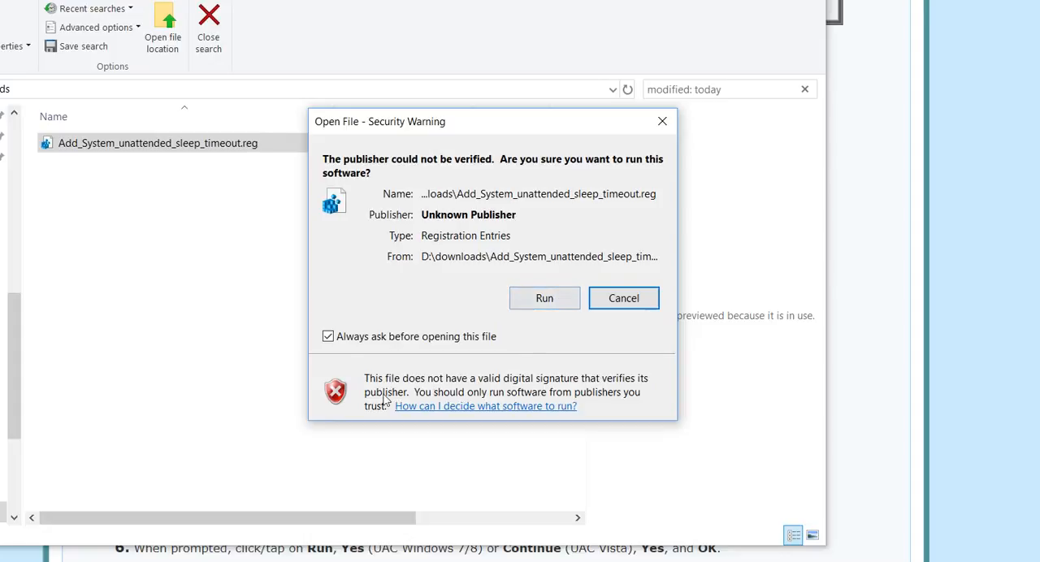
mouse_move(536, 378)
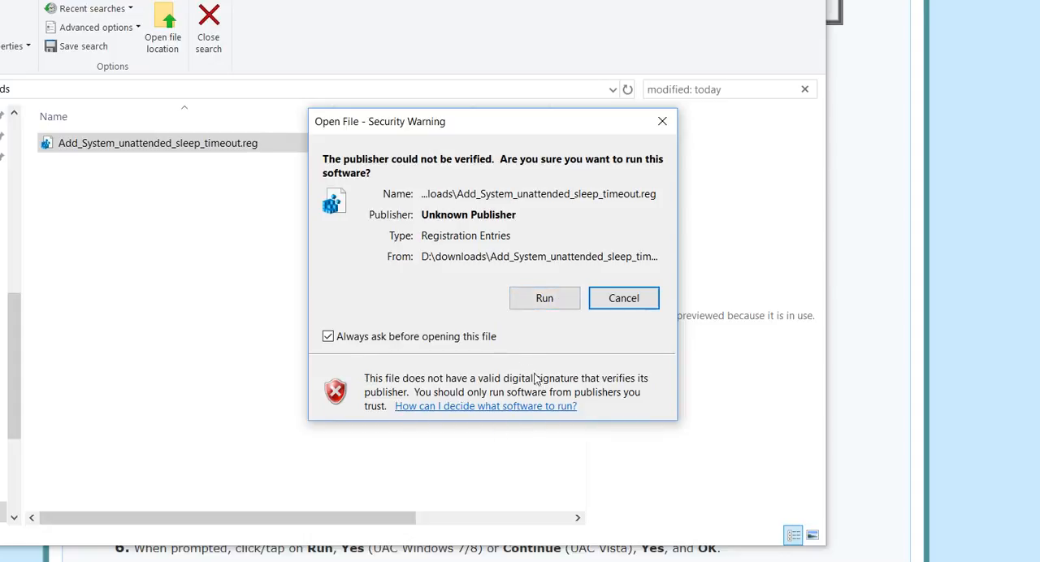
mouse_move(545, 299)
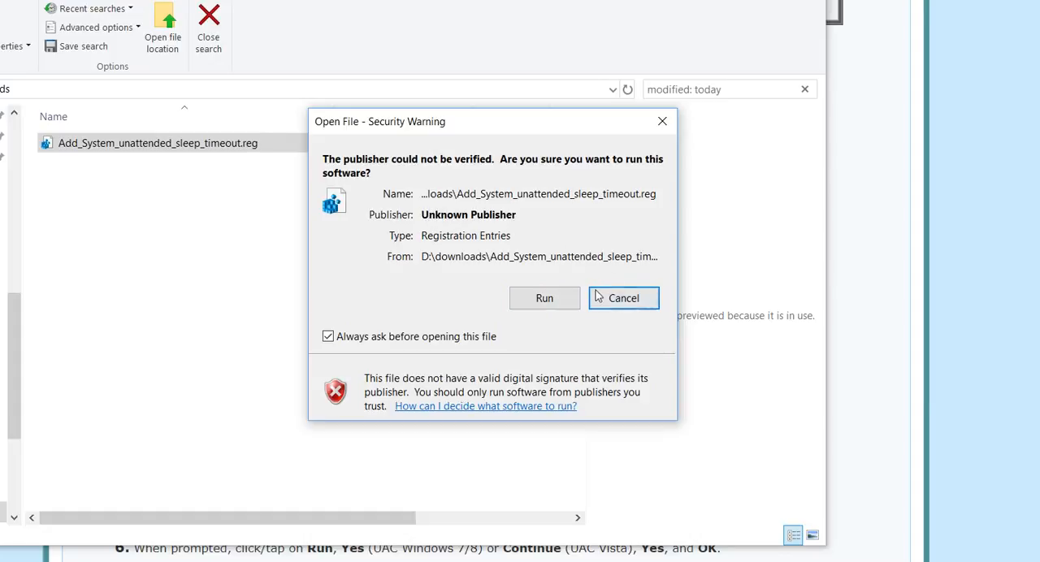
left_click(545, 299)
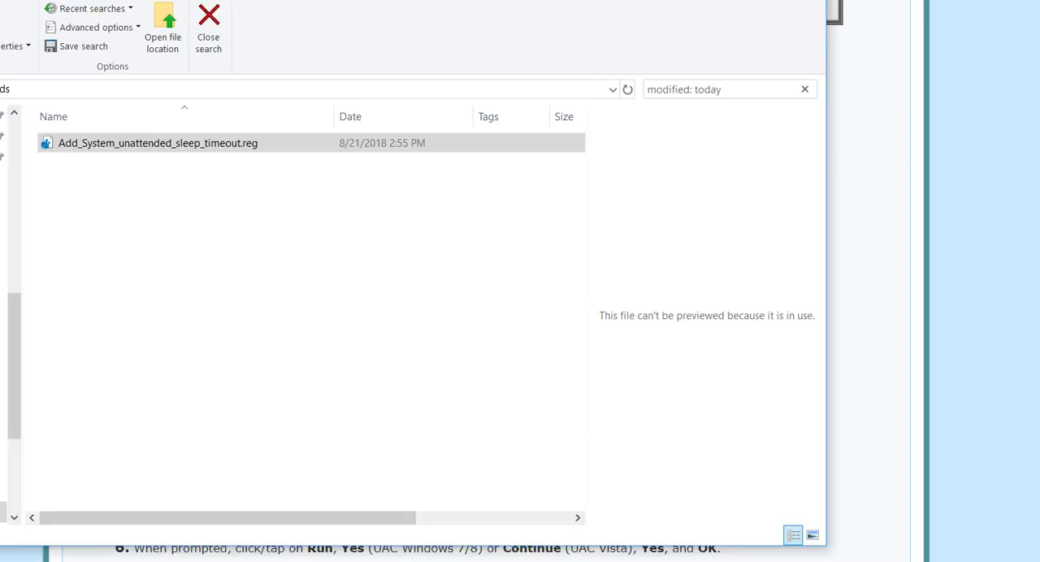
- Merge Add_System_unattended_sleep_timeout.reg into the registry and acknowledge the success message
double_click(156, 143)
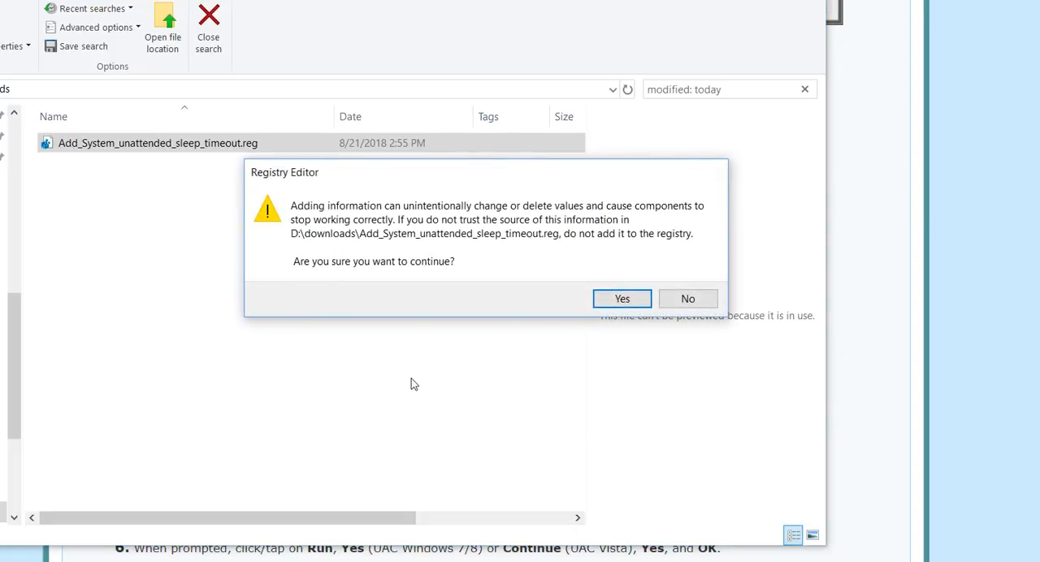
mouse_move(278, 181)
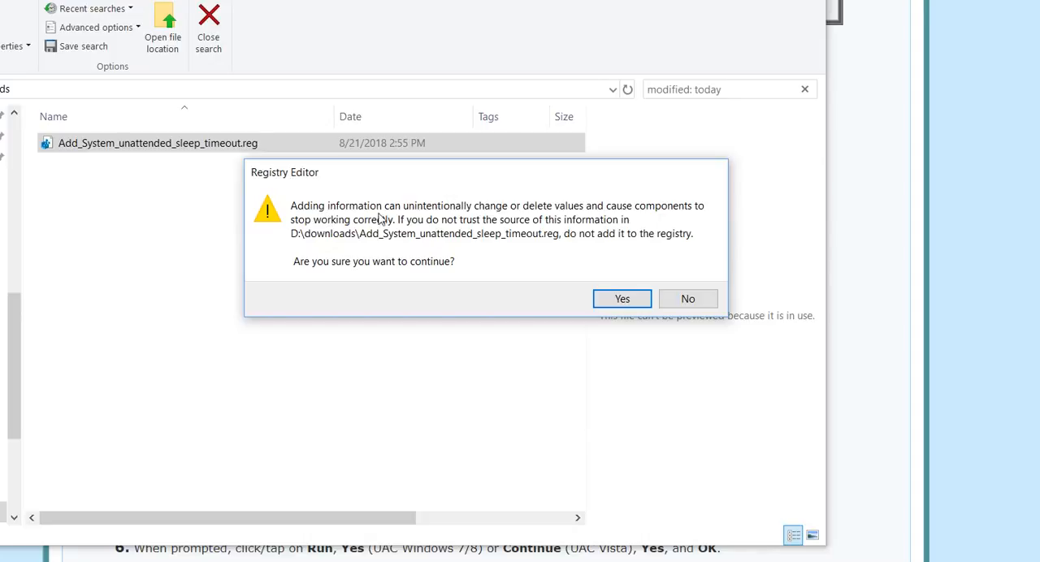
mouse_move(445, 219)
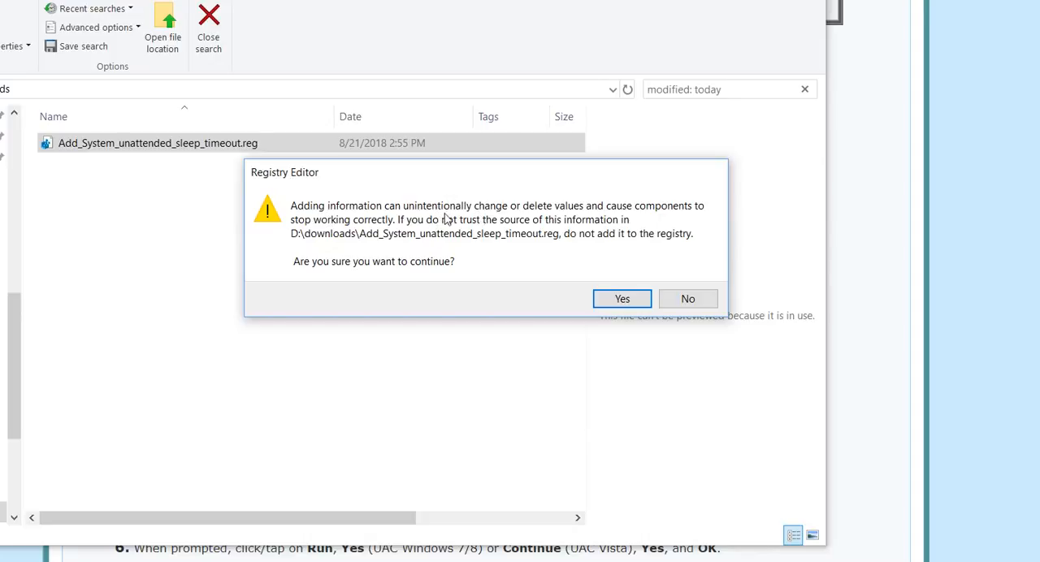
mouse_move(512, 218)
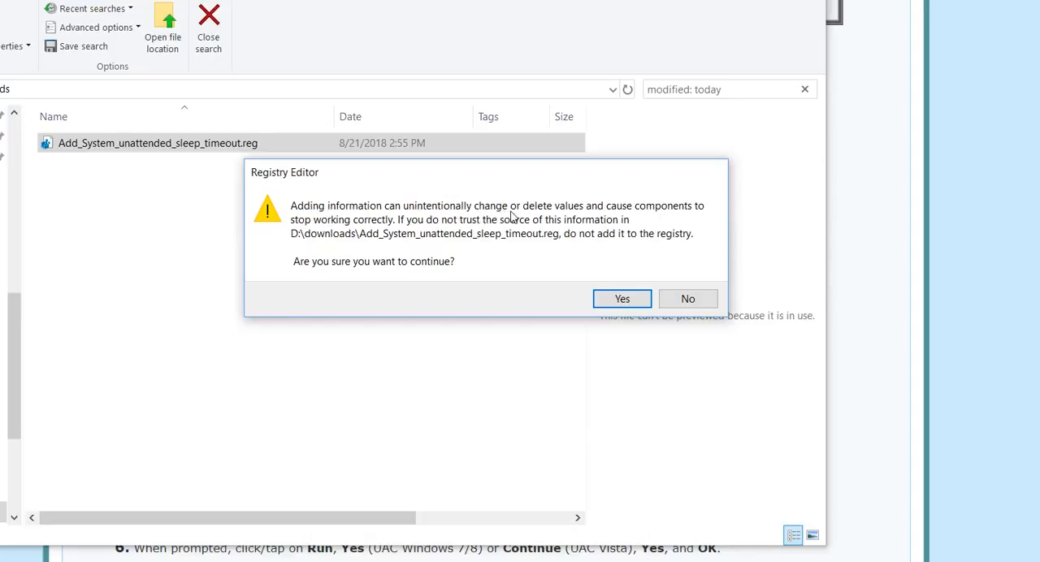
mouse_move(474, 220)
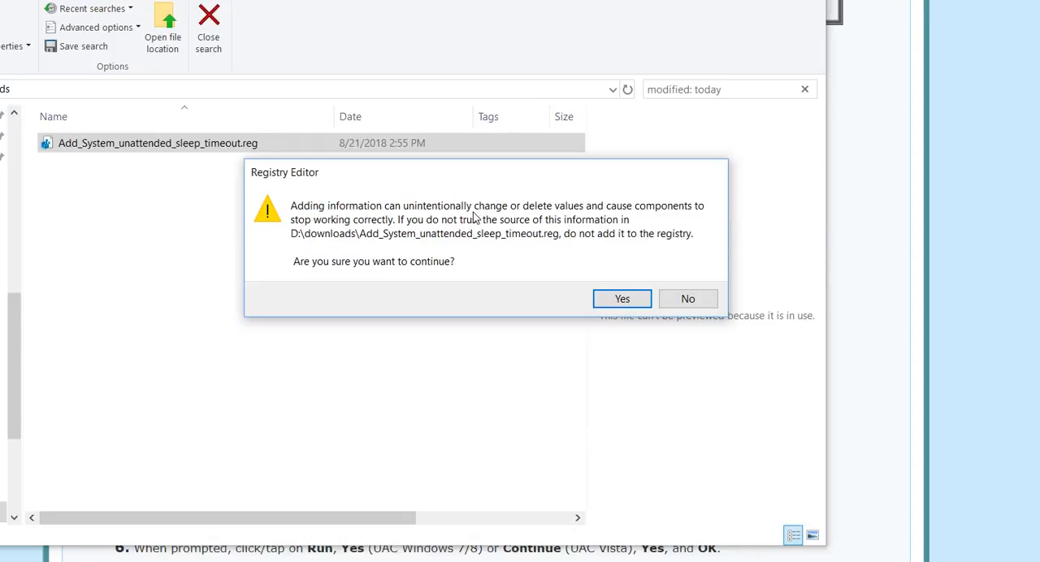
mouse_move(616, 224)
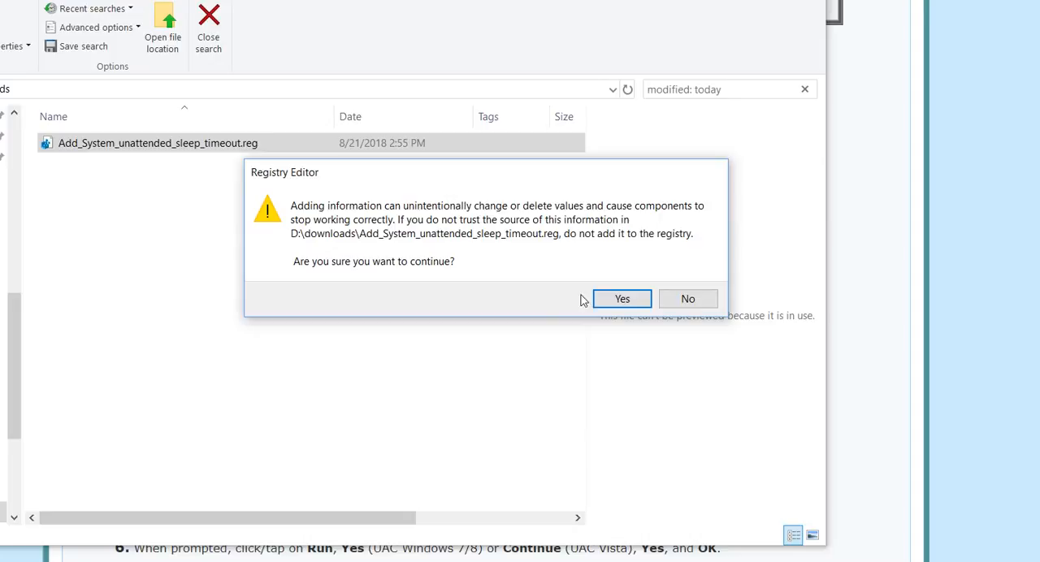
mouse_move(593, 324)
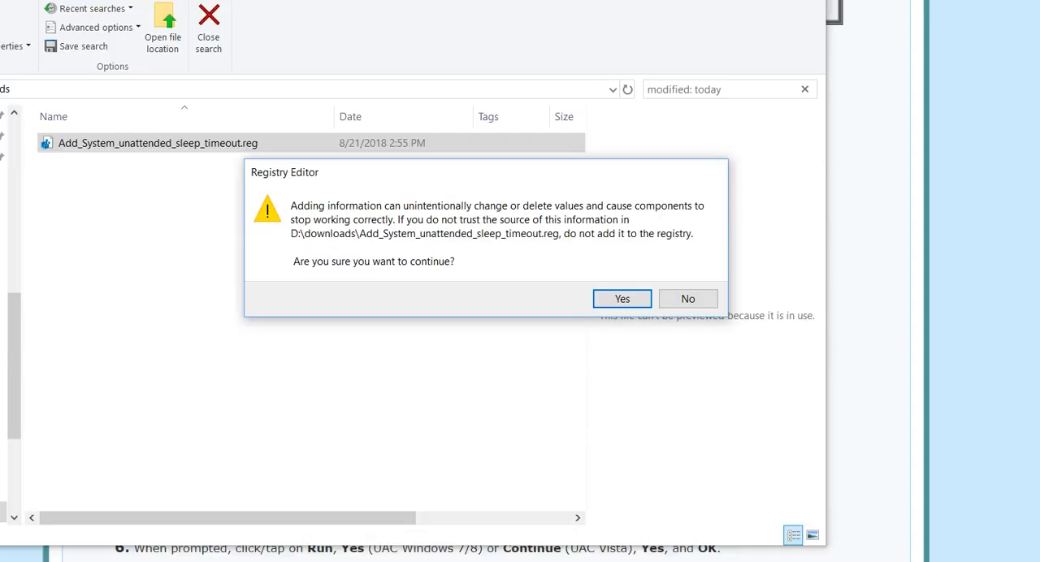
mouse_move(455, 218)
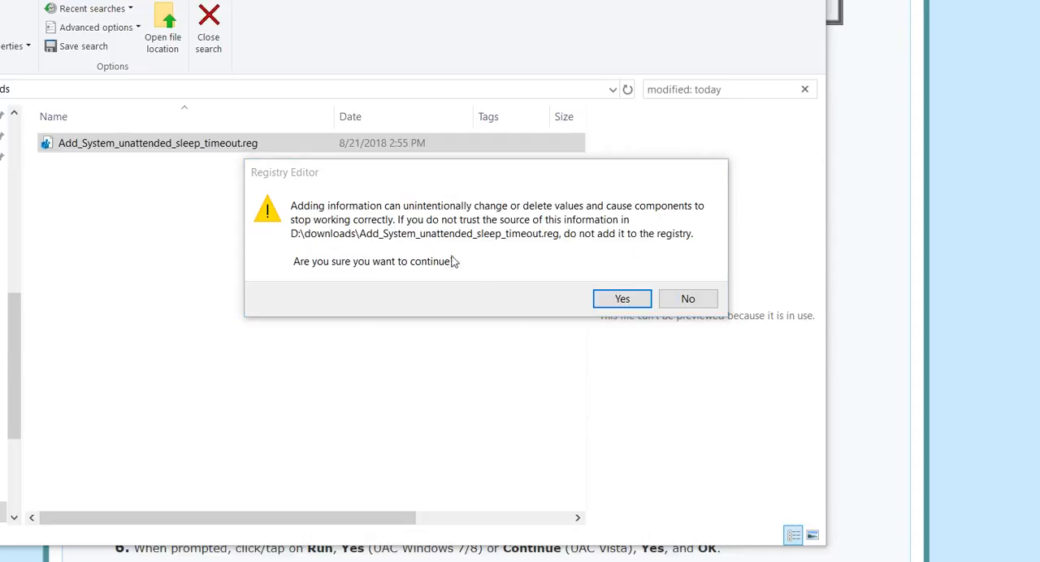
left_click(621, 299)
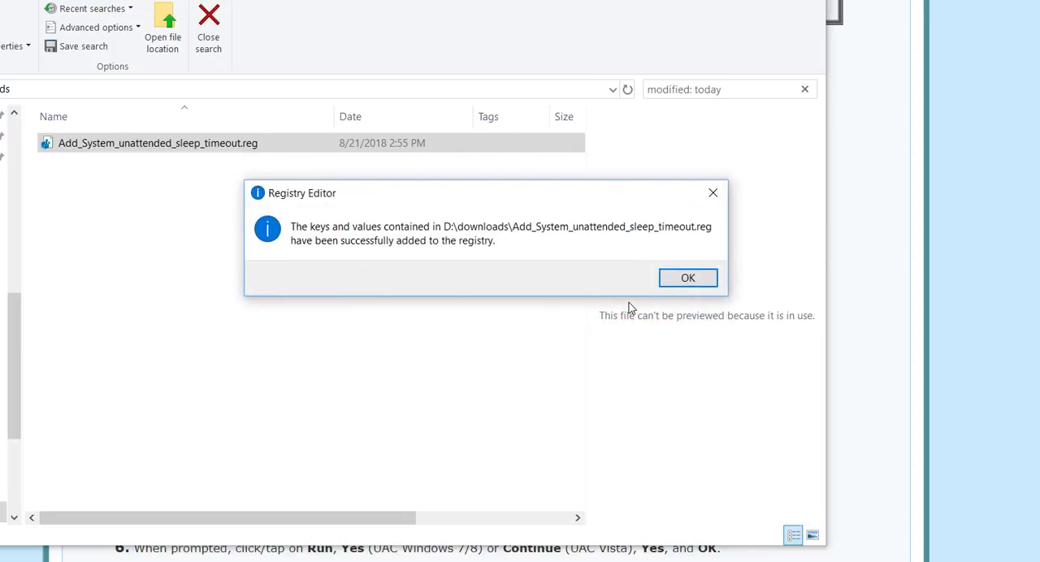
mouse_move(396, 236)
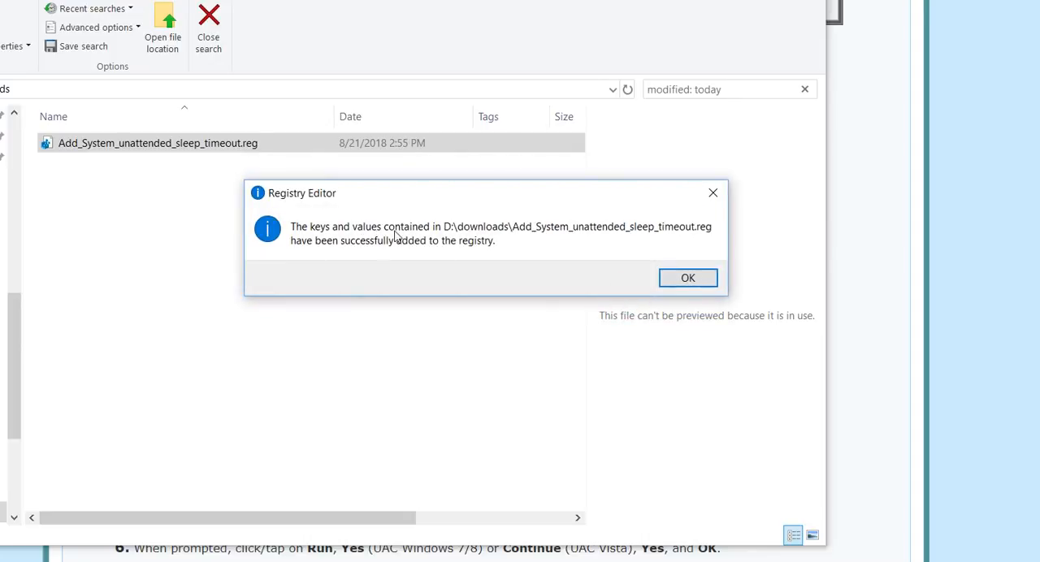
mouse_move(638, 253)
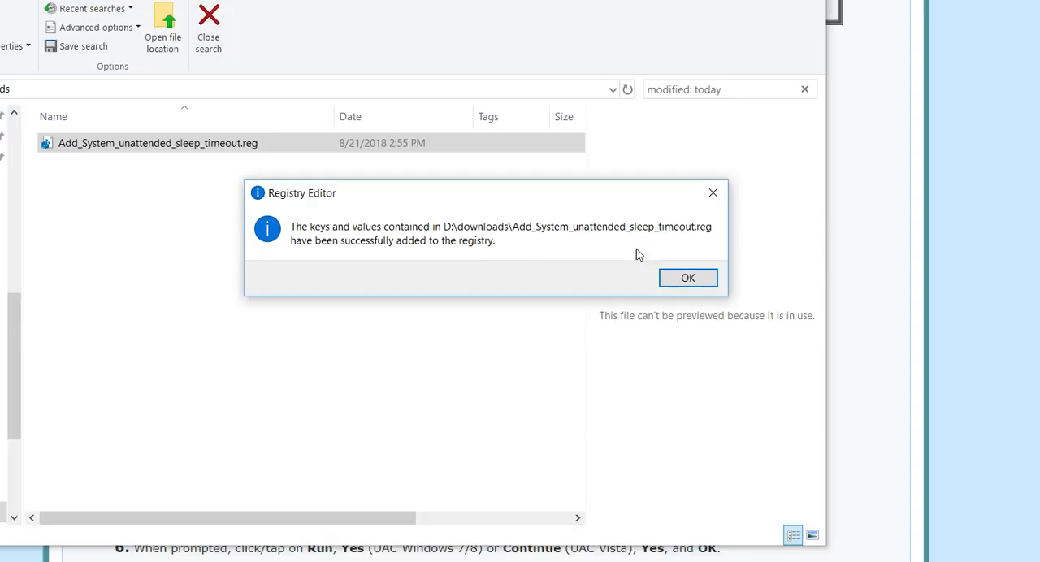
mouse_move(572, 267)
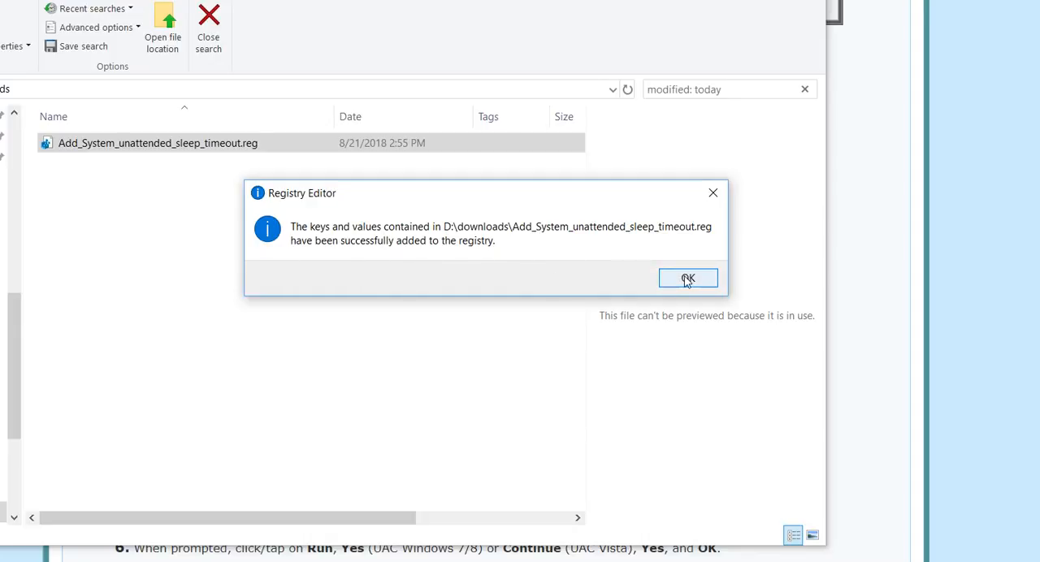
left_click(690, 278)
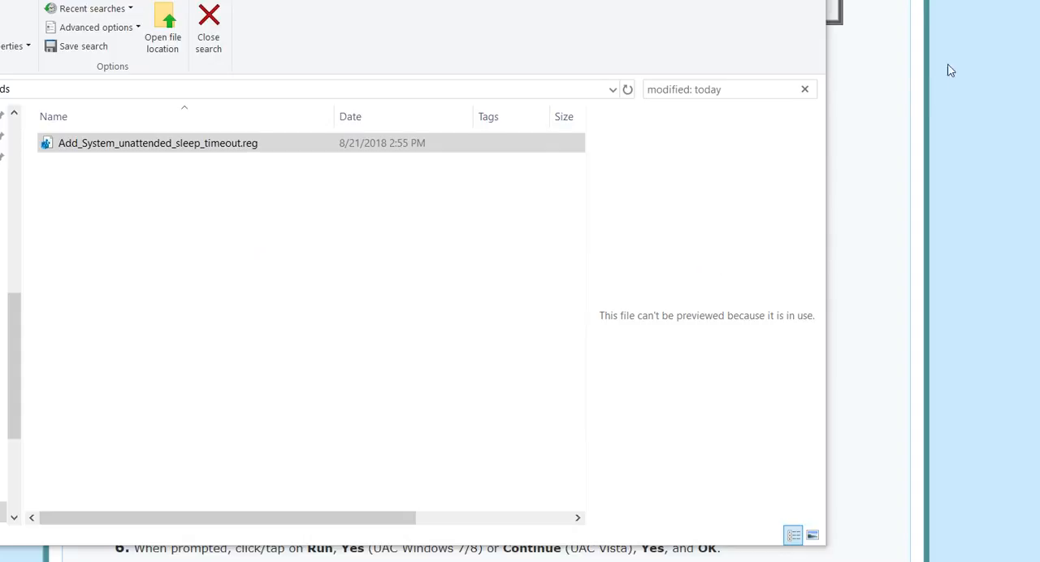
- Bring the SevenForums tutorial page back to the front
left_click(208, 29)
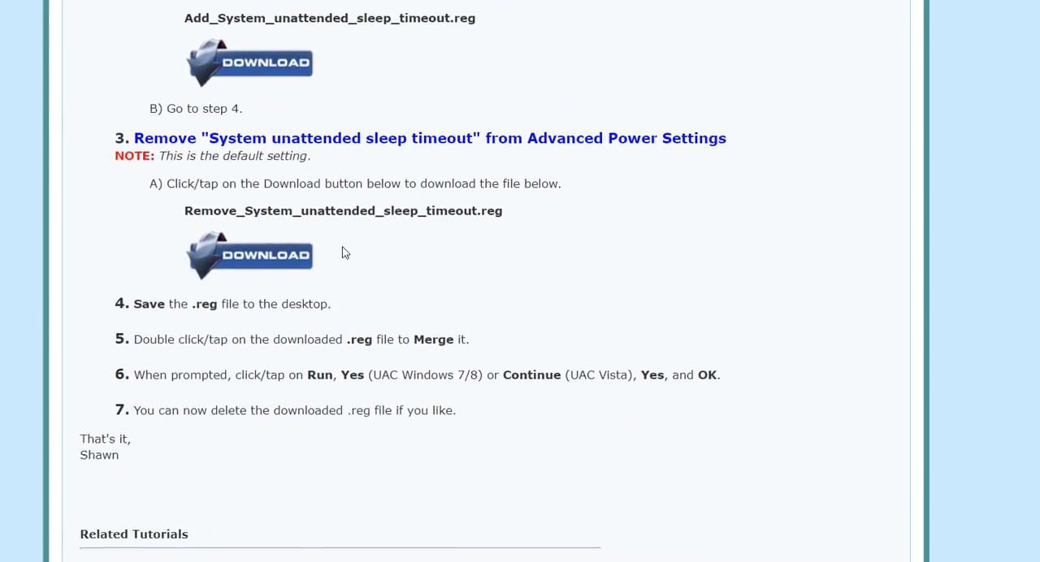
mouse_move(779, 441)
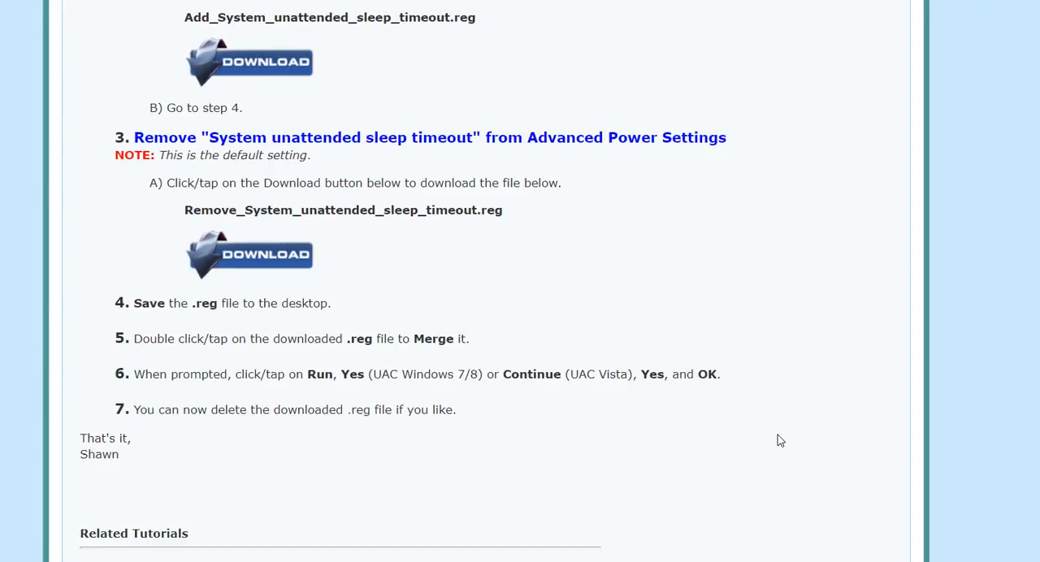
mouse_move(800, 350)
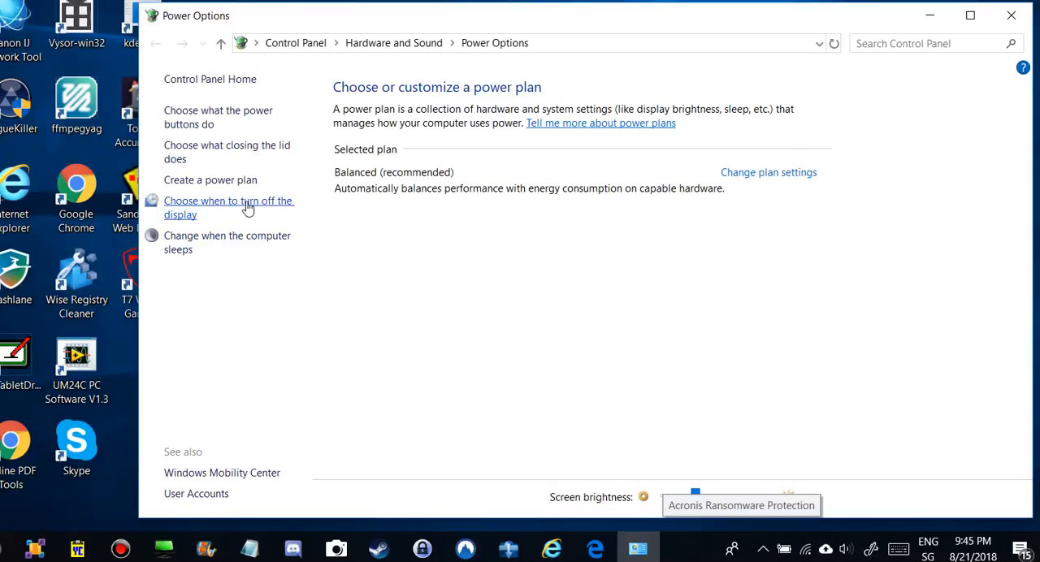
mouse_move(221, 208)
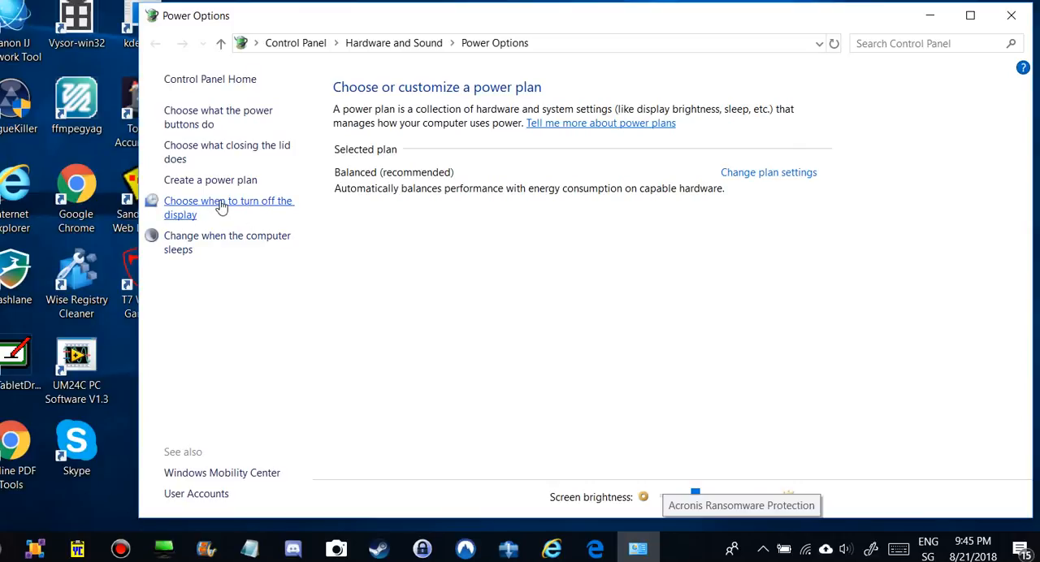
- Reach the Balanced plan's advanced settings and expand Sleep > System unattended sleep timeout
left_click(227, 208)
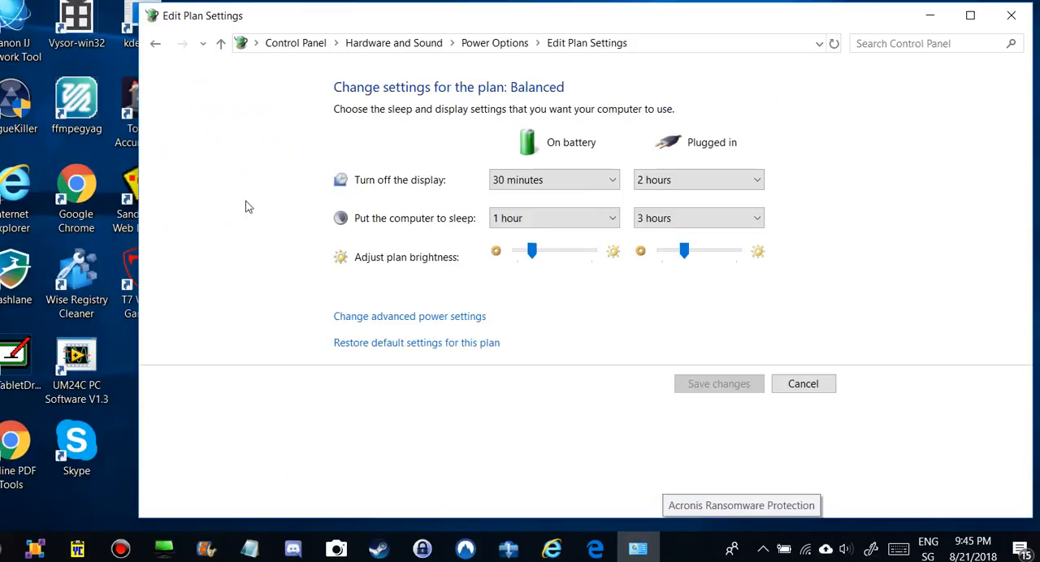
mouse_move(421, 325)
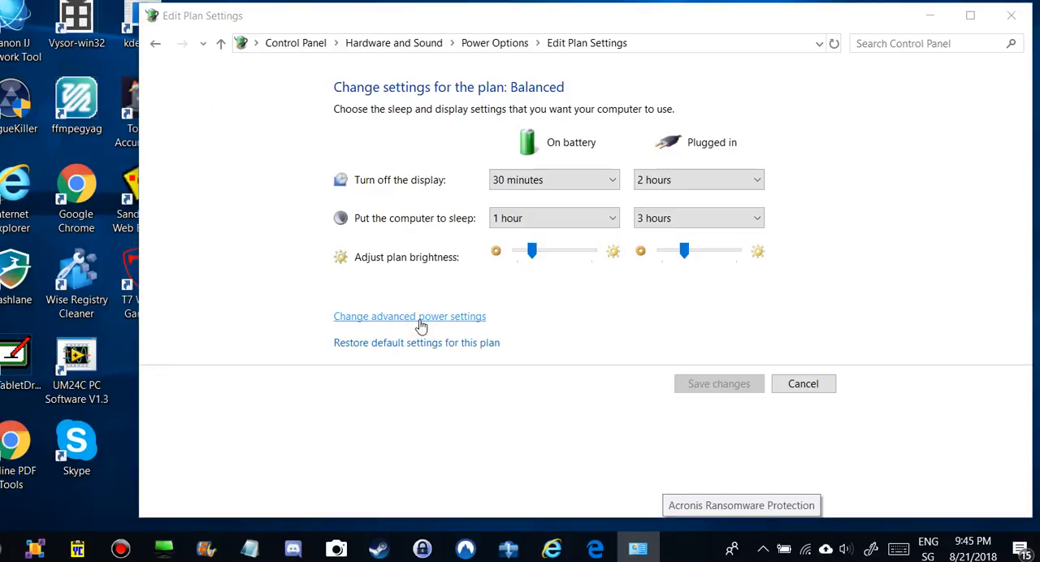
left_click(410, 315)
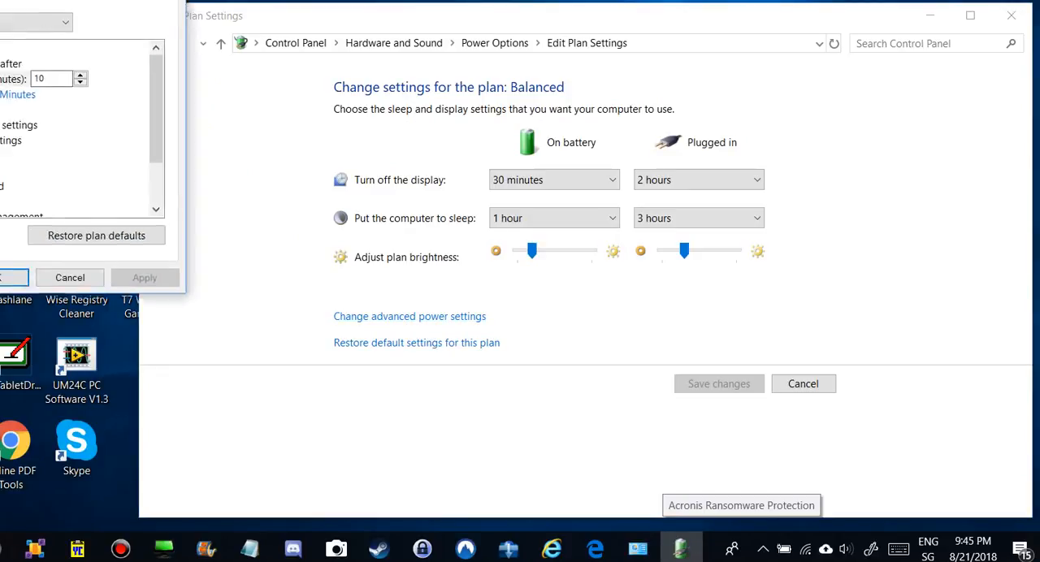
left_click(410, 316)
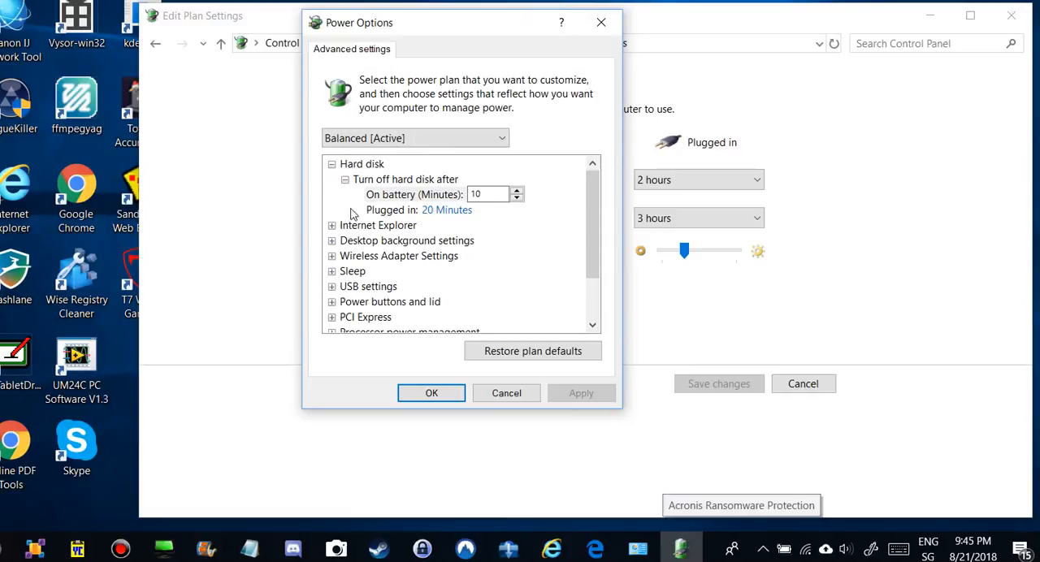
left_click(331, 224)
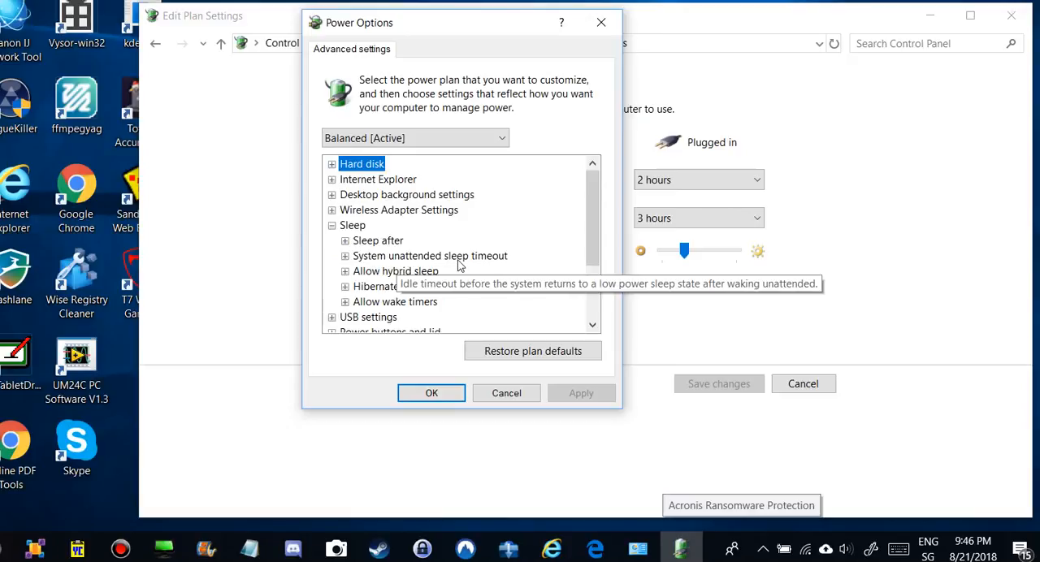
left_click(345, 256)
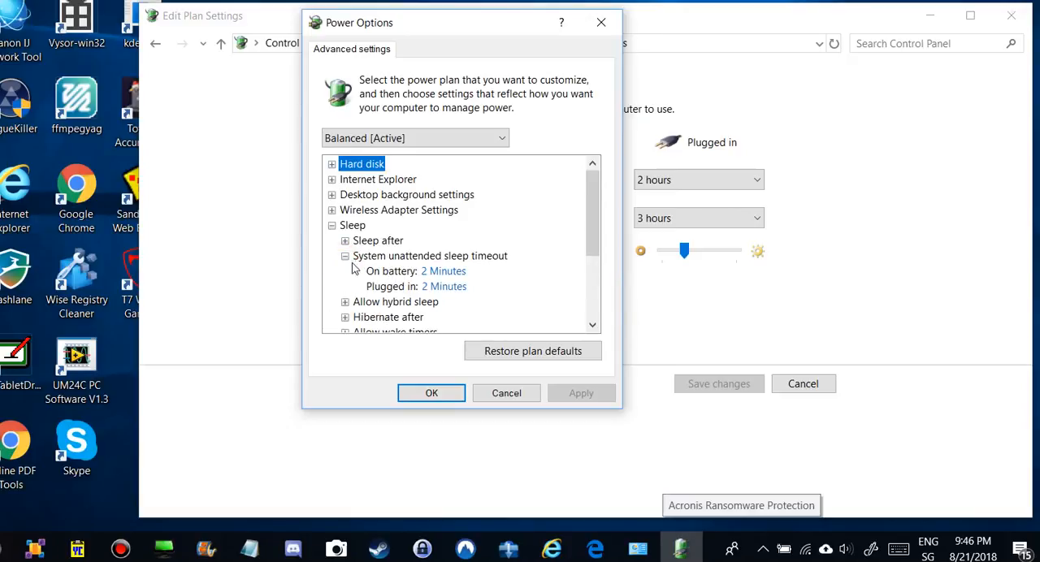
mouse_move(445, 287)
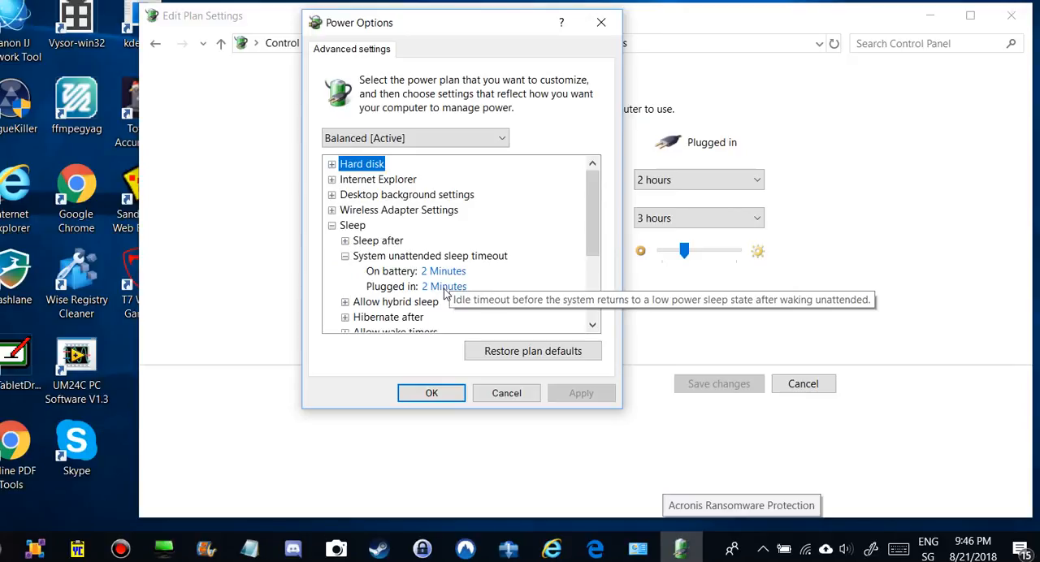
mouse_move(444, 270)
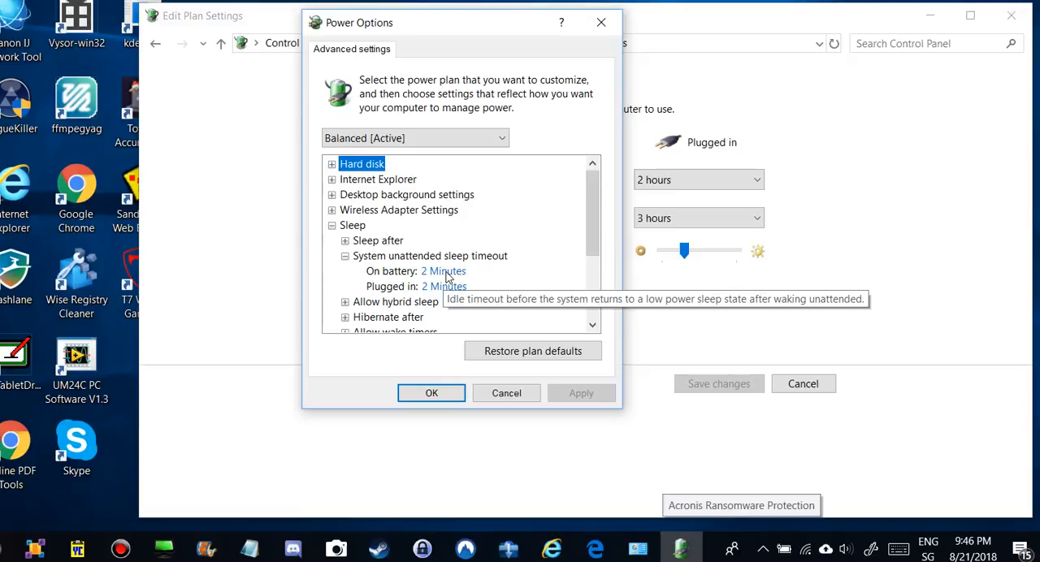
- Set the unattended sleep timeout to 10 minutes on battery and 30 minutes plugged in
left_click(444, 269)
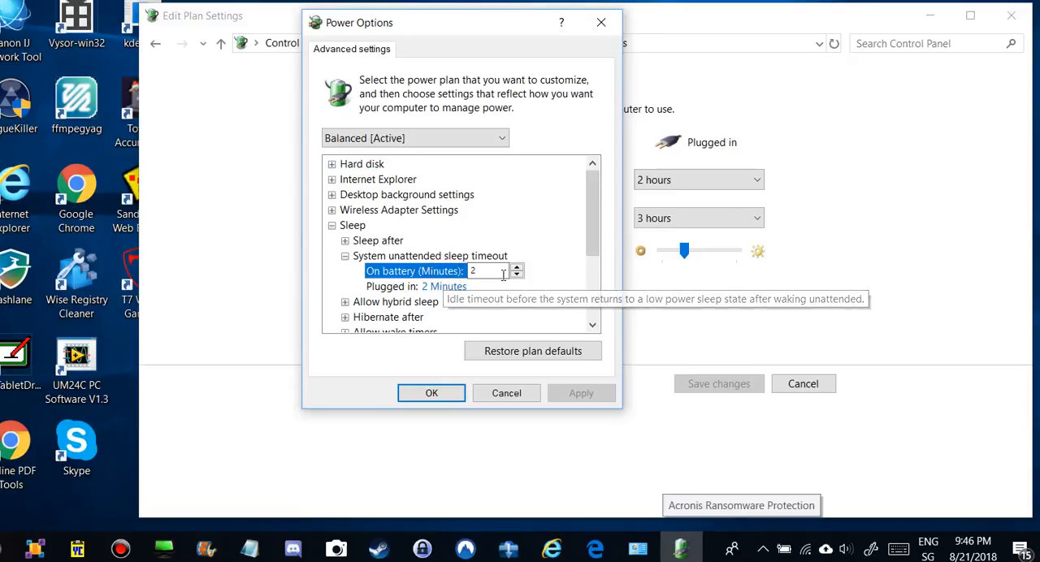
left_click(517, 266)
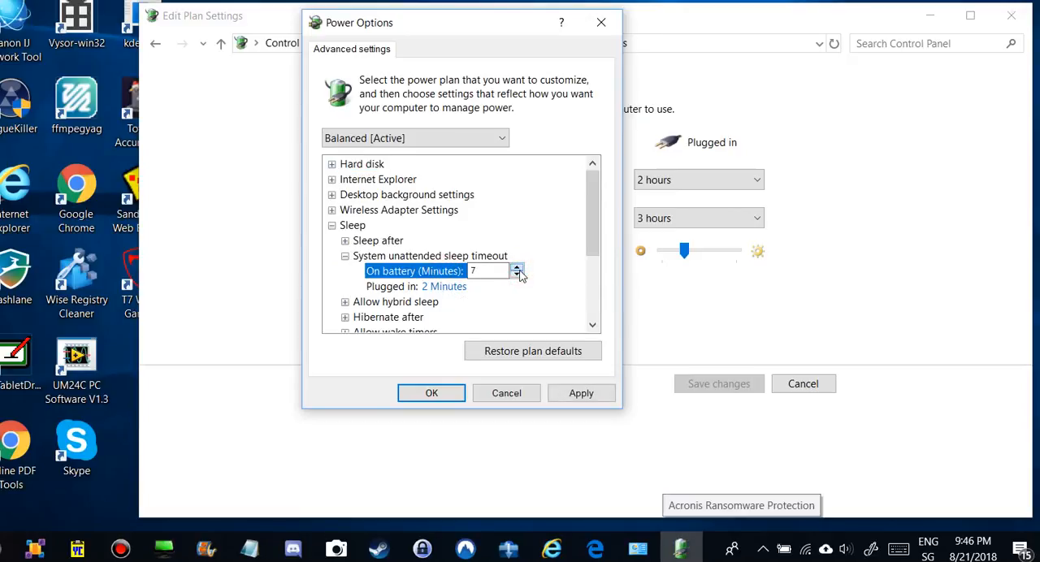
left_click(517, 268)
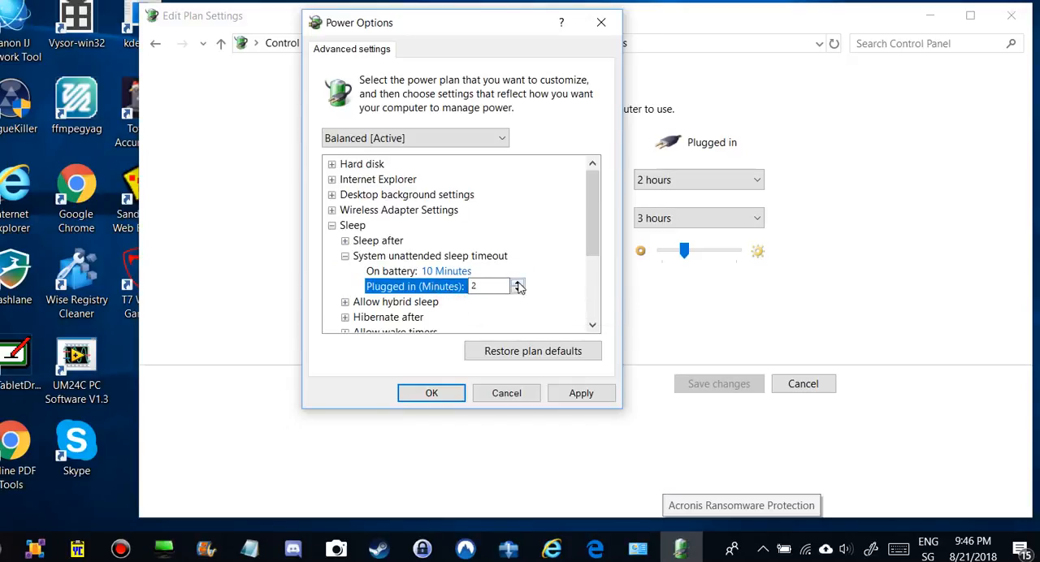
left_click(517, 283)
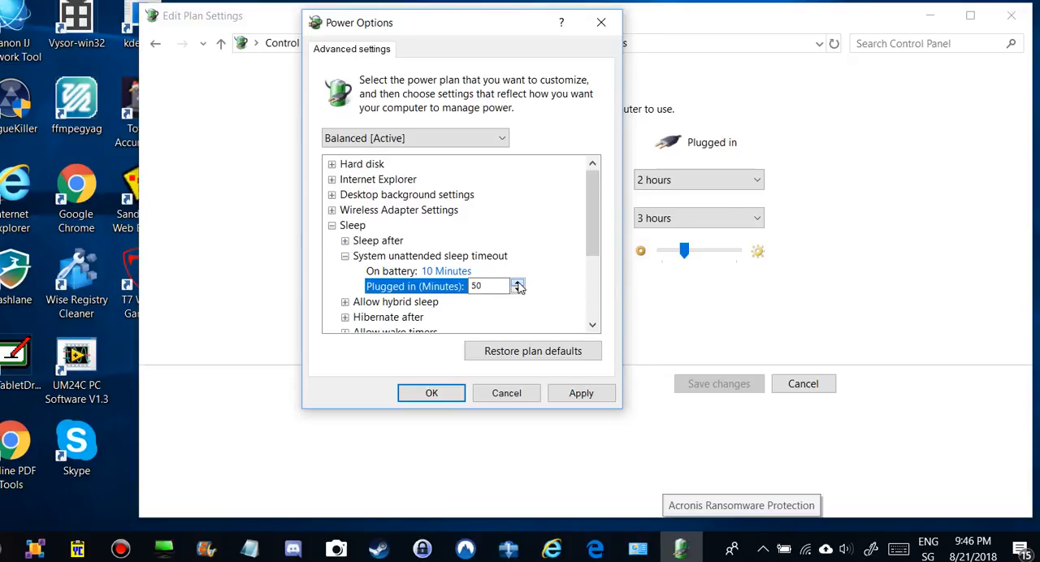
left_click(517, 281)
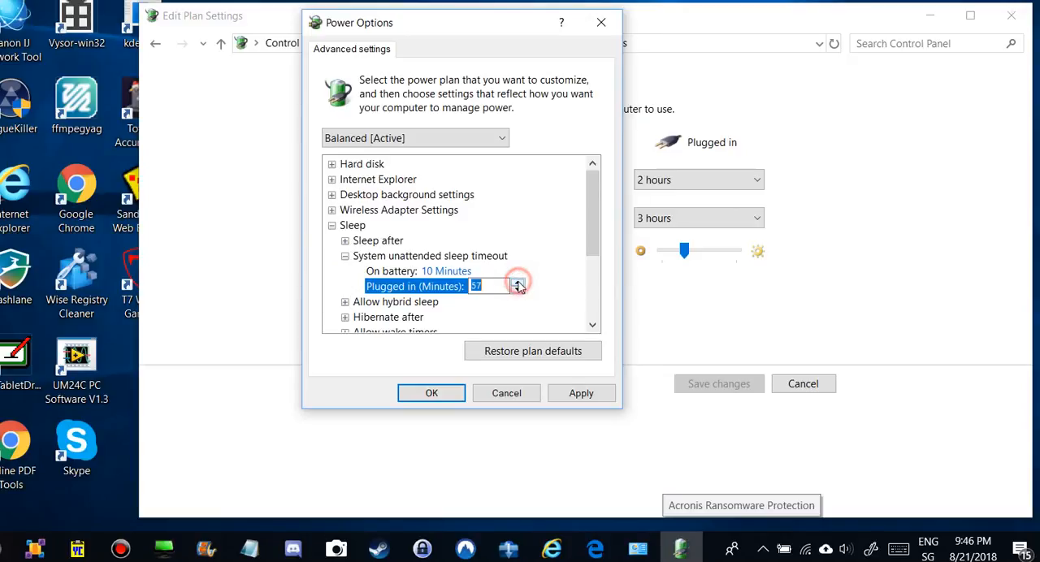
left_click(517, 281)
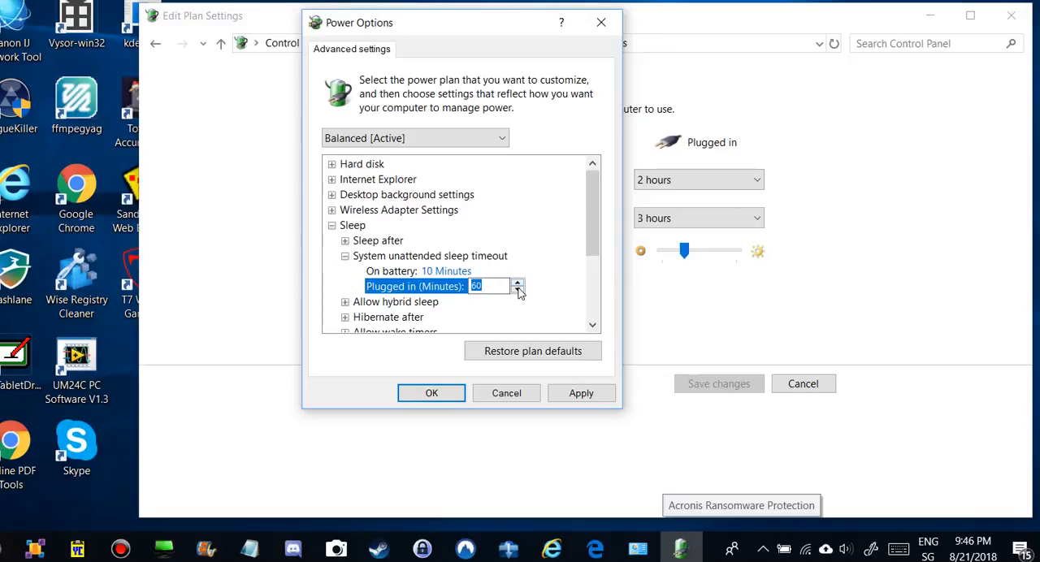
left_click(517, 289)
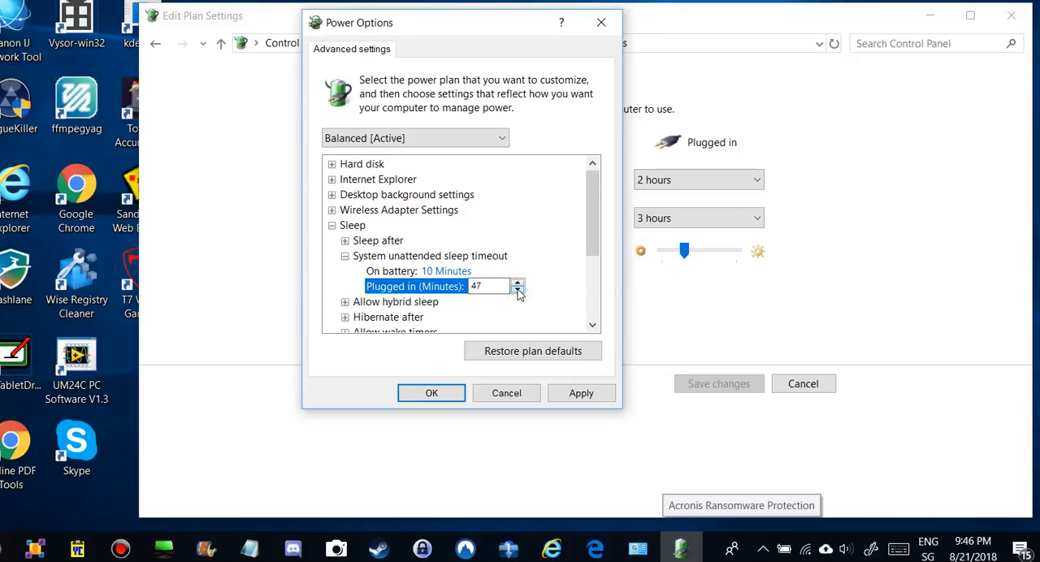
left_click(518, 290)
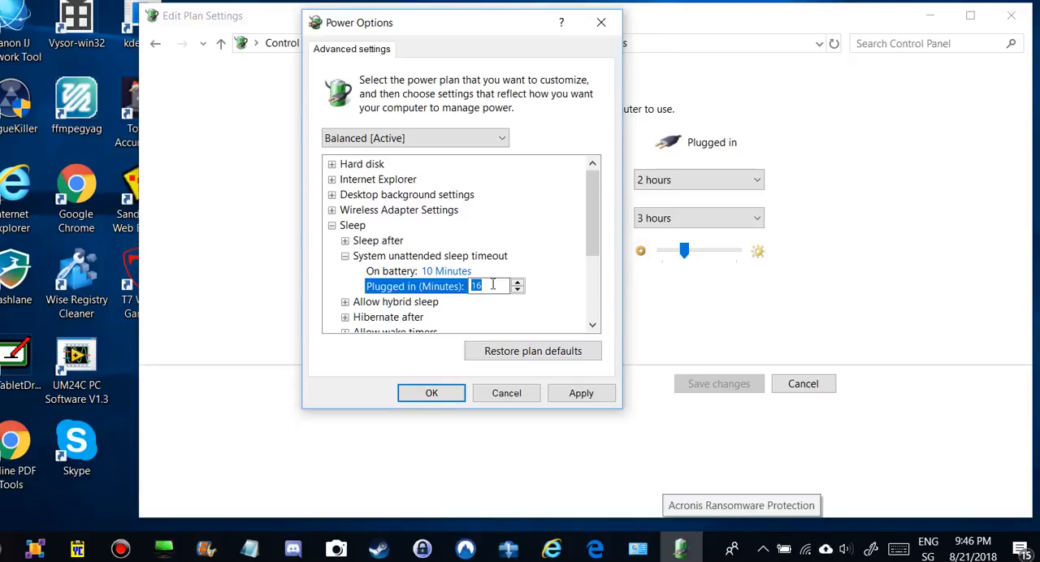
type("30 Minutes")
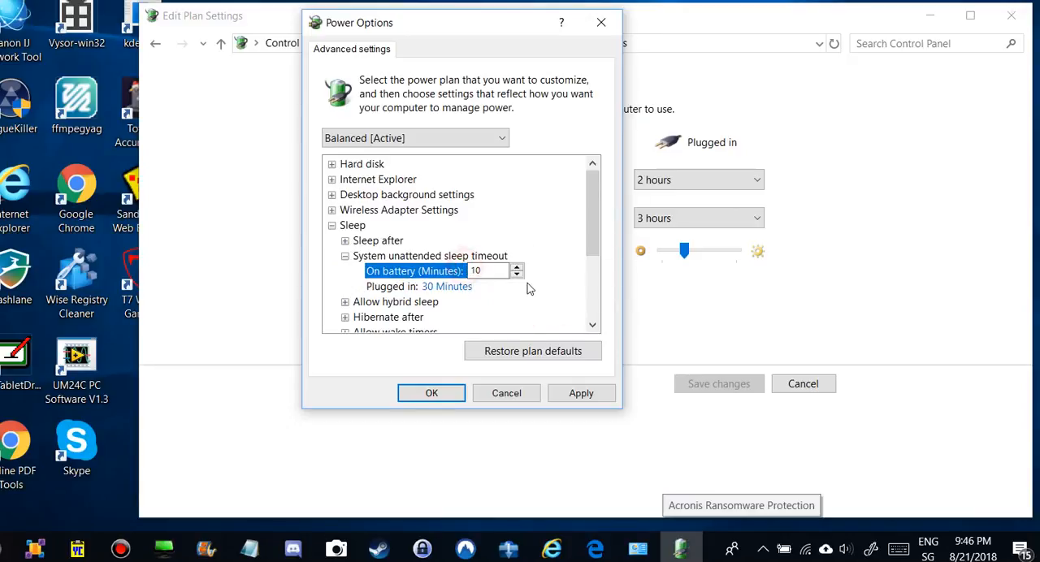
left_click(415, 286)
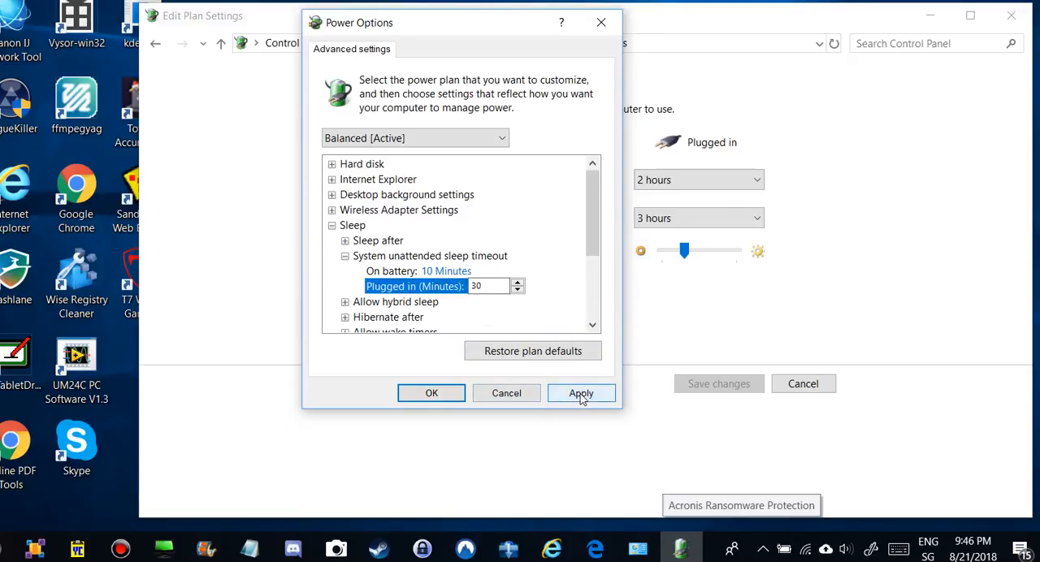
- Apply the new timeouts, confirm Power Options and close Edit Plan Settings
left_click(582, 393)
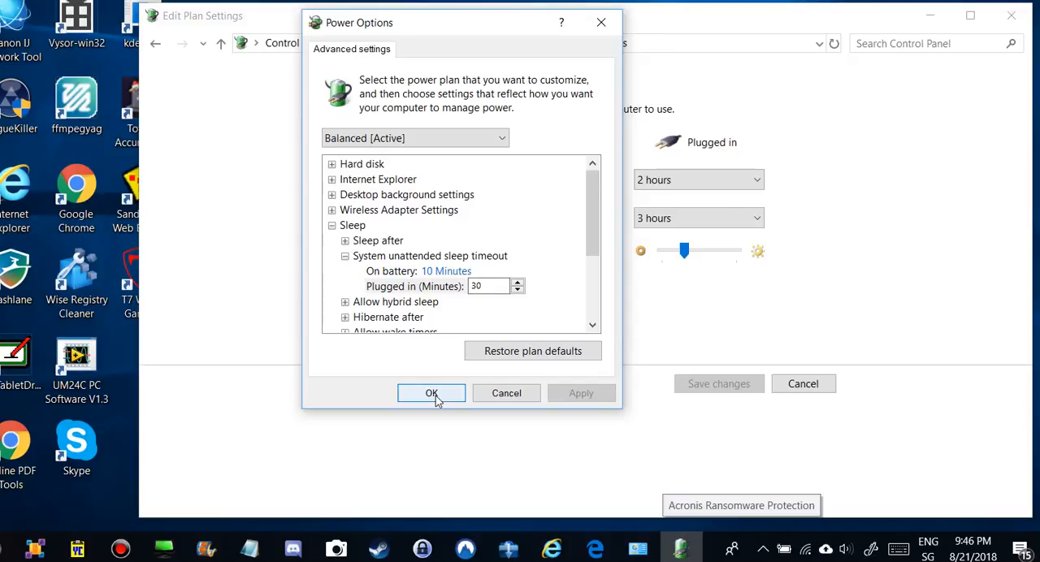
left_click(433, 393)
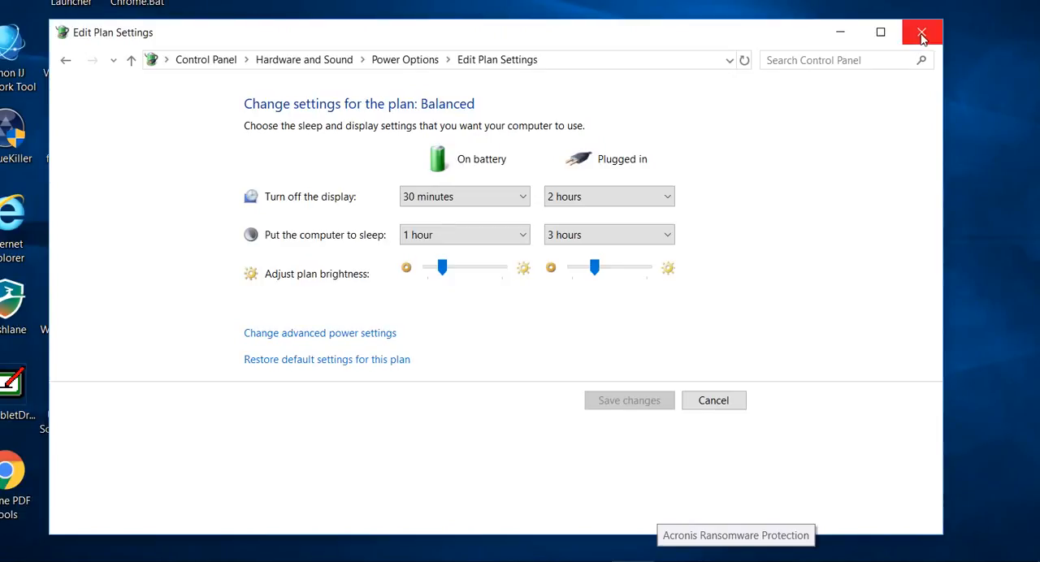
left_click(922, 32)
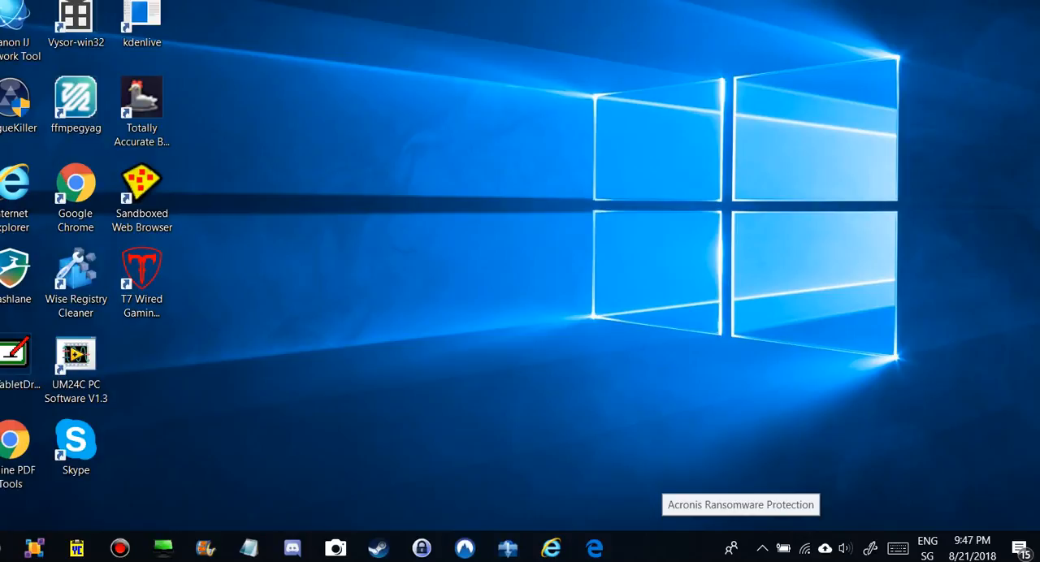
mouse_move(919, 23)
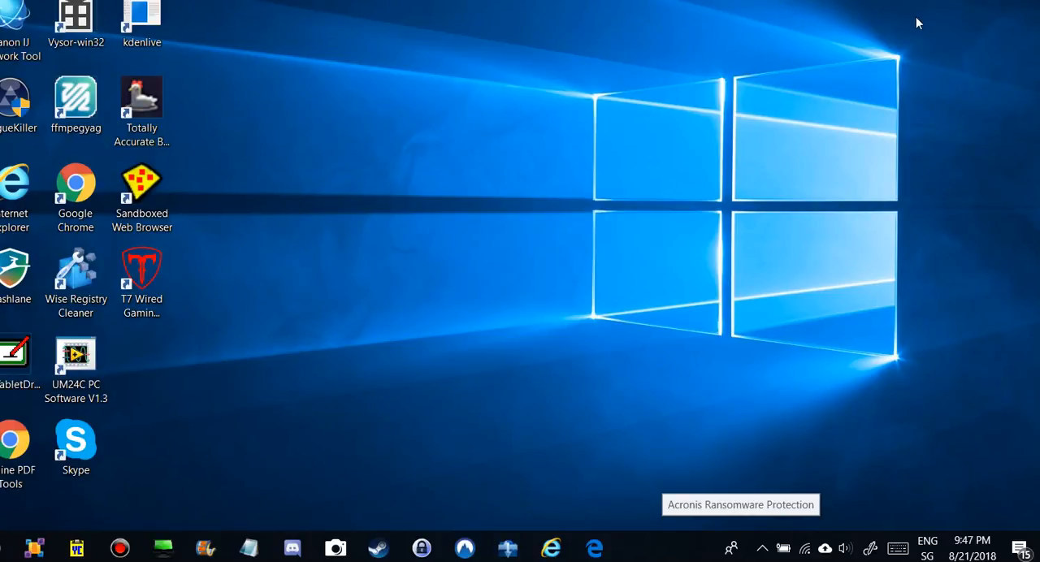
mouse_move(939, 34)
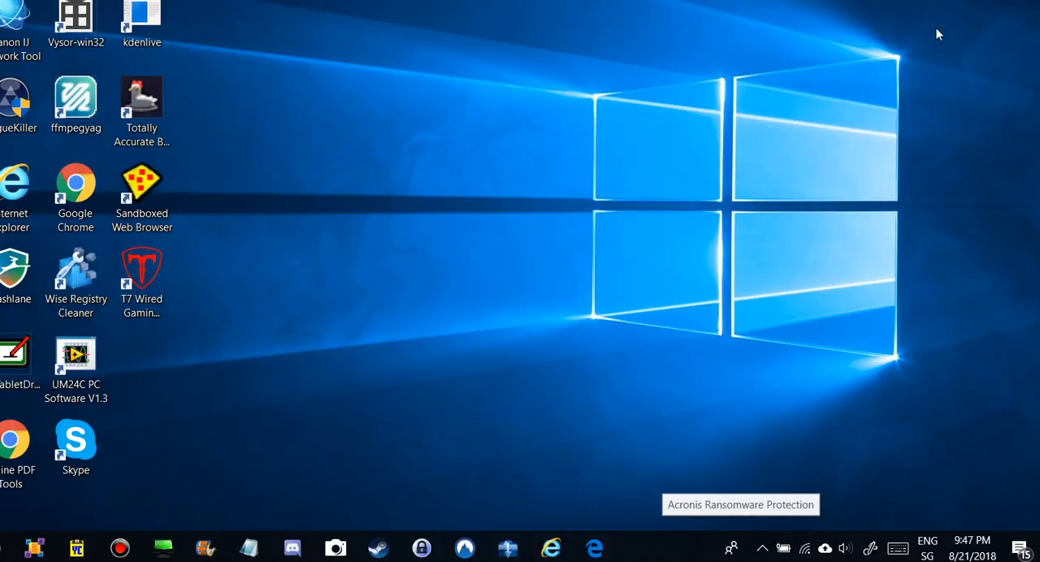
mouse_move(957, 540)
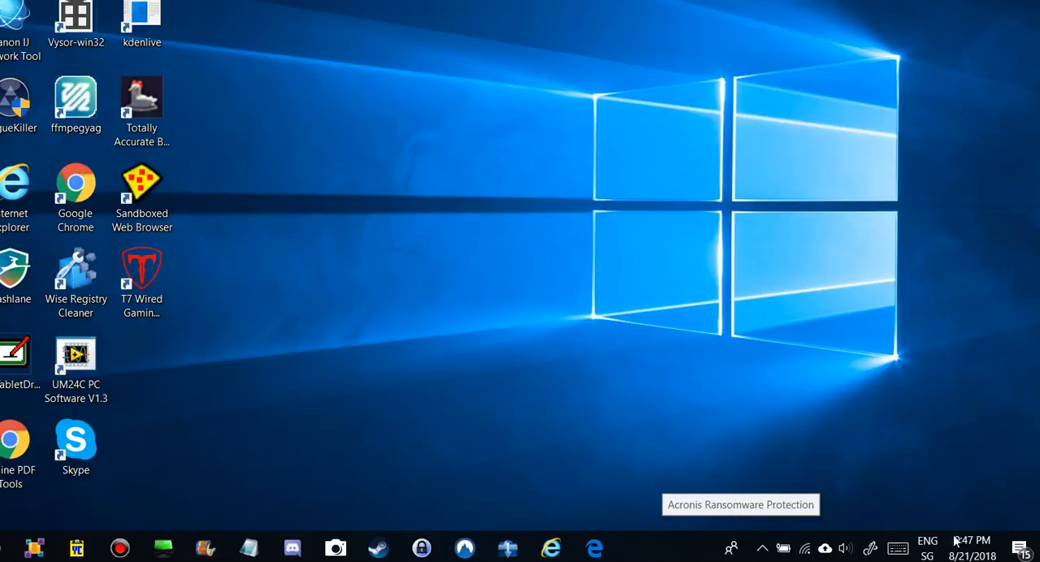
mouse_move(972, 540)
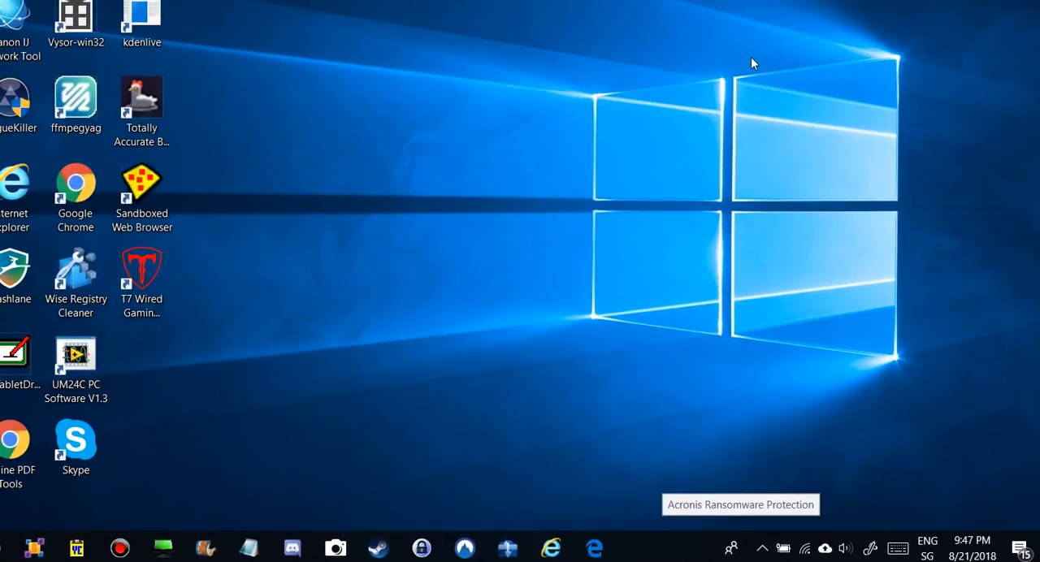
mouse_move(975, 2)
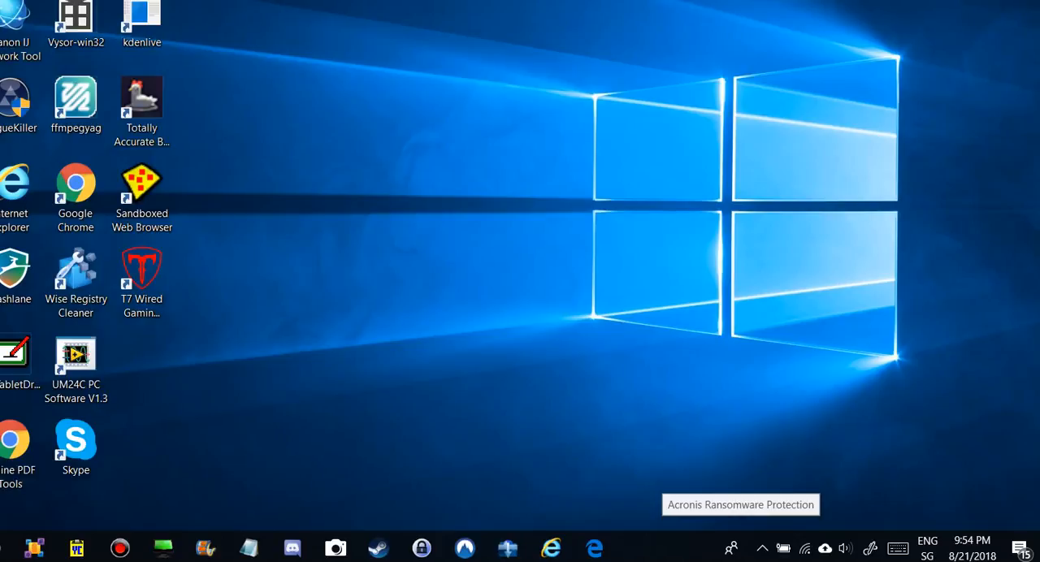
mouse_move(978, 39)
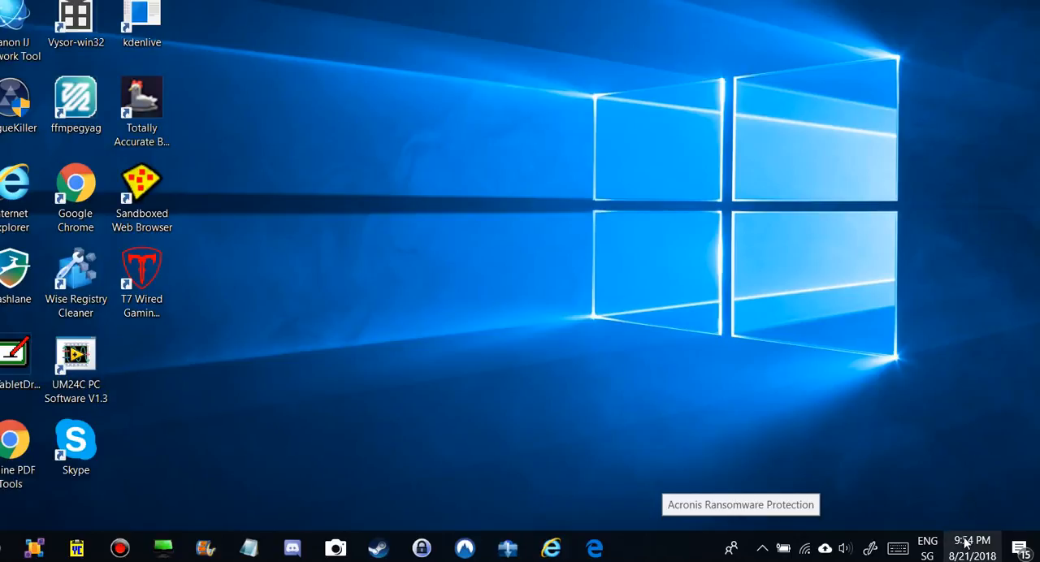
mouse_move(983, 430)
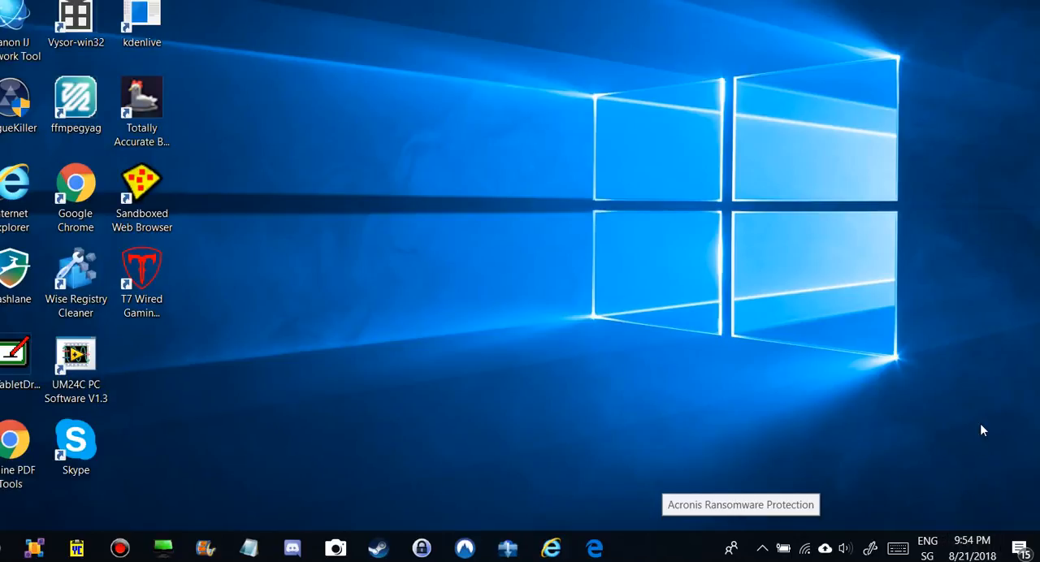
mouse_move(983, 388)
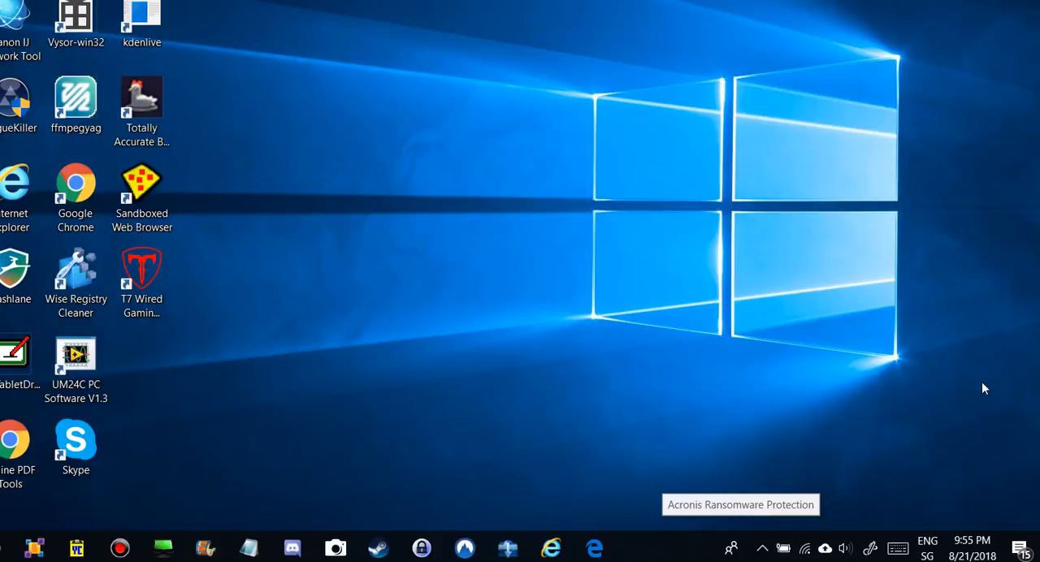
mouse_move(976, 429)
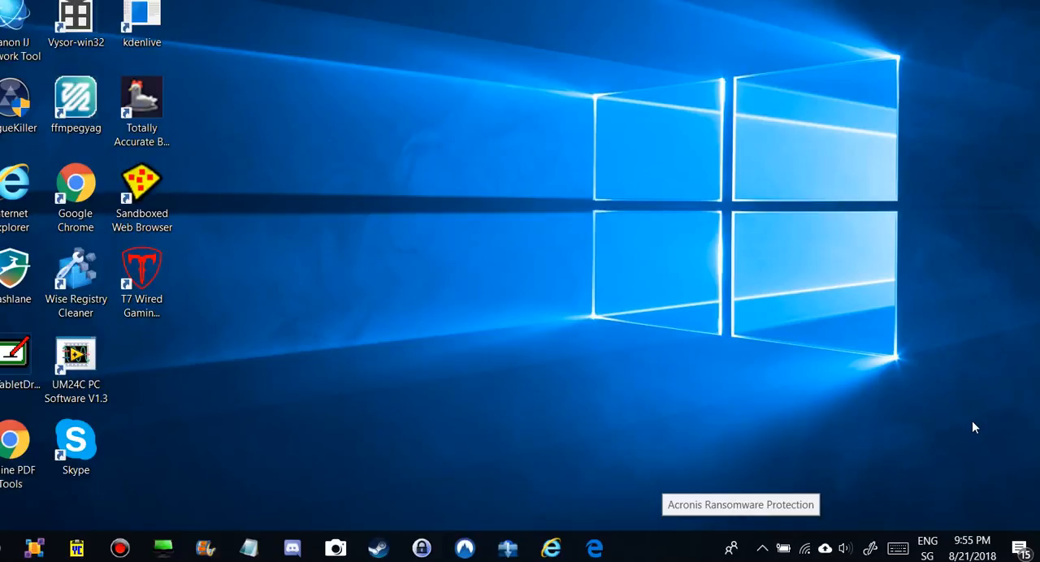
mouse_move(474, 317)
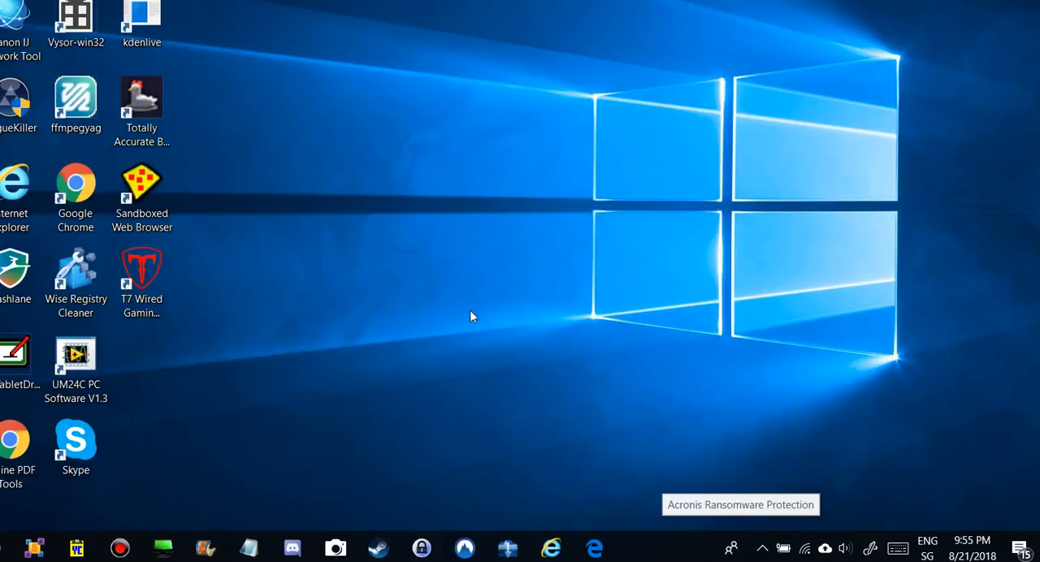
mouse_move(457, 264)
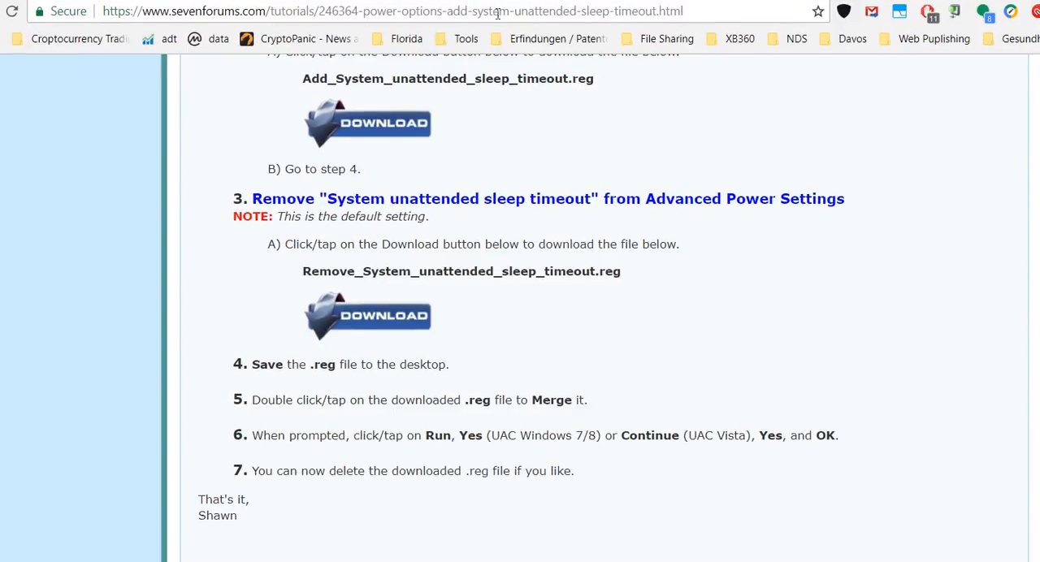
- Scroll the tutorial to its EXAMPLE Power Options screenshots of the unattended sleep timeout
scroll("down", 3)
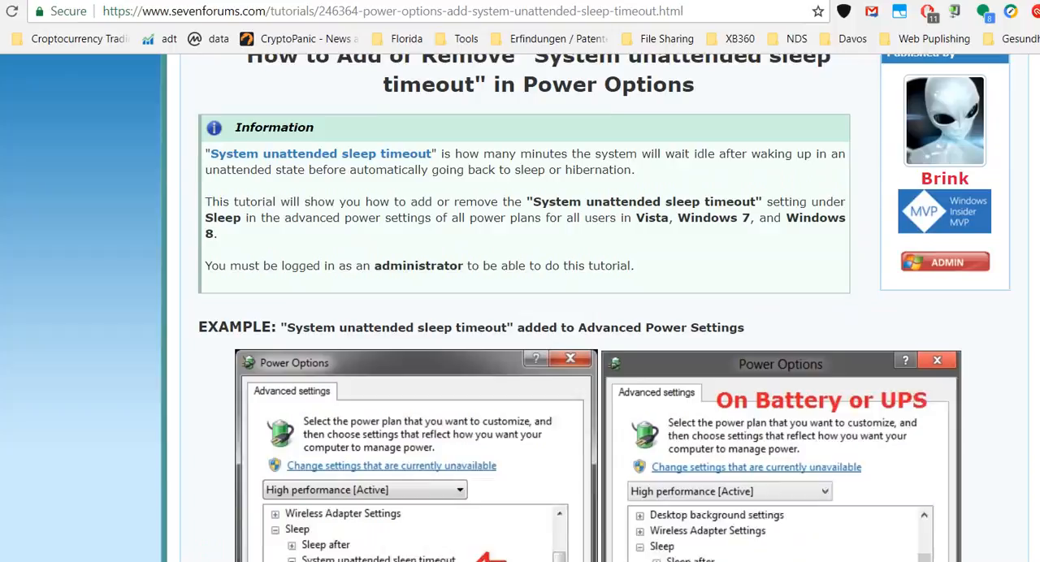
scroll("up", 3)
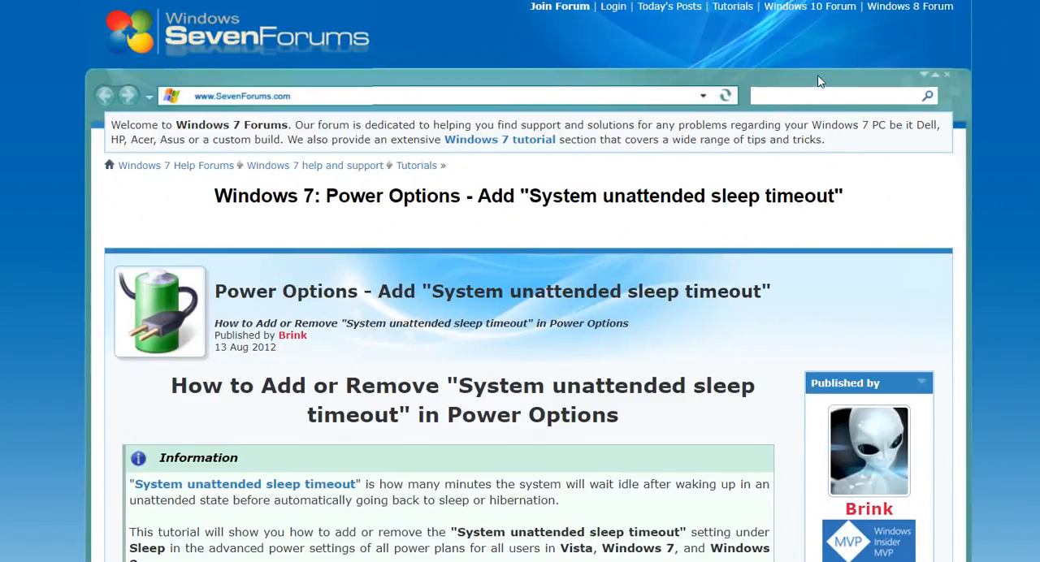
mouse_move(537, 192)
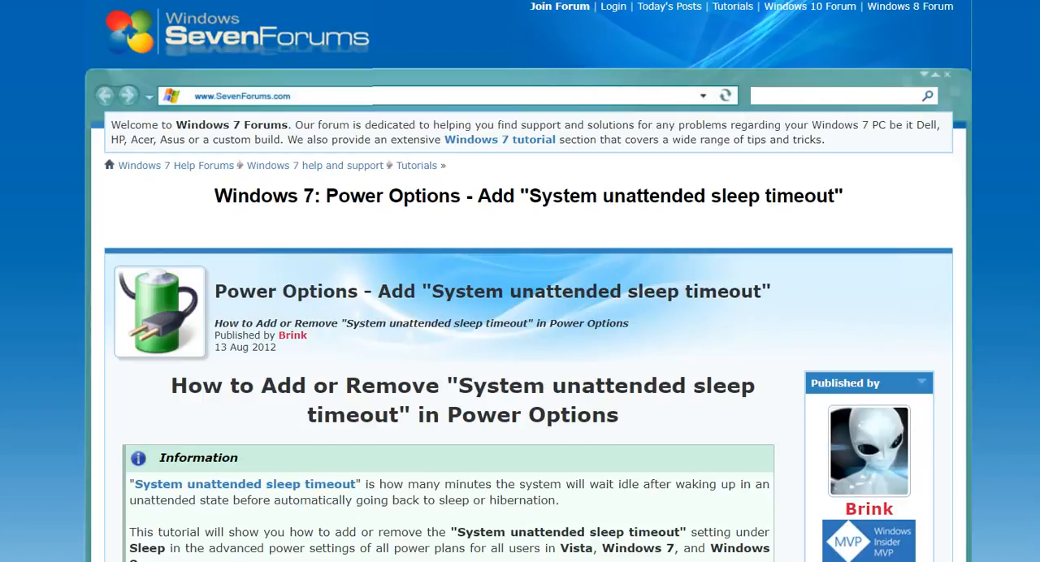
scroll("down", 3)
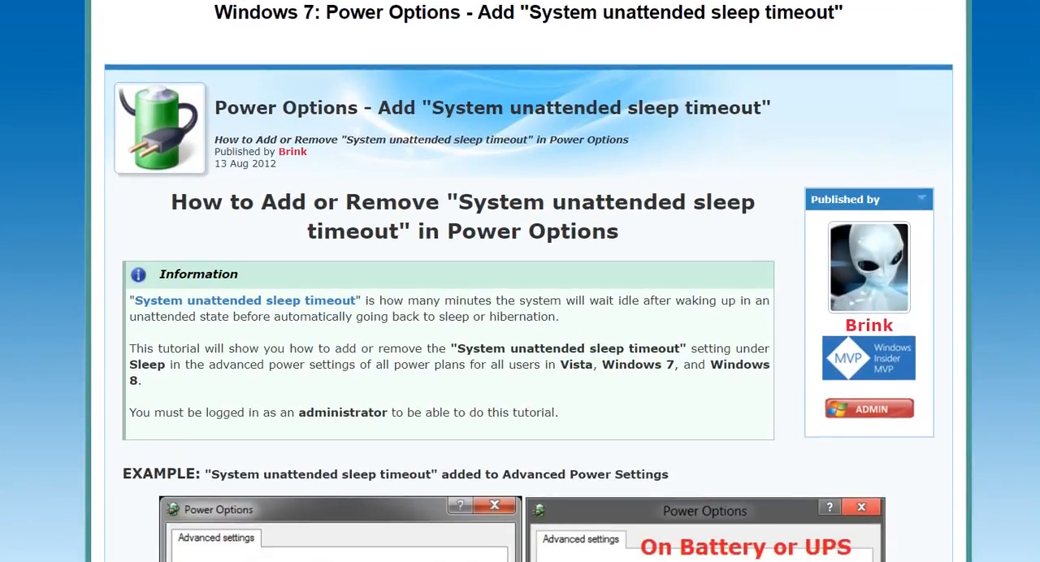
scroll("down", 3)
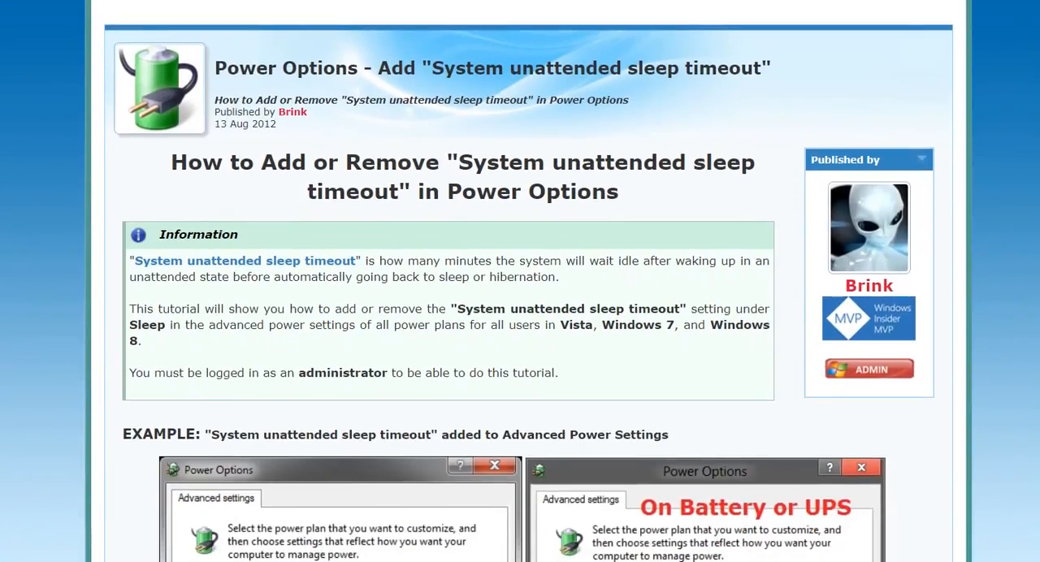
scroll("down", 3)
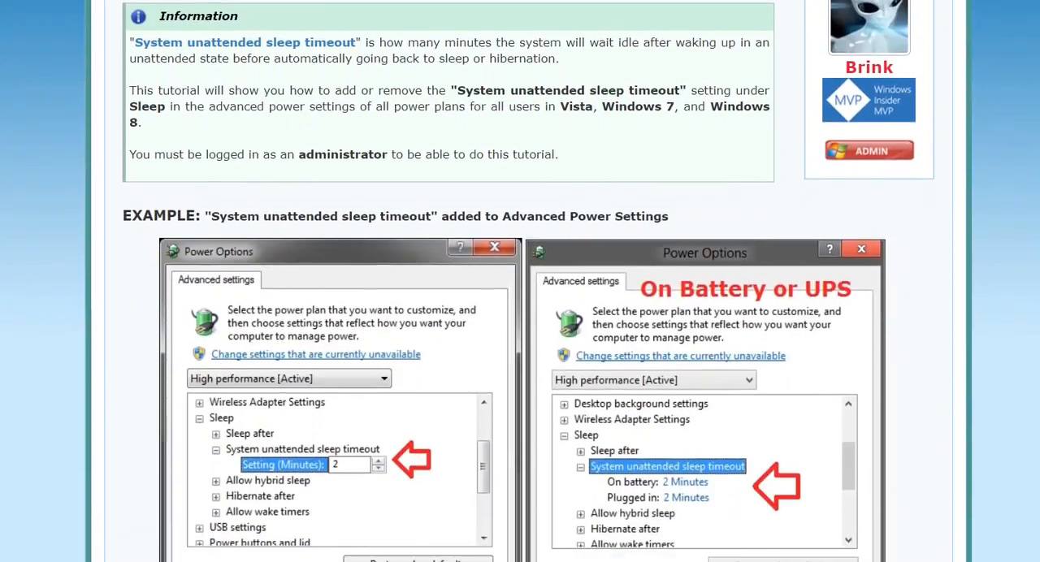
scroll("down", 3)
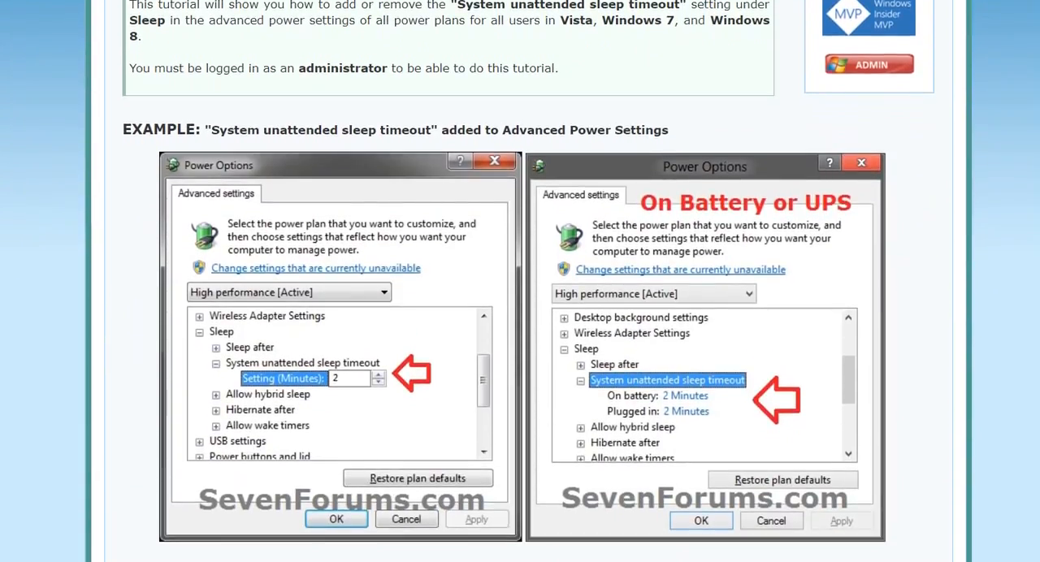
scroll("down", 3)
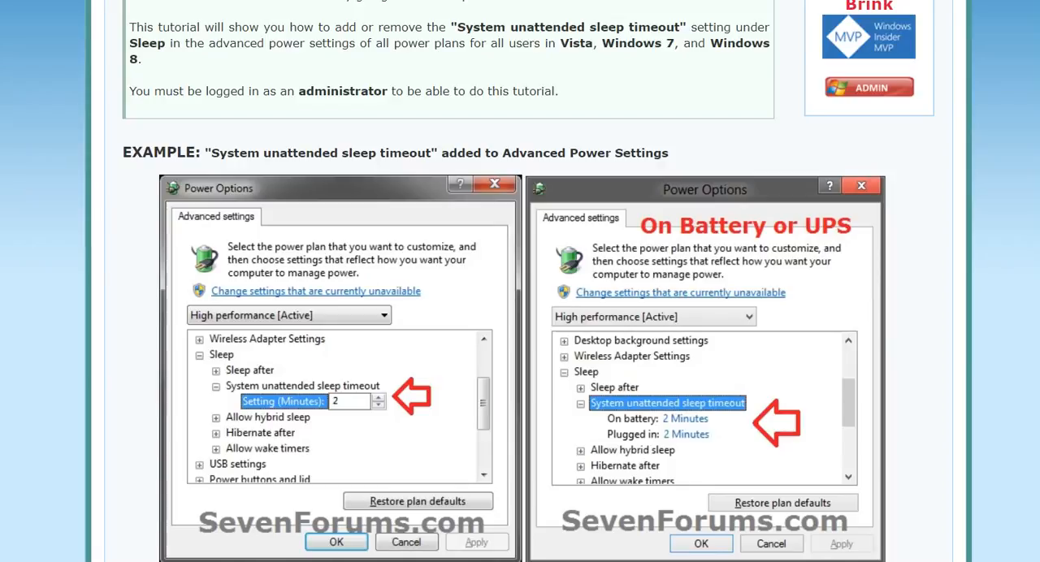
mouse_move(998, 2)
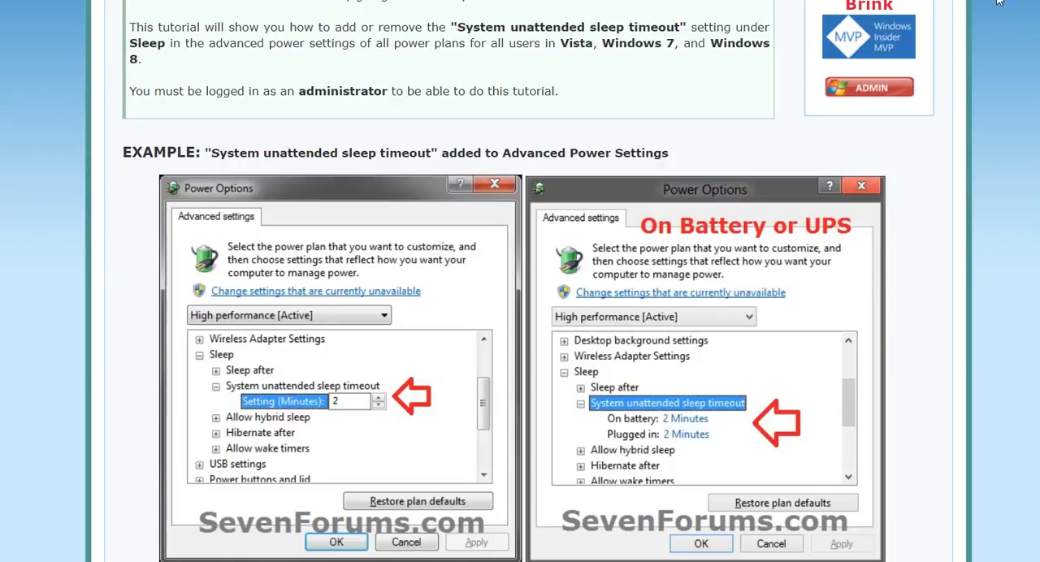